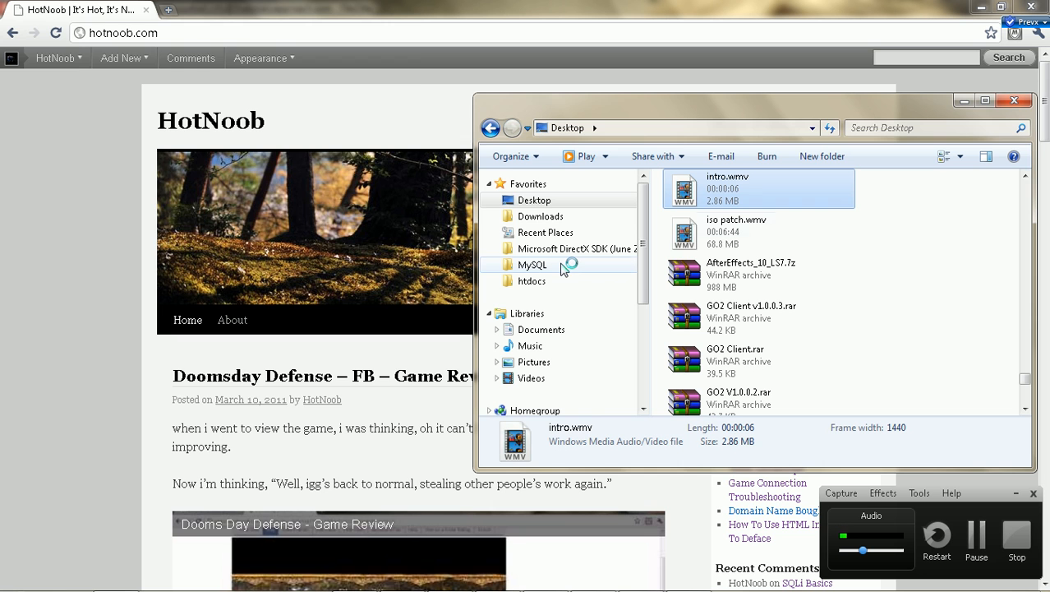
Play and close the intro video, then launch Visual Studio from the taskbar
double_click(728, 189)
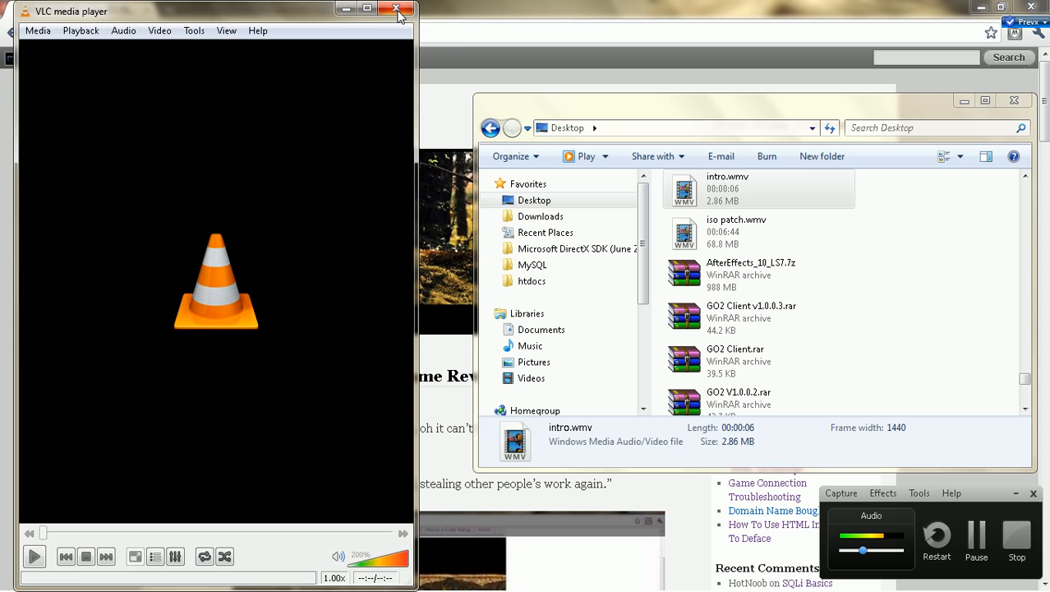
click(398, 9)
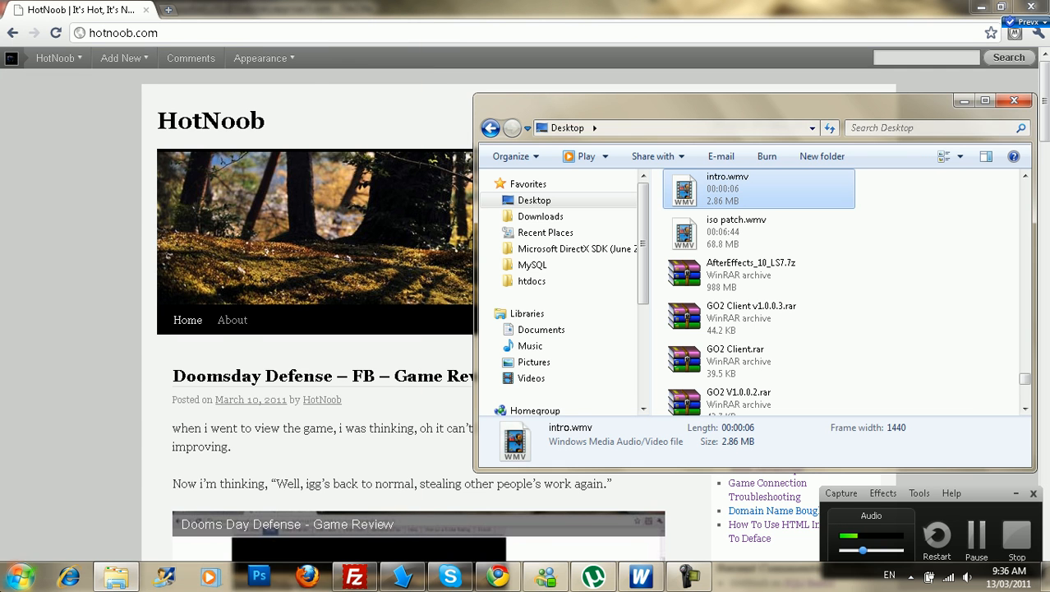
click(17, 575)
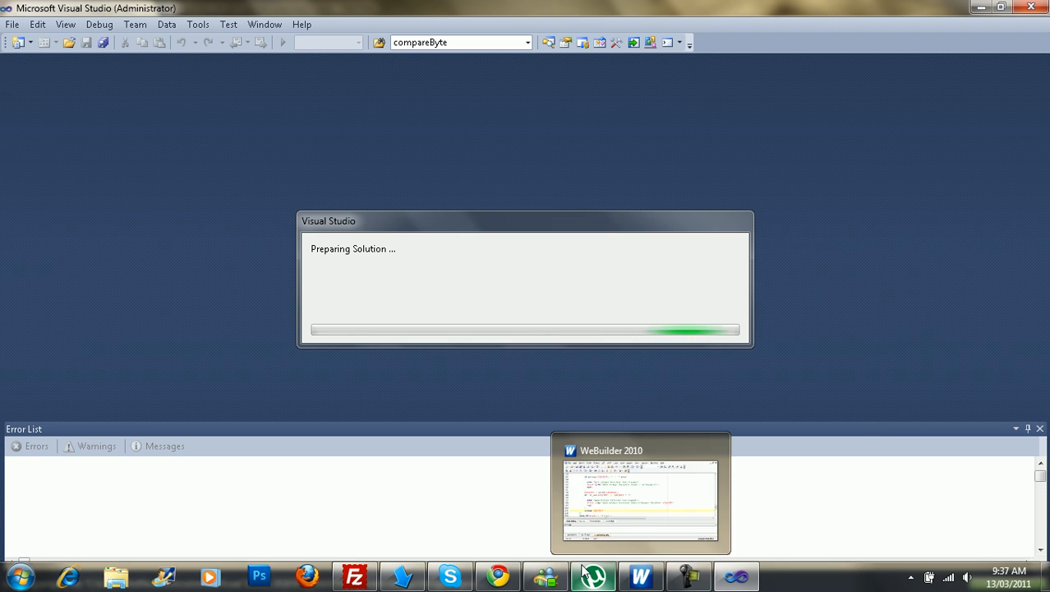
mouse_move(498, 575)
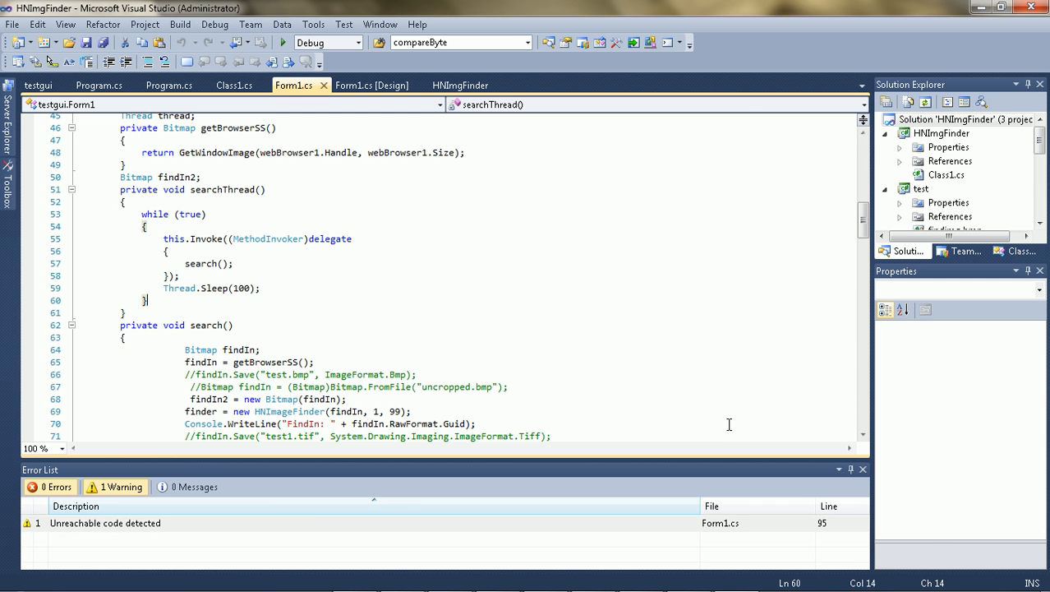
mouse_move(732, 432)
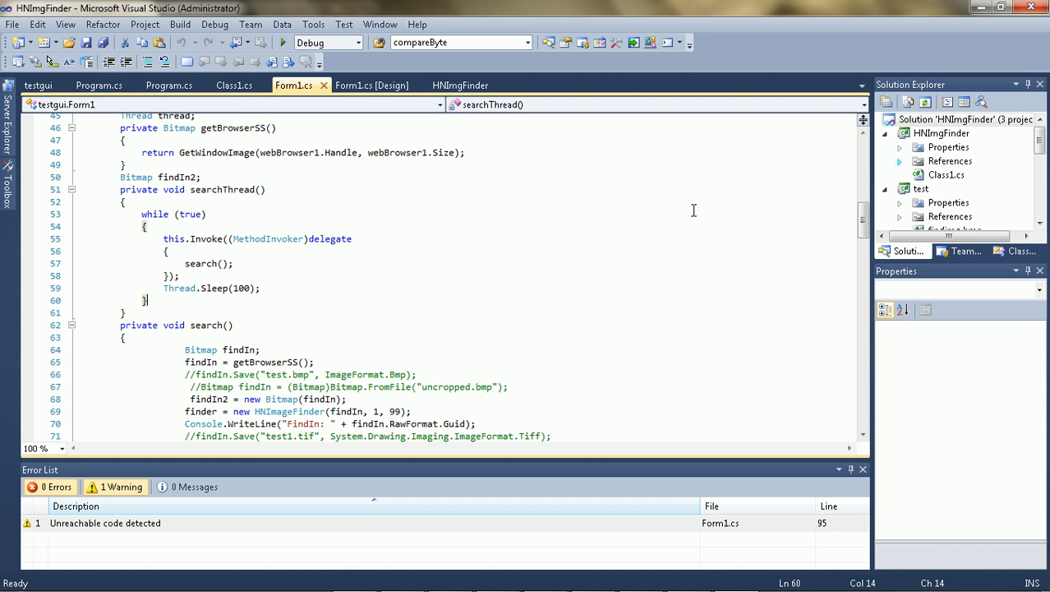
Switch to Class1.cs and scroll up to its namespace declaration
click(233, 84)
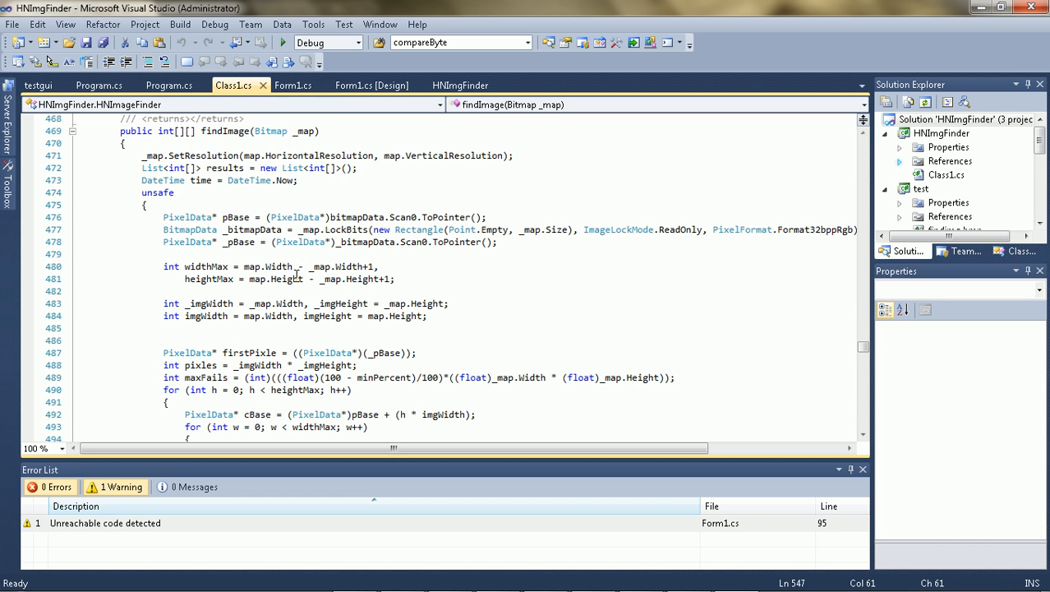
scroll(up, 3)
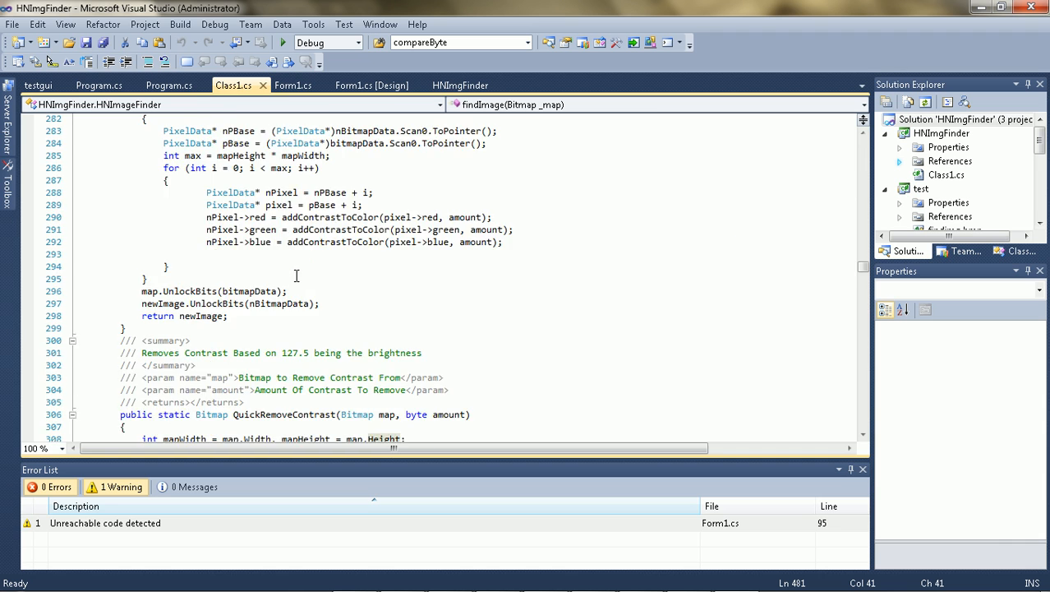
scroll(up, 3)
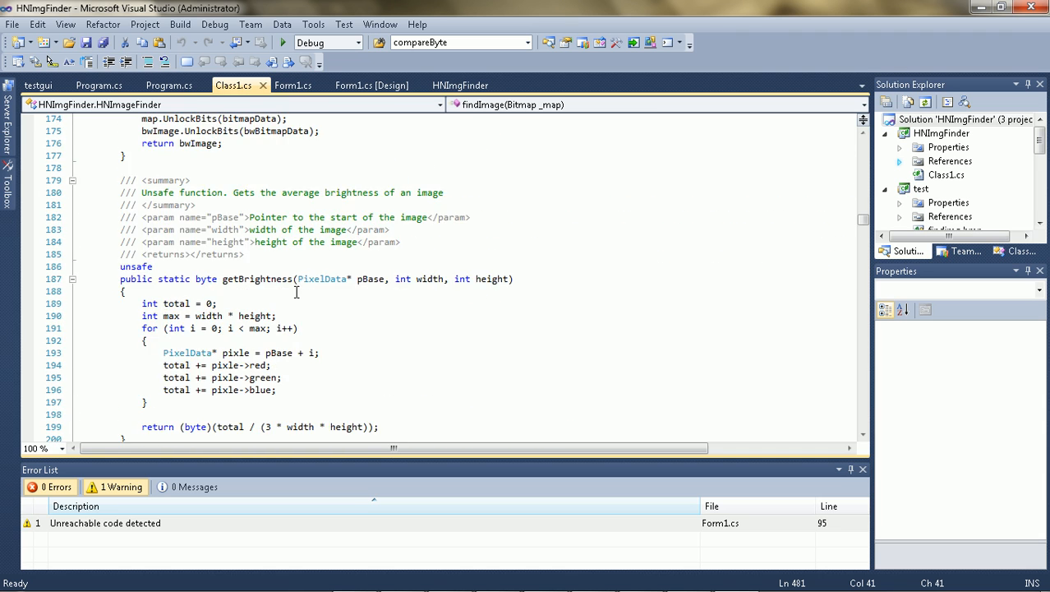
scroll(down, 3)
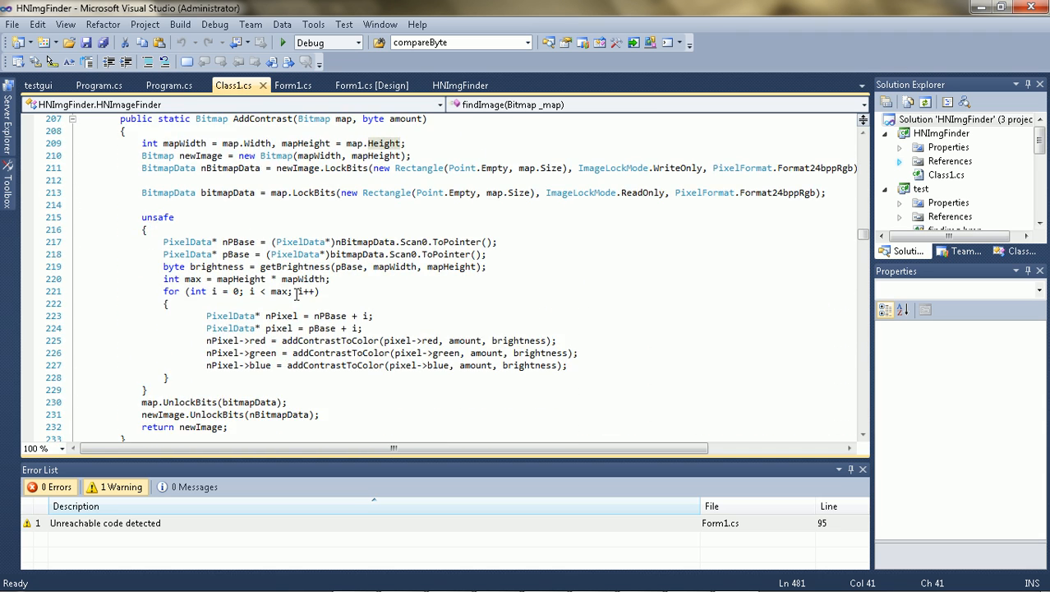
scroll(down, 3)
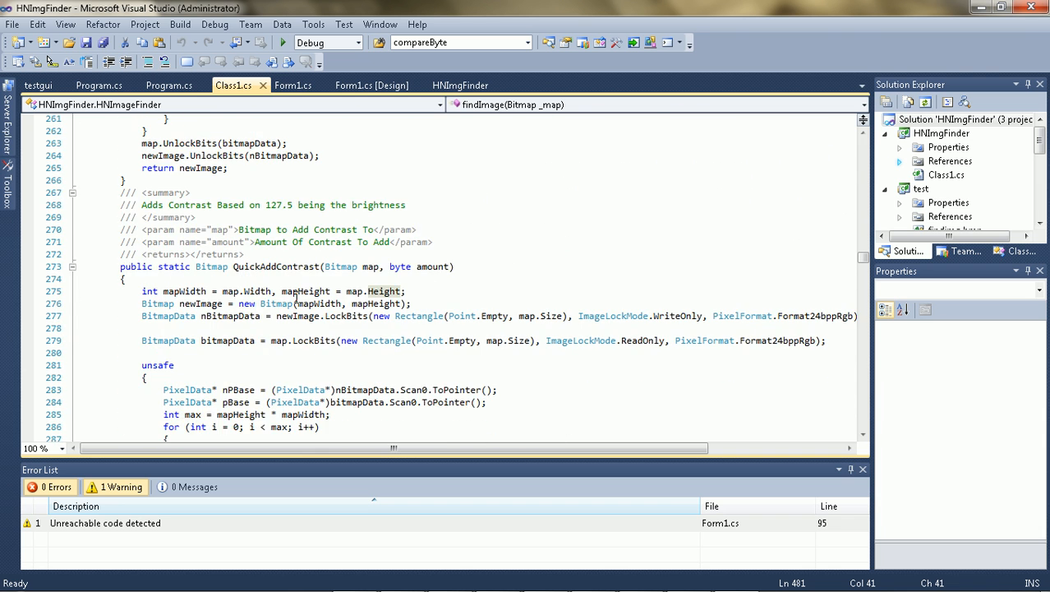
scroll(up, 3)
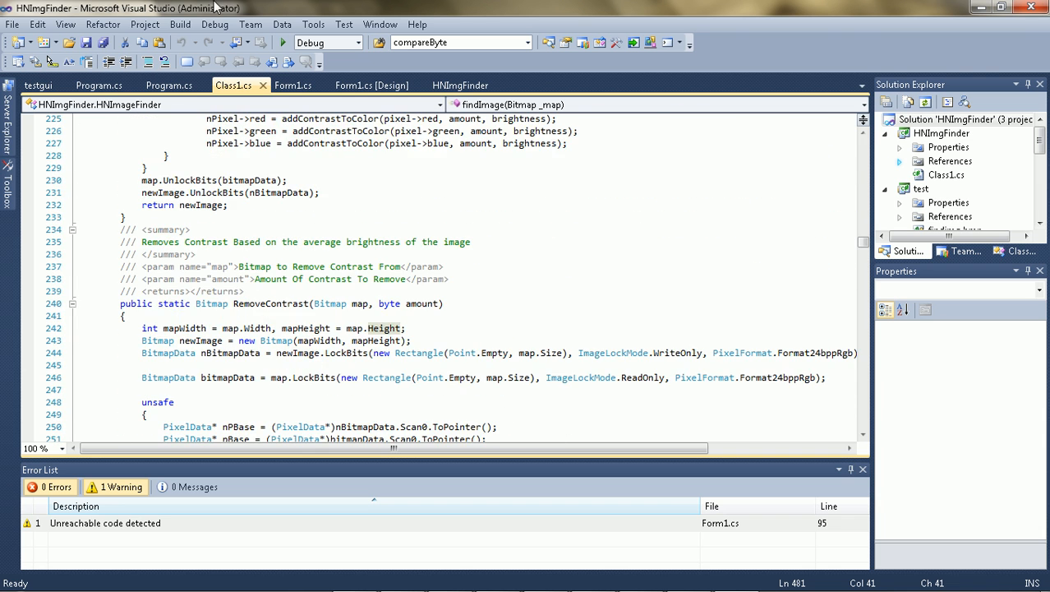
scroll(down, 3)
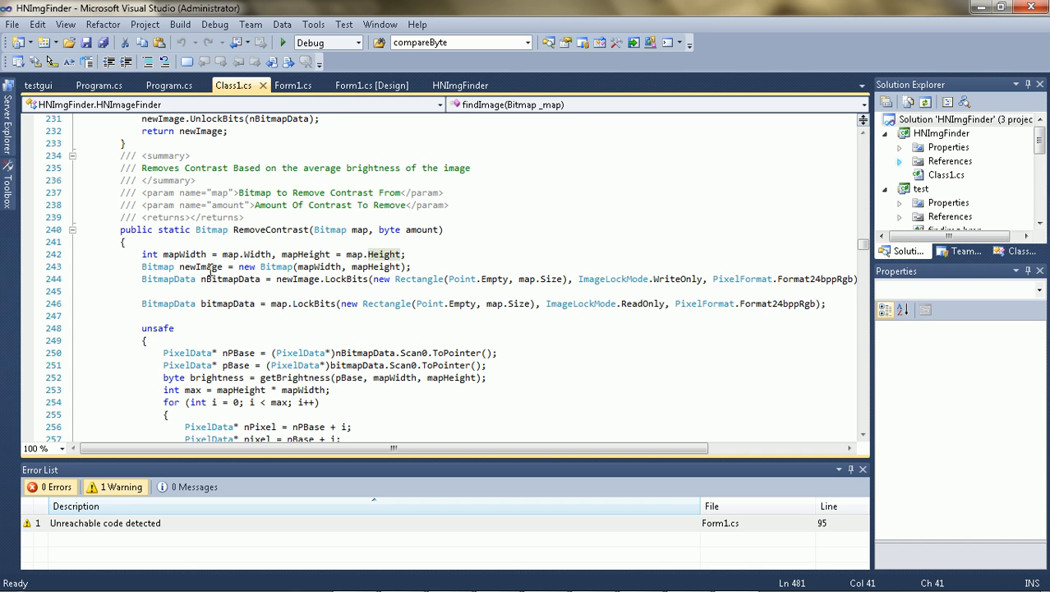
scroll(up, 3)
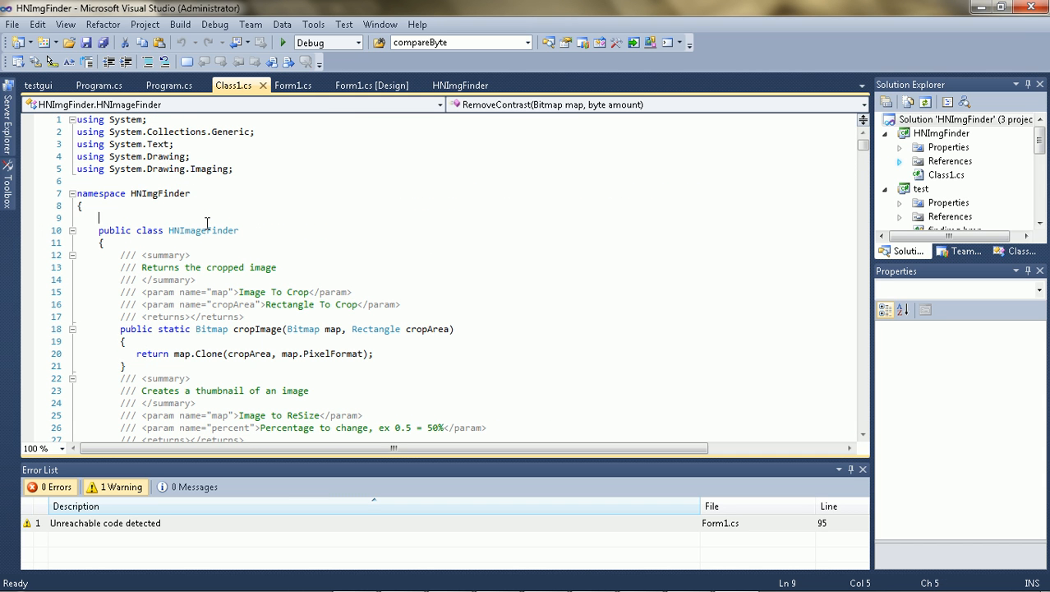
Search Class1.cs for HNImageFinder and jump to its constructor near line 436
key(ctrl+f)
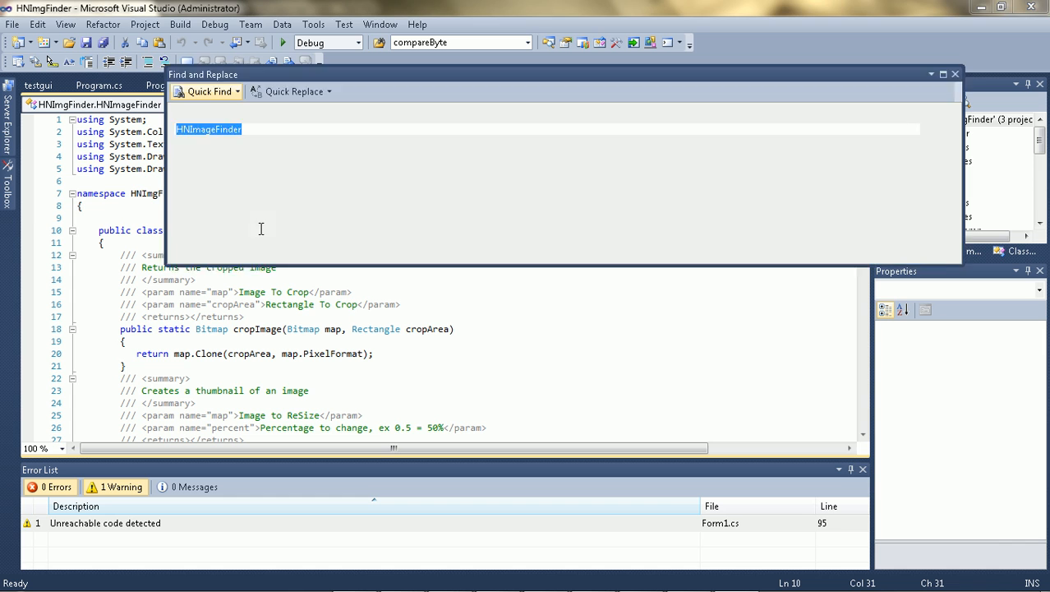
click(823, 217)
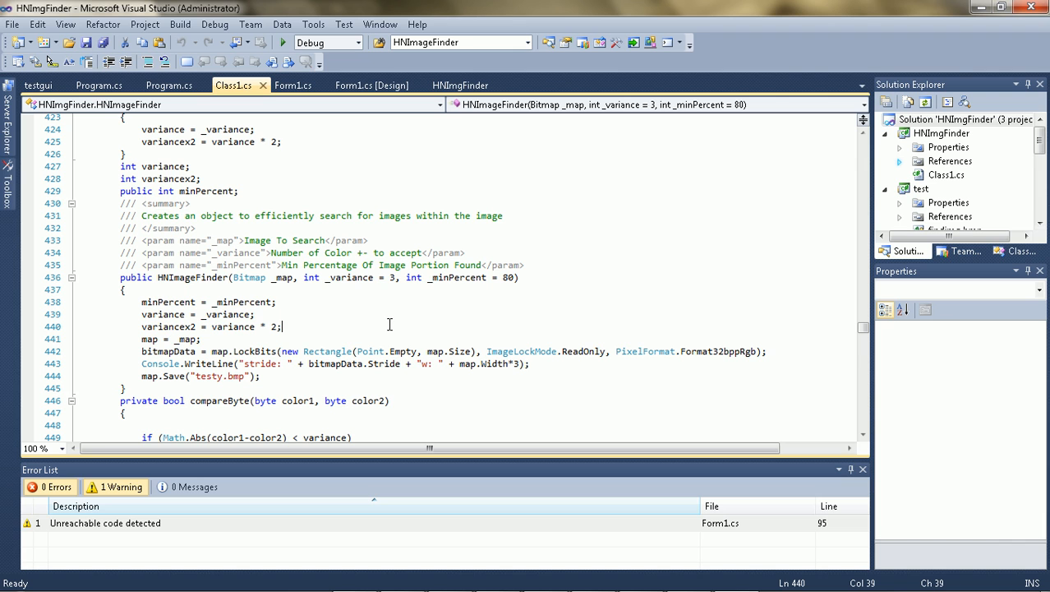
click(204, 339)
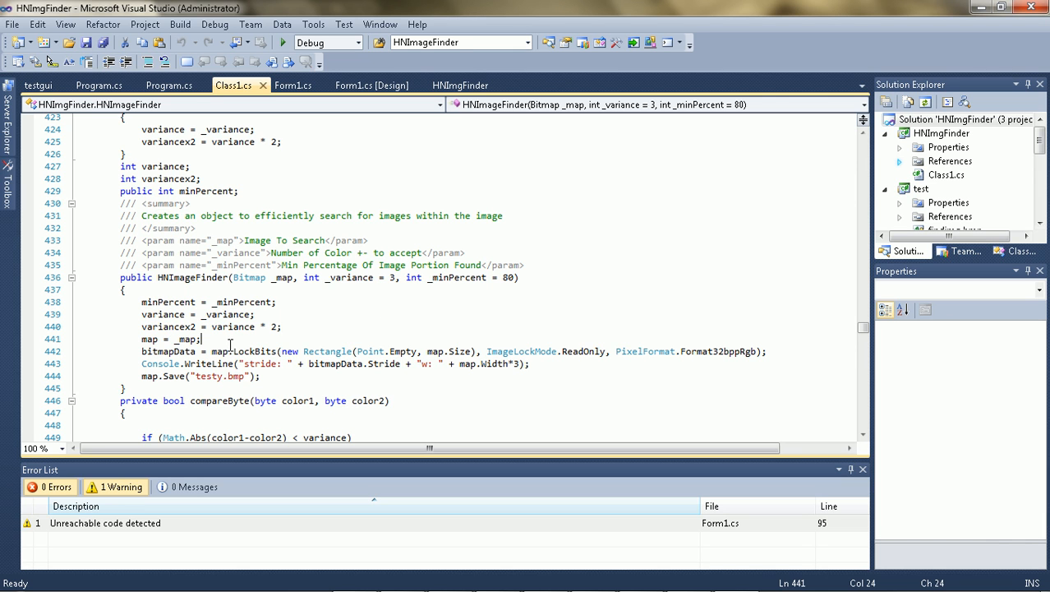
mouse_move(220, 339)
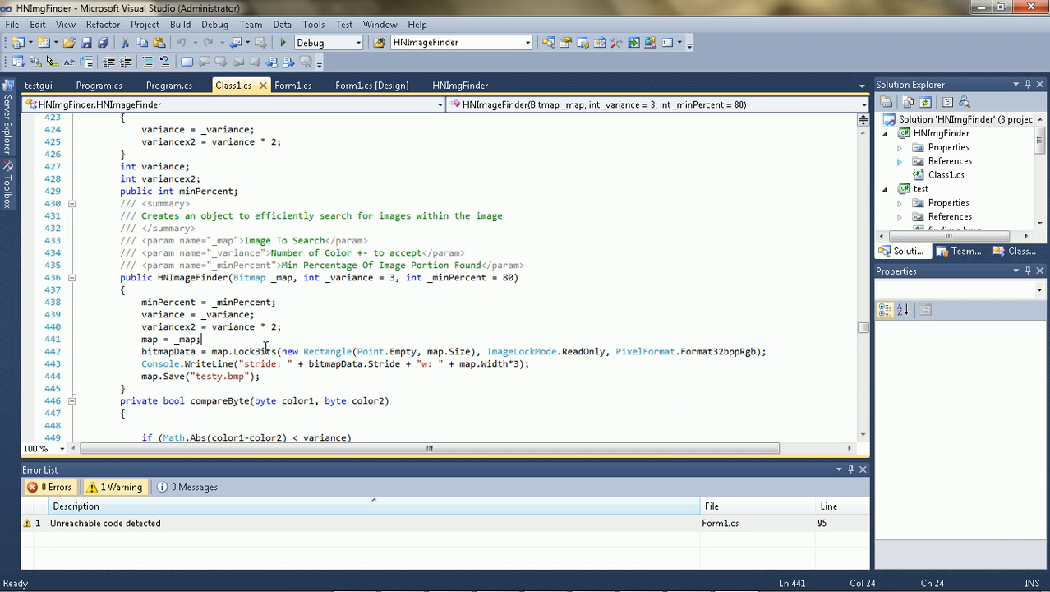
mouse_move(405, 337)
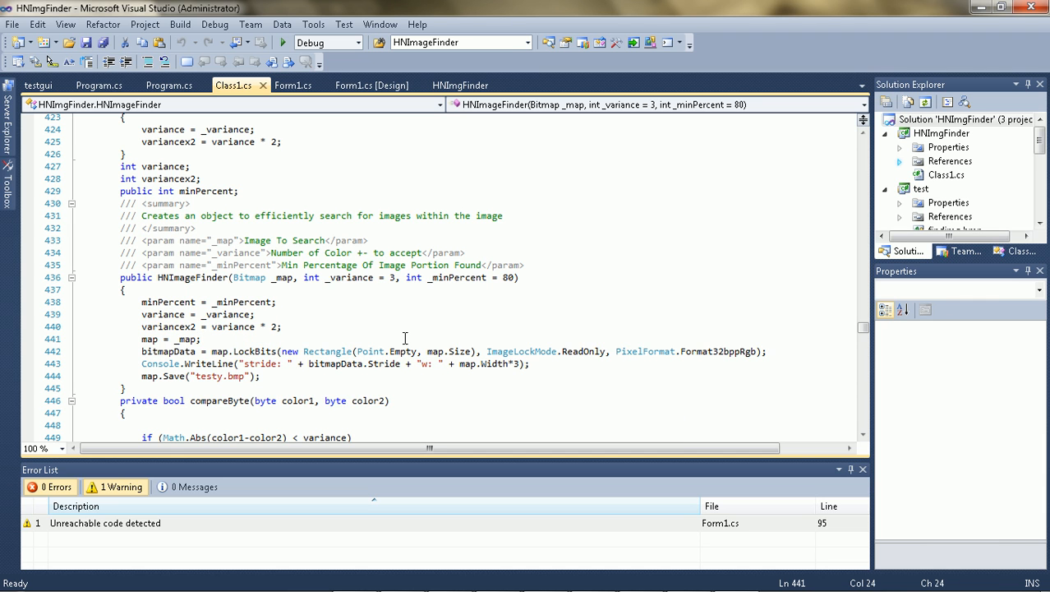
click(798, 358)
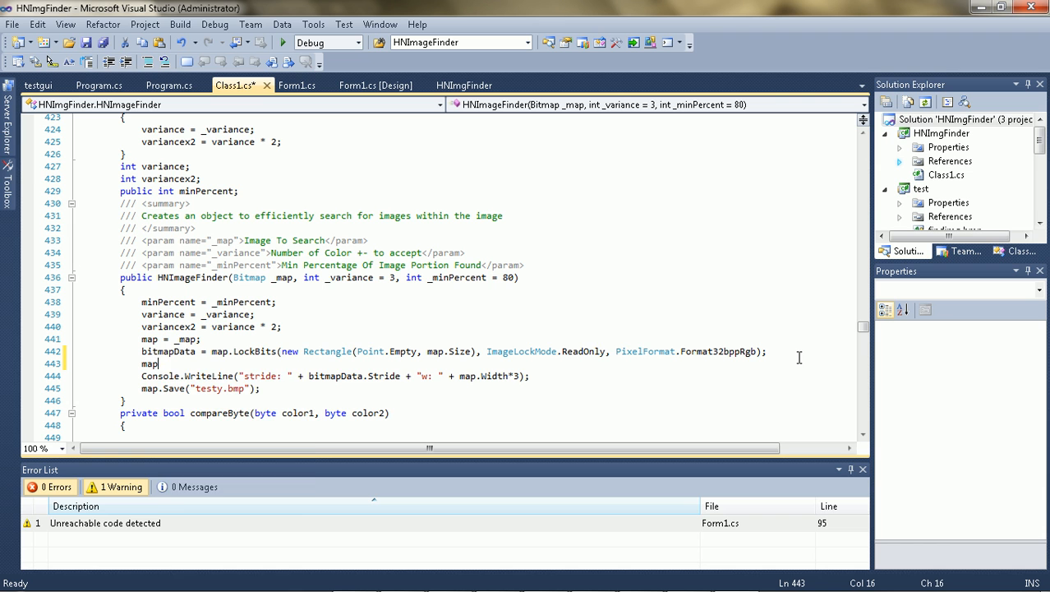
text(.get)
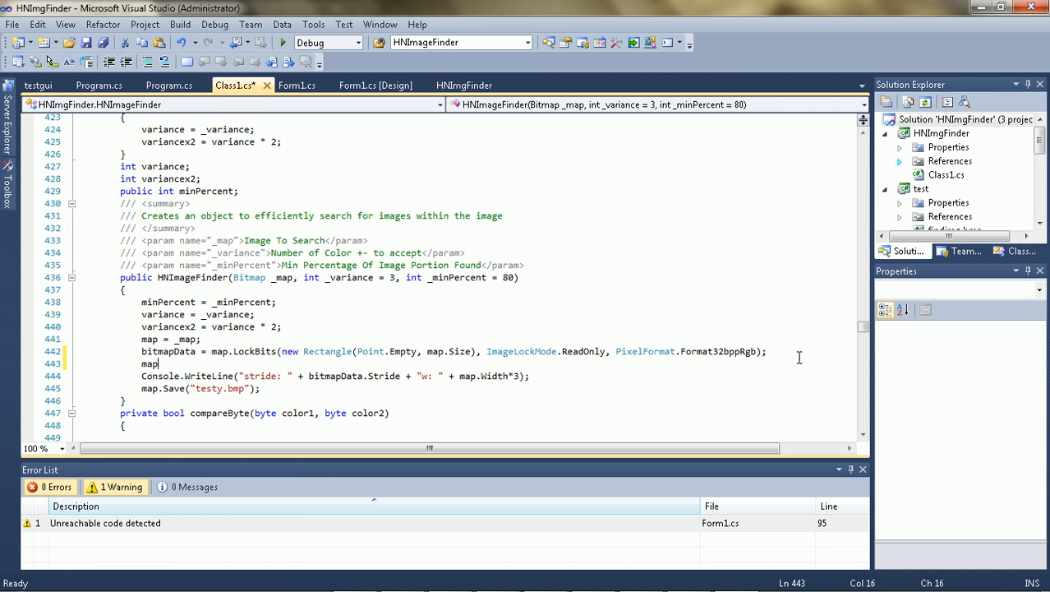
key(ctrl+s)
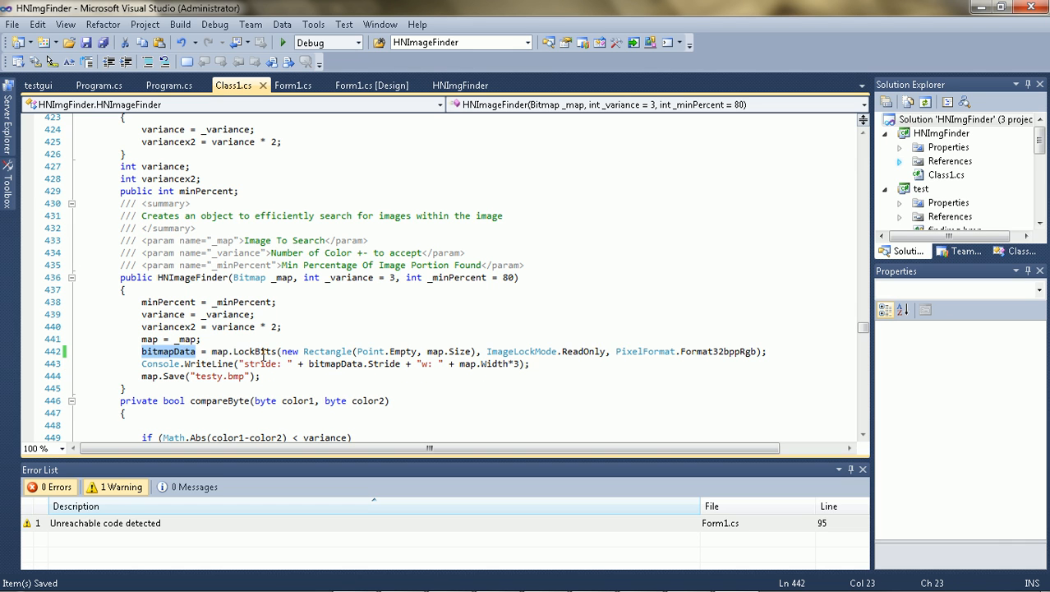
mouse_move(350, 337)
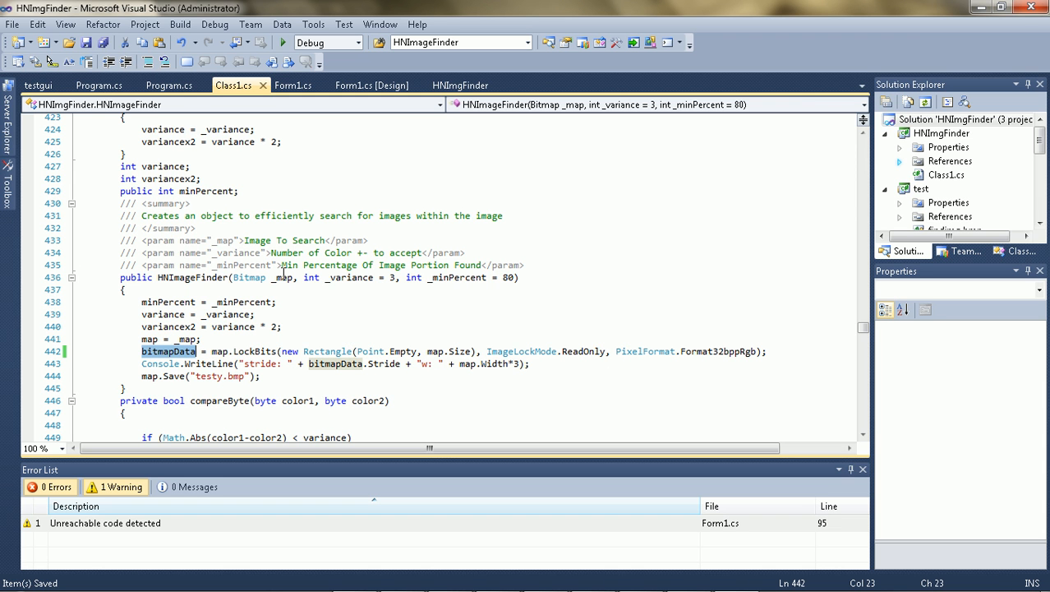
scroll(down, 3)
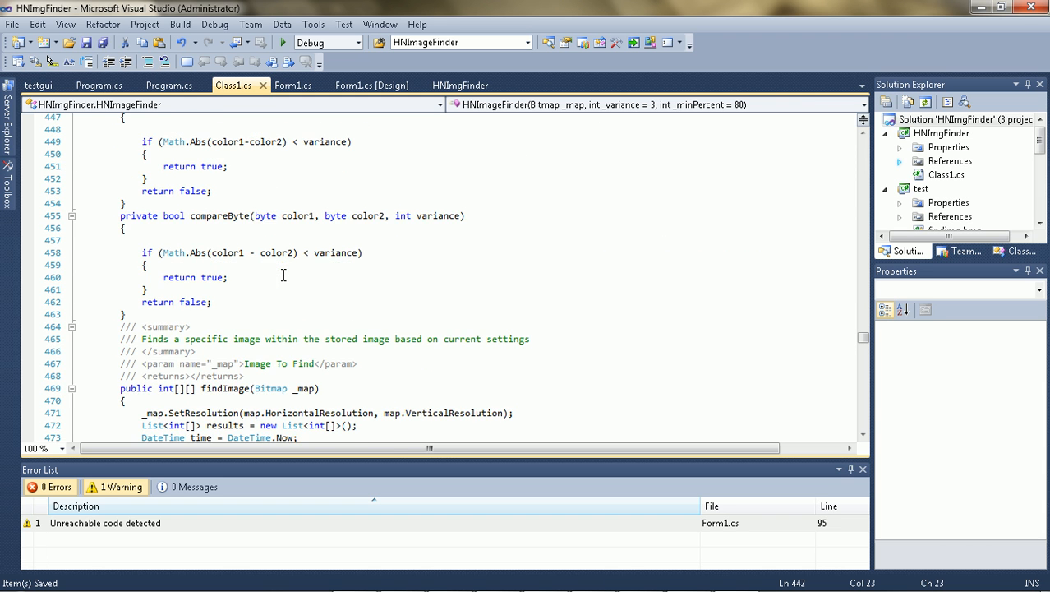
scroll(down, 3)
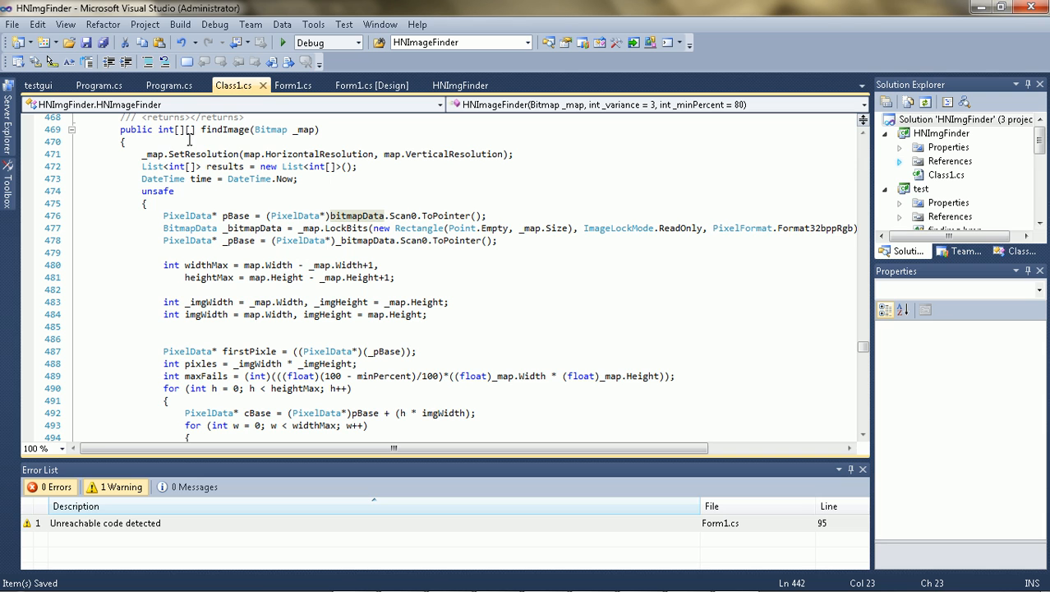
double_click(236, 215)
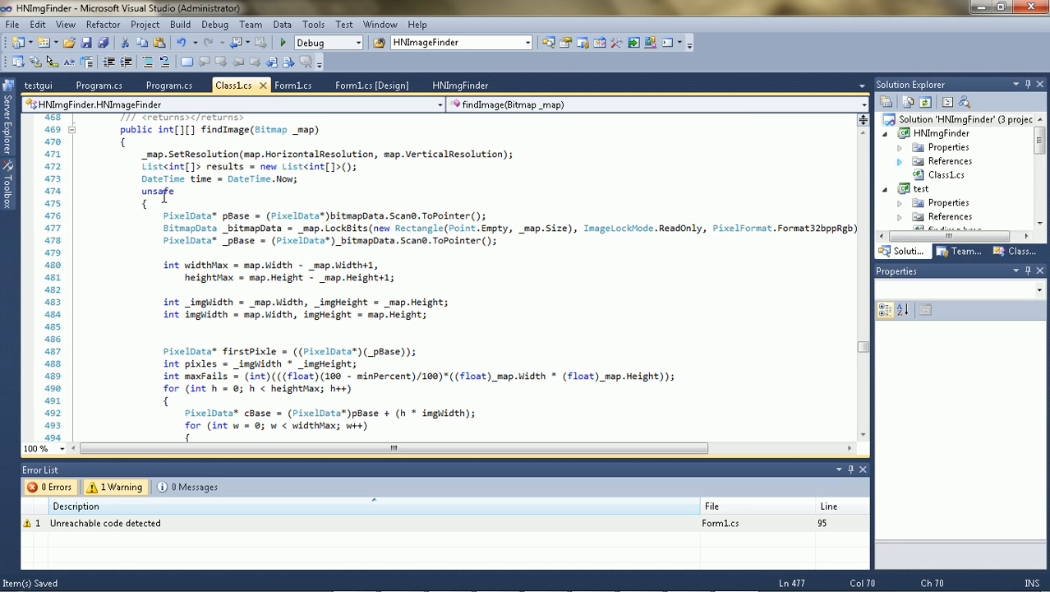
double_click(235, 215)
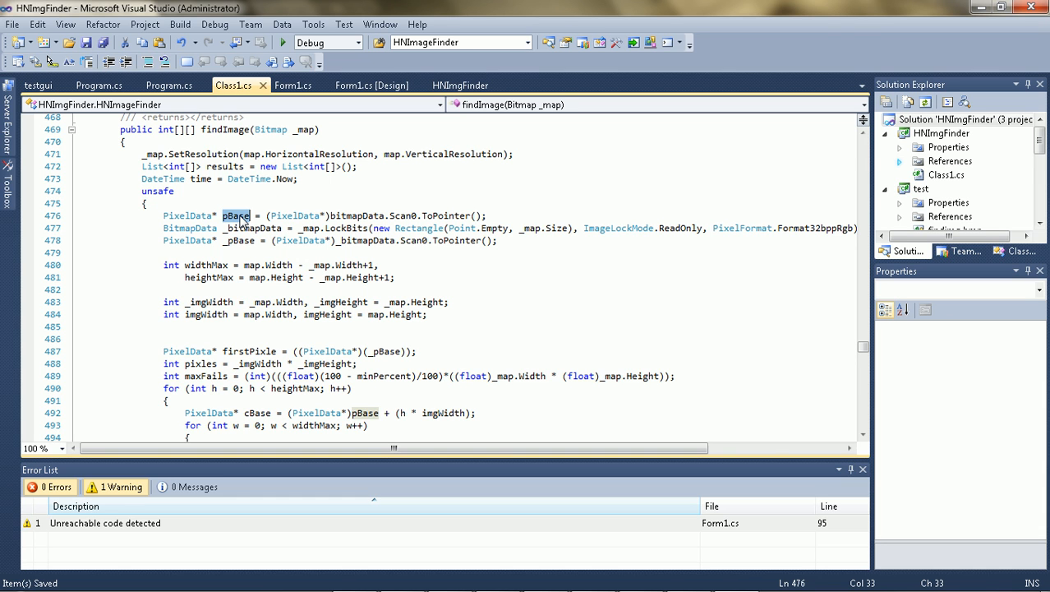
click(452, 215)
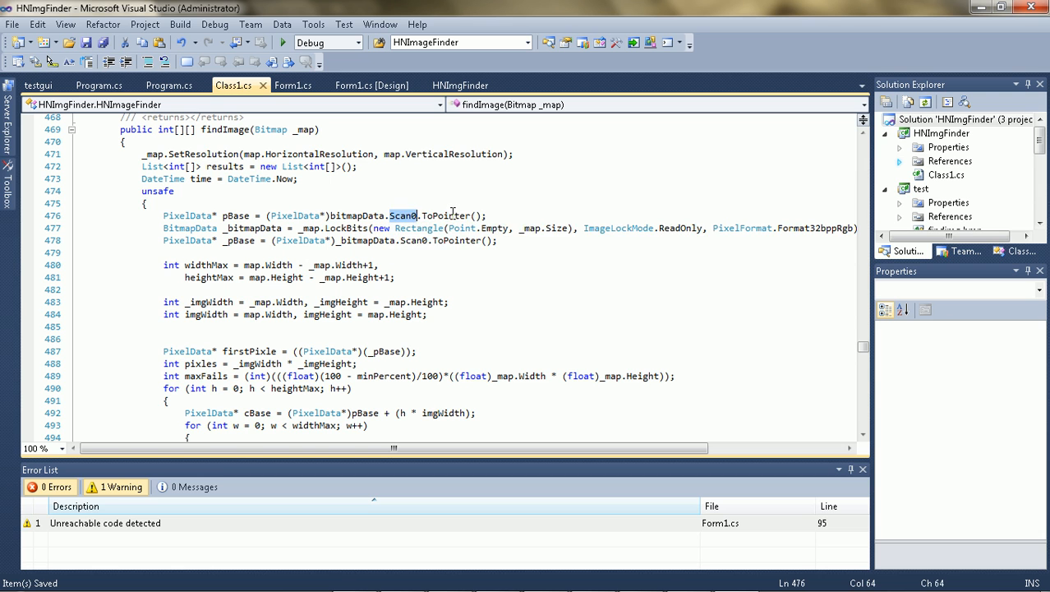
double_click(253, 228)
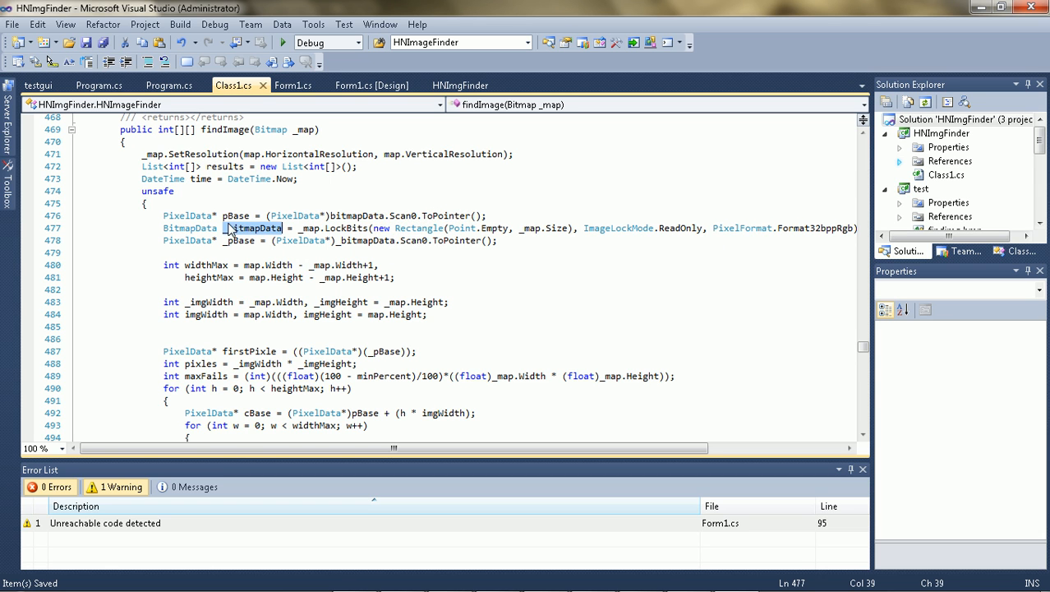
double_click(236, 216)
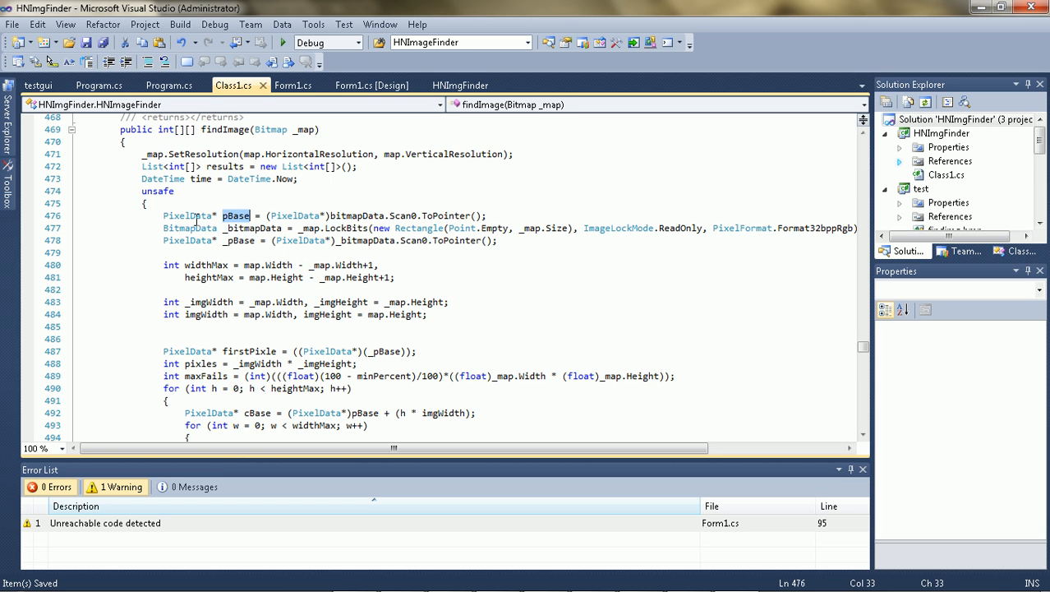
click(460, 215)
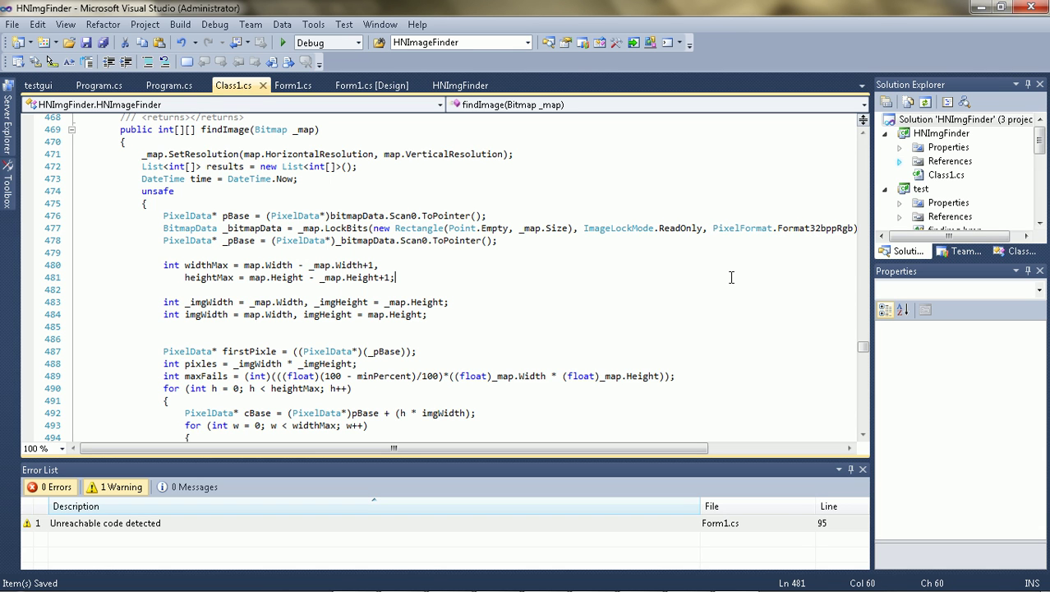
mouse_move(419, 228)
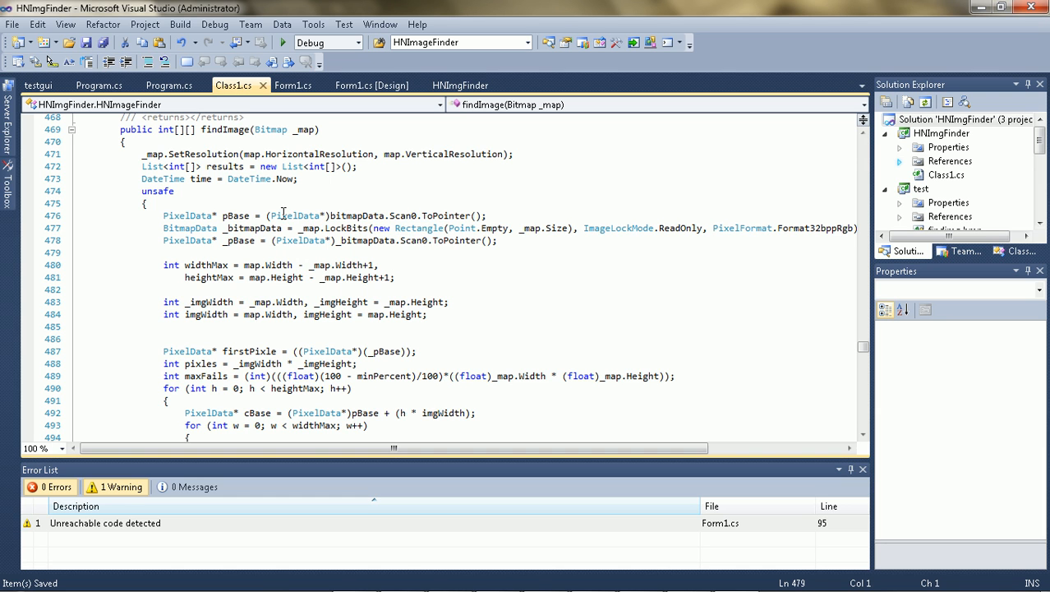
click(306, 215)
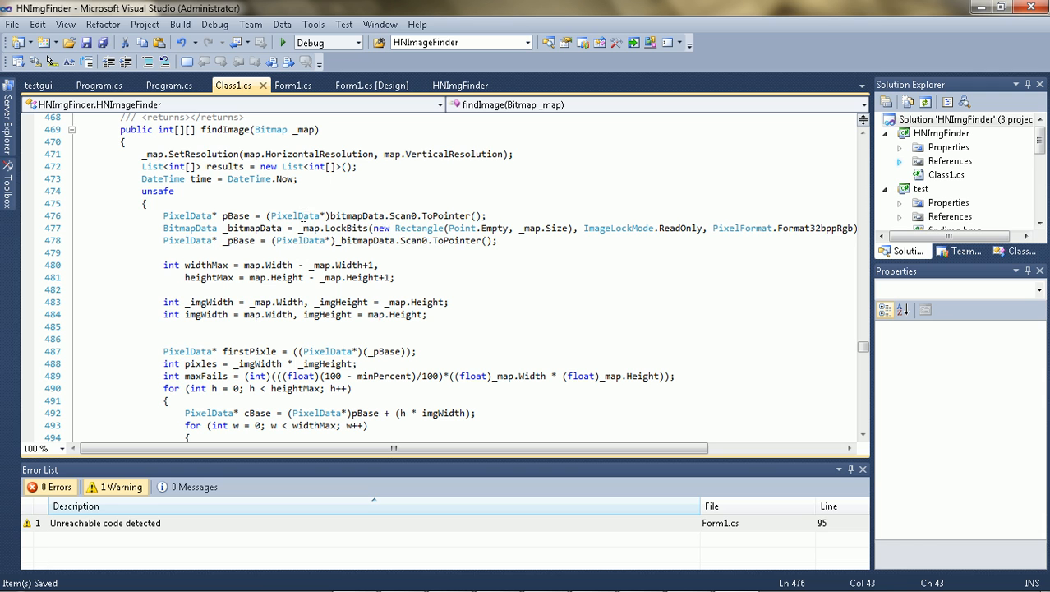
double_click(294, 215)
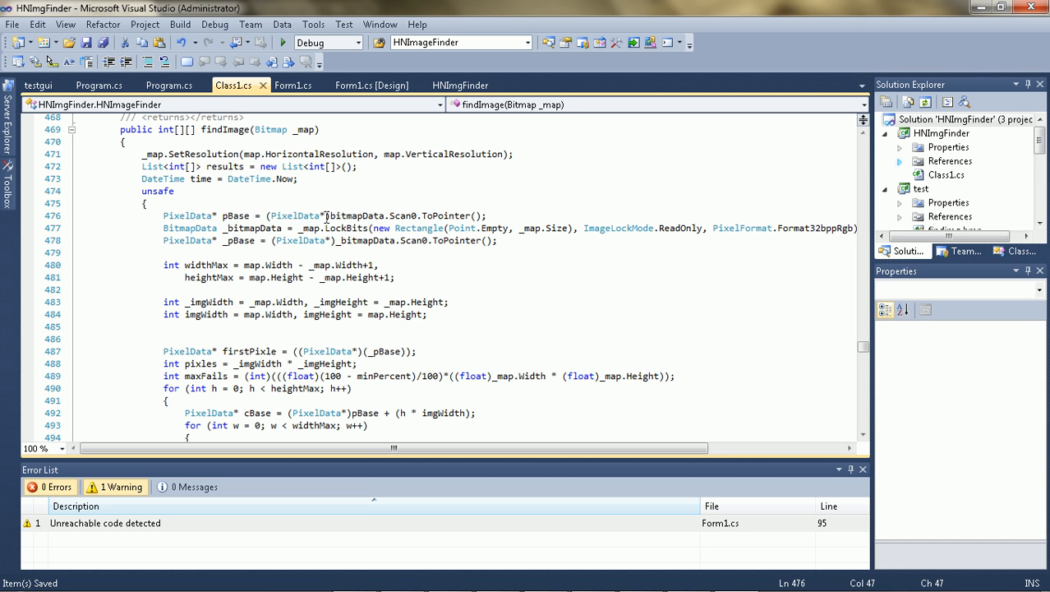
mouse_move(469, 203)
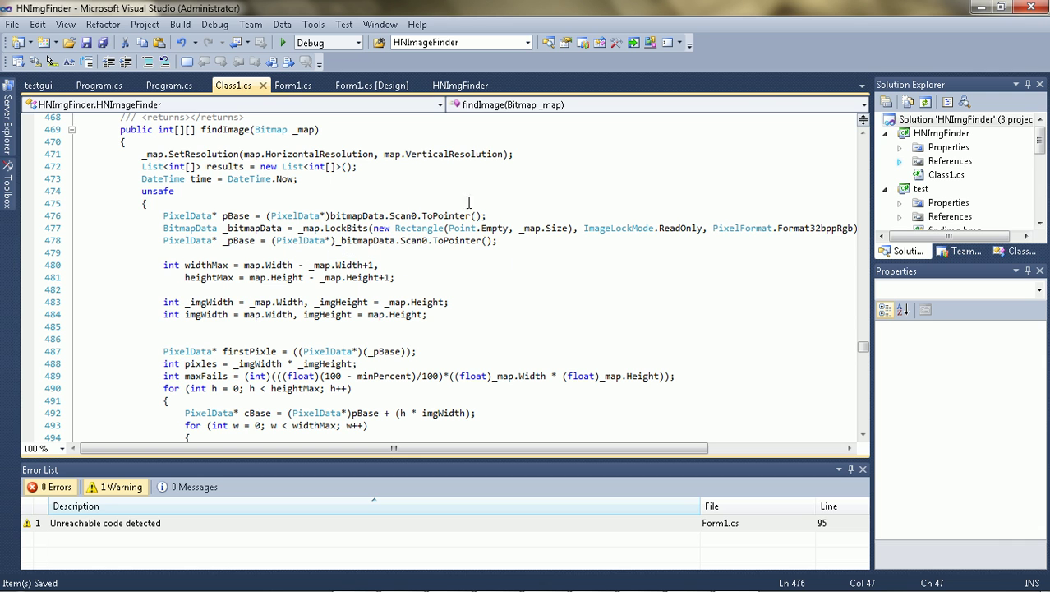
double_click(447, 216)
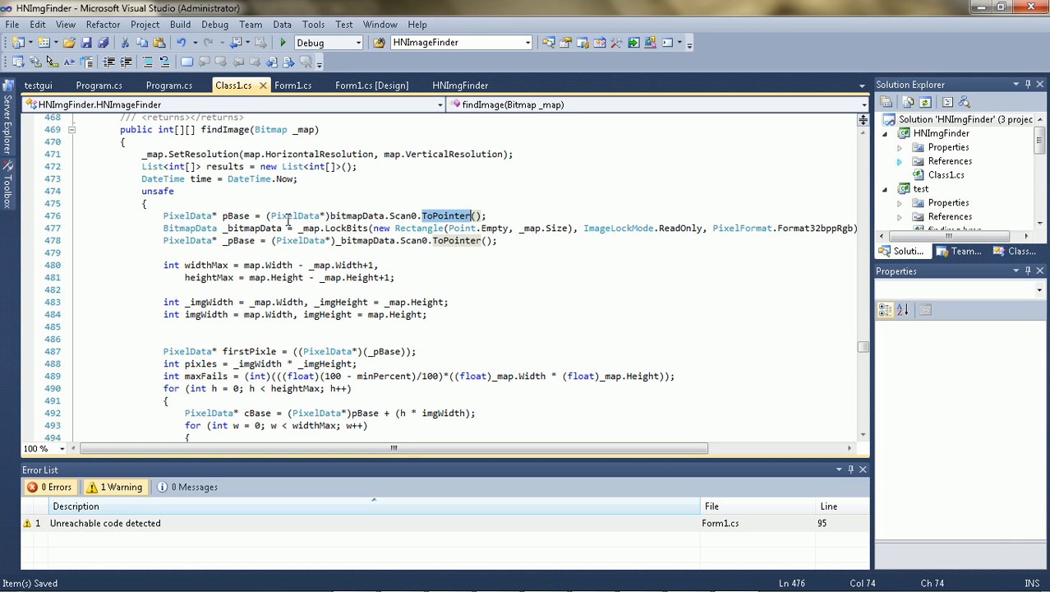
double_click(294, 216)
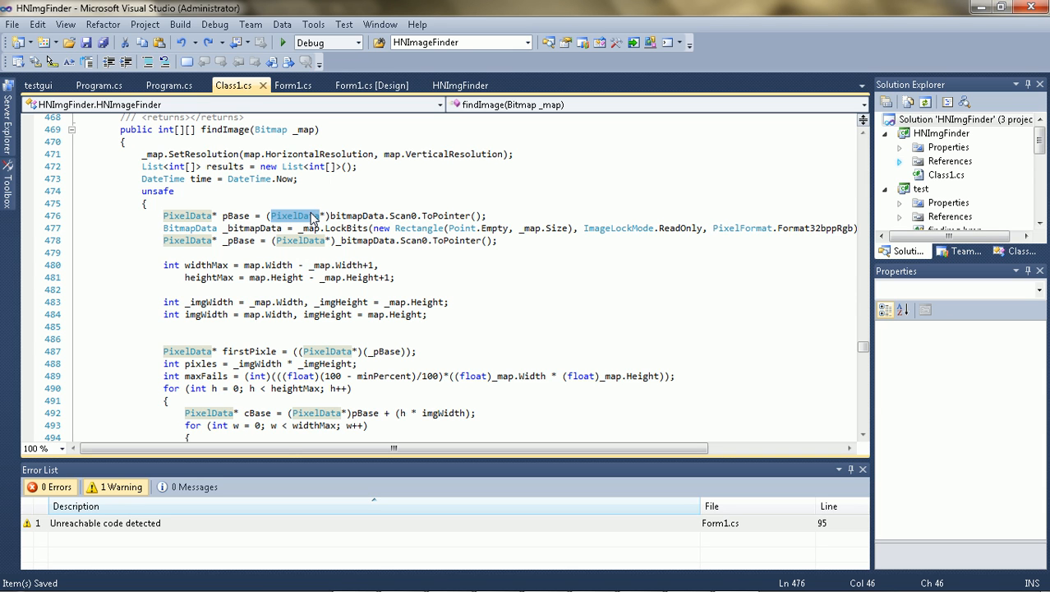
click(312, 252)
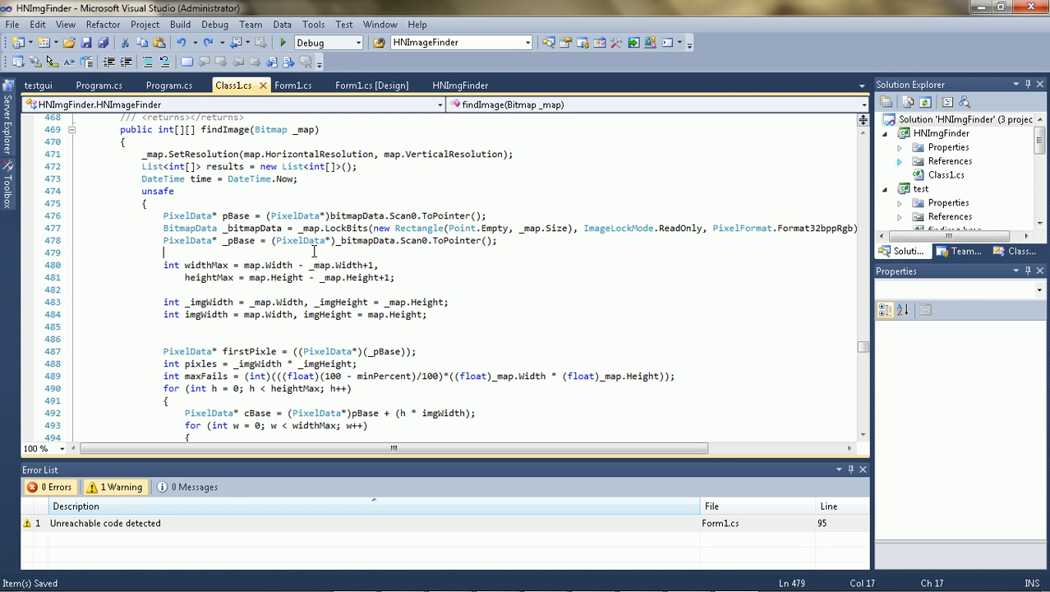
click(434, 272)
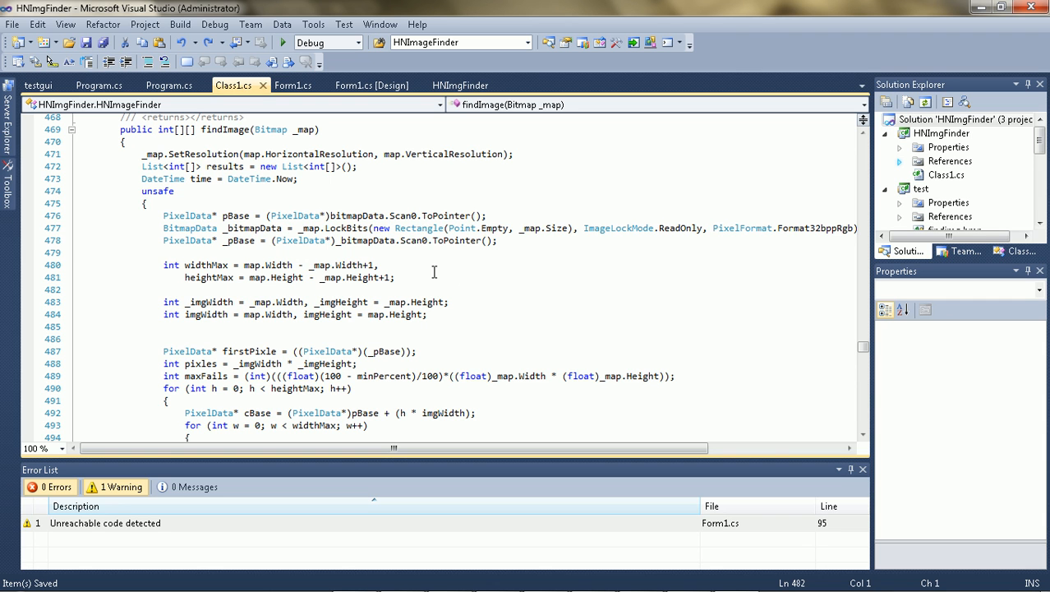
click(395, 277)
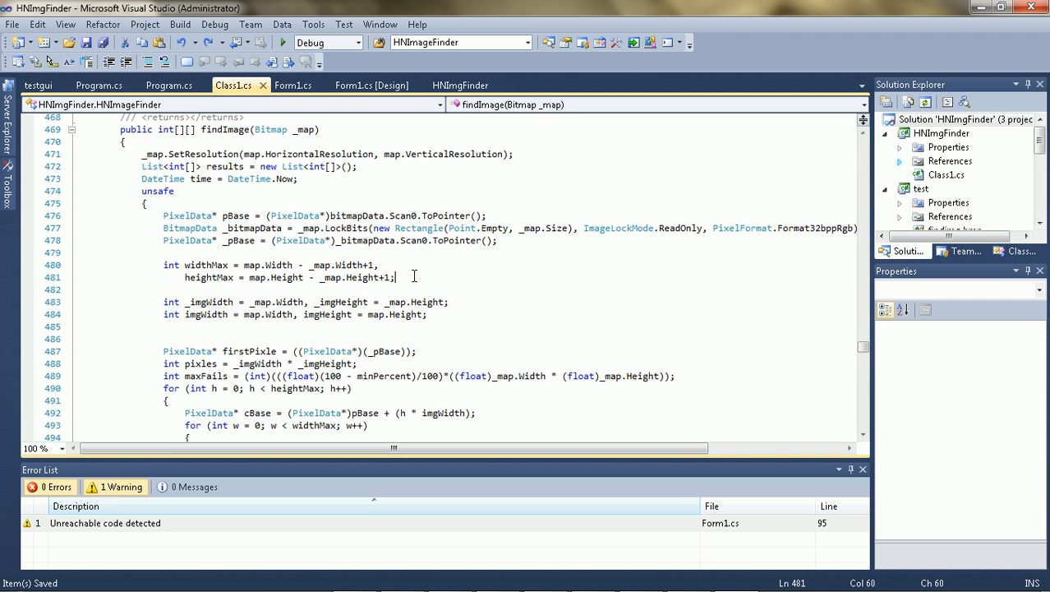
scroll(down, 3)
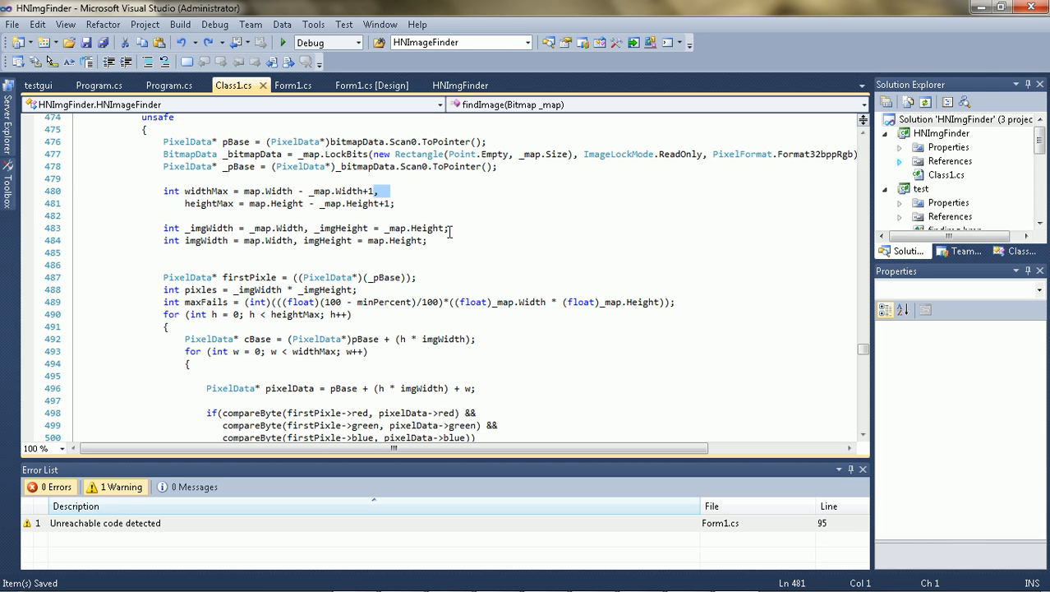
click(449, 228)
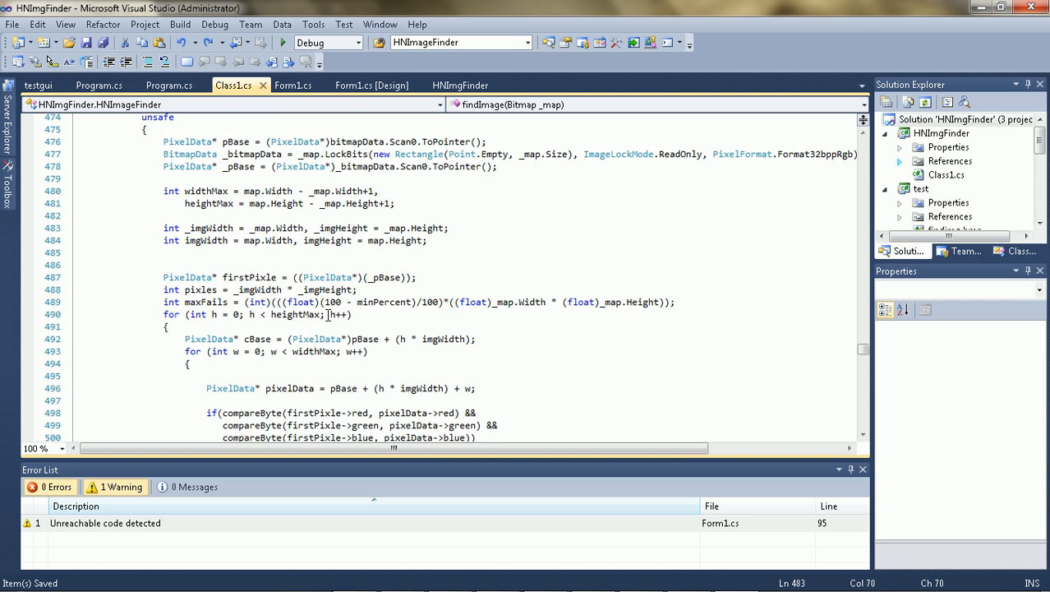
scroll(down, 3)
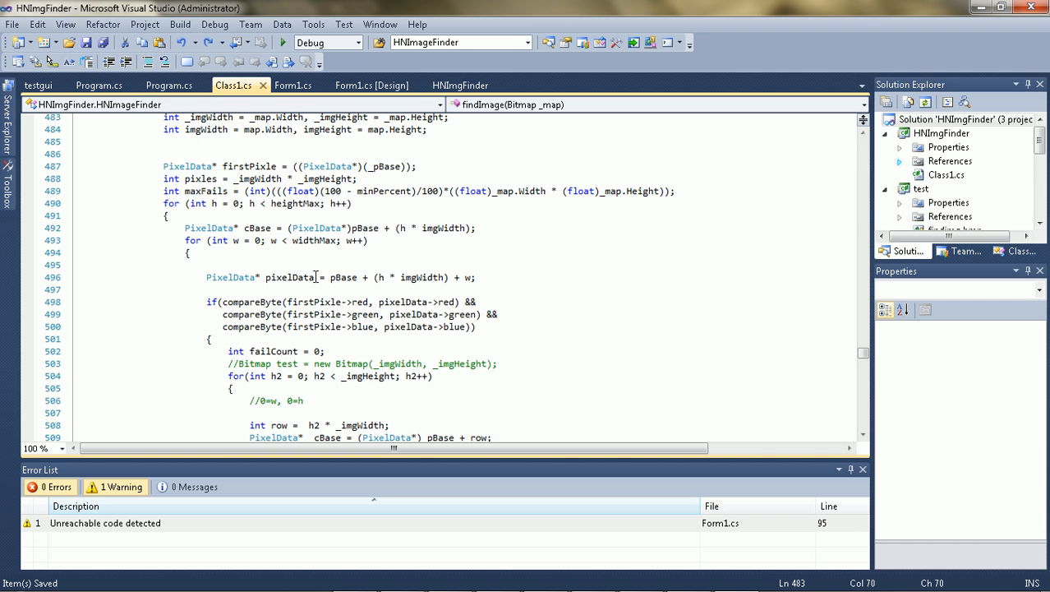
click(277, 339)
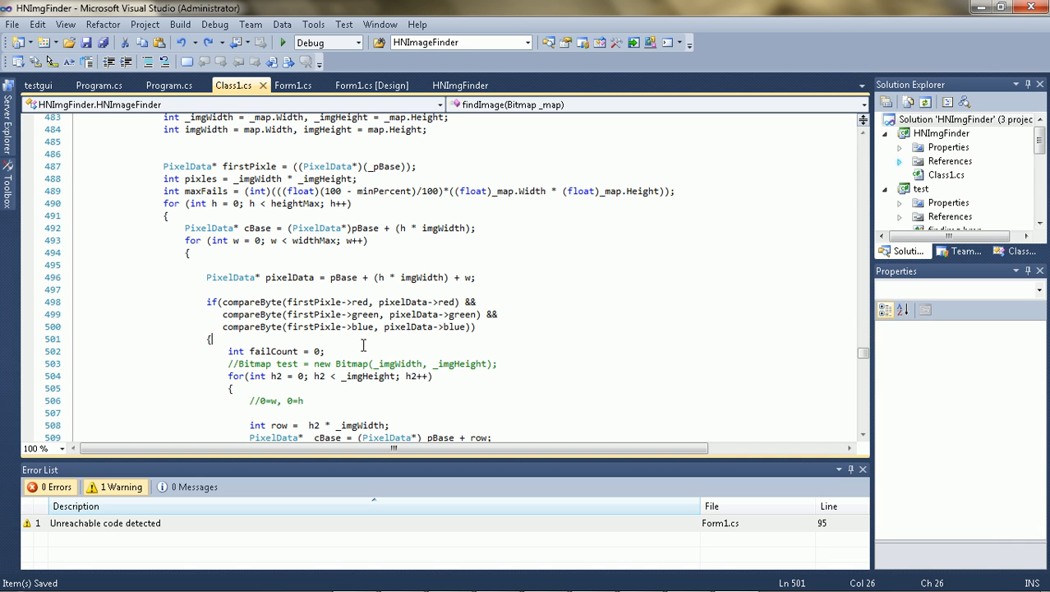
double_click(250, 302)
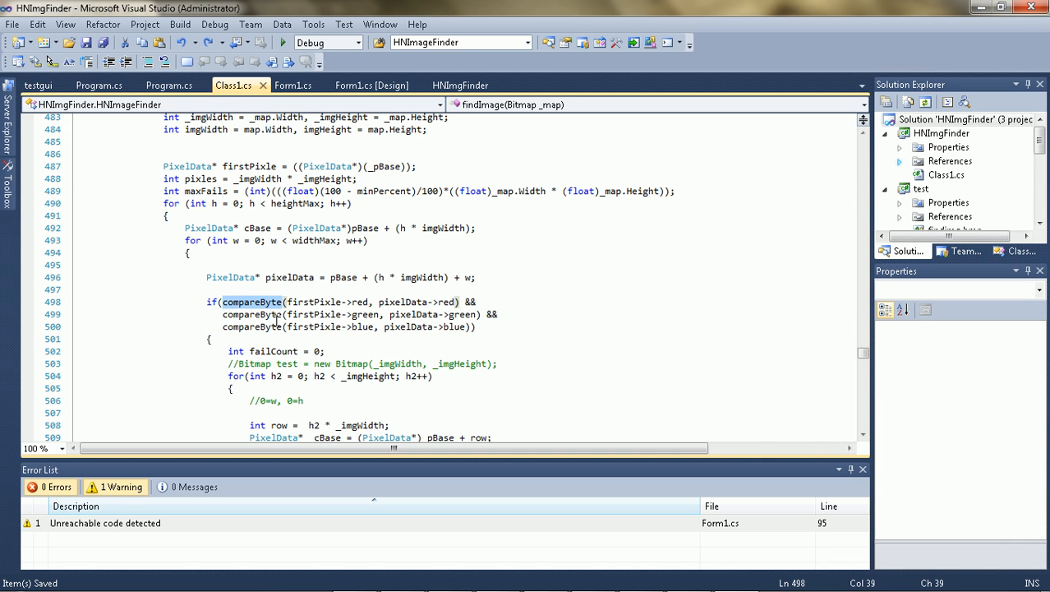
key(Left)
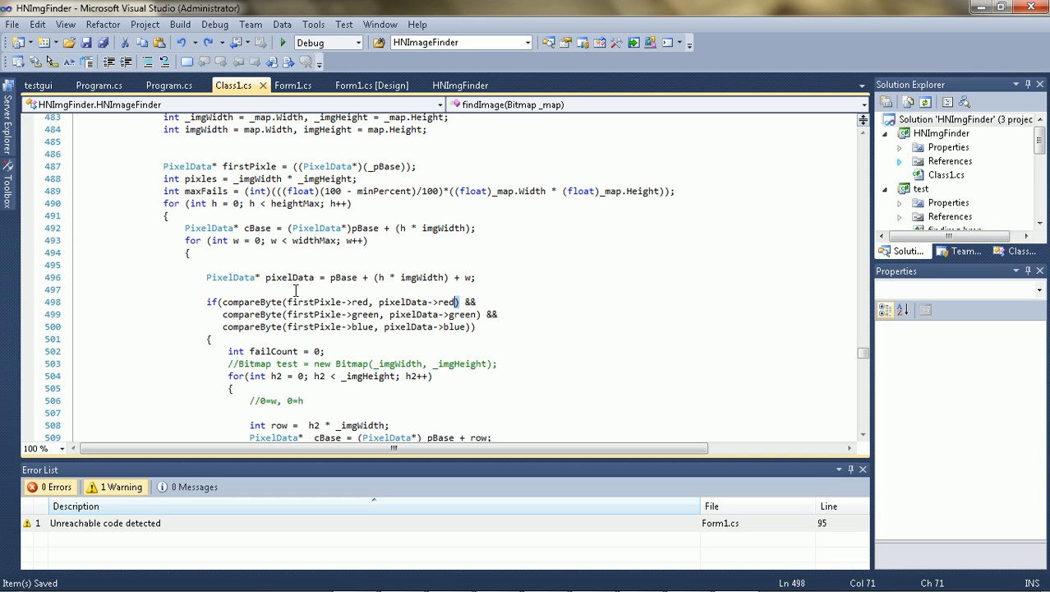
double_click(314, 302)
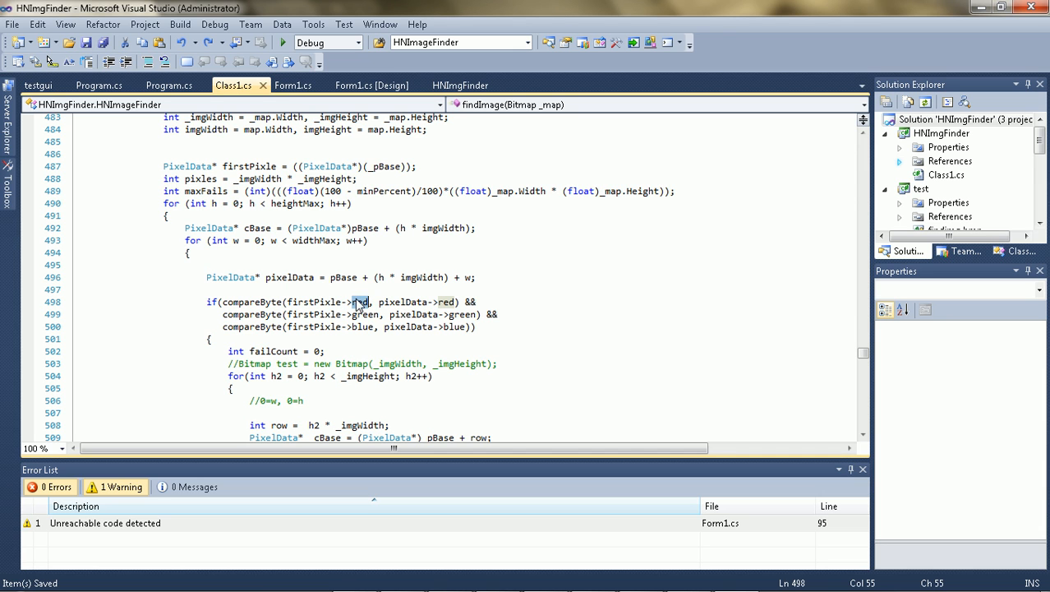
double_click(312, 302)
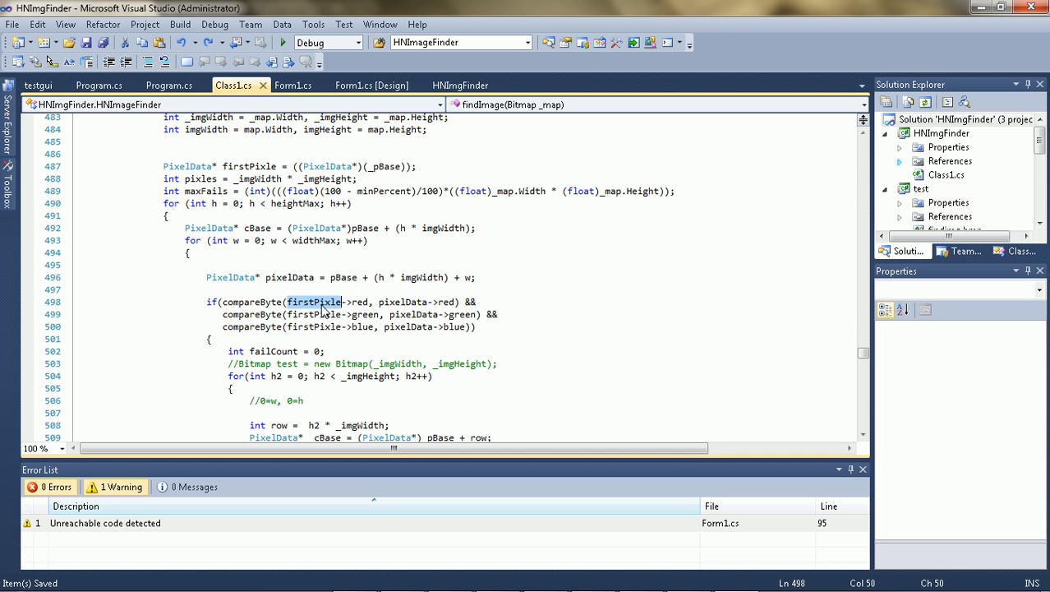
click(356, 302)
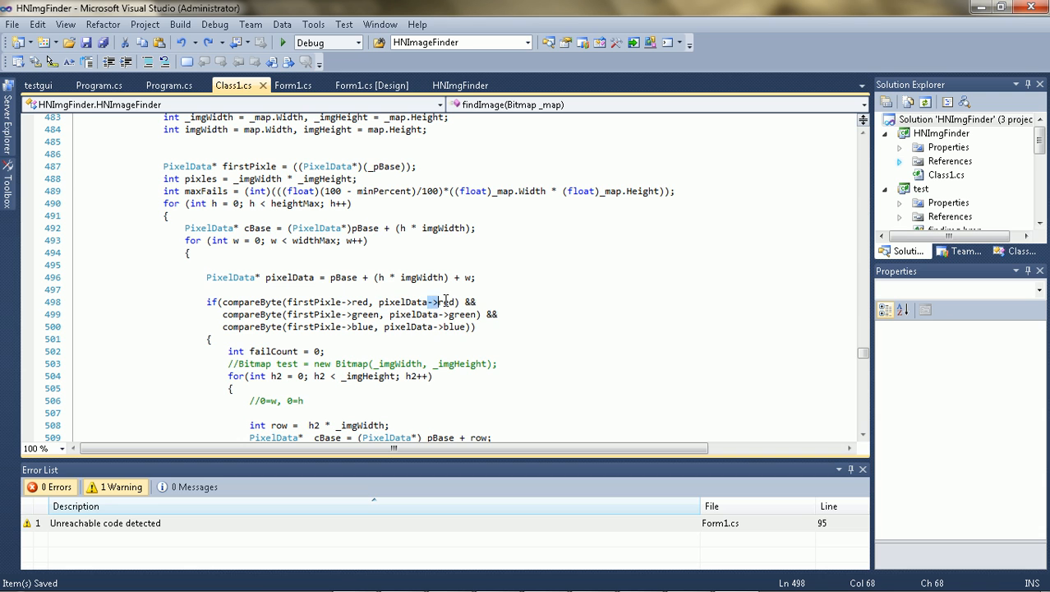
double_click(404, 301)
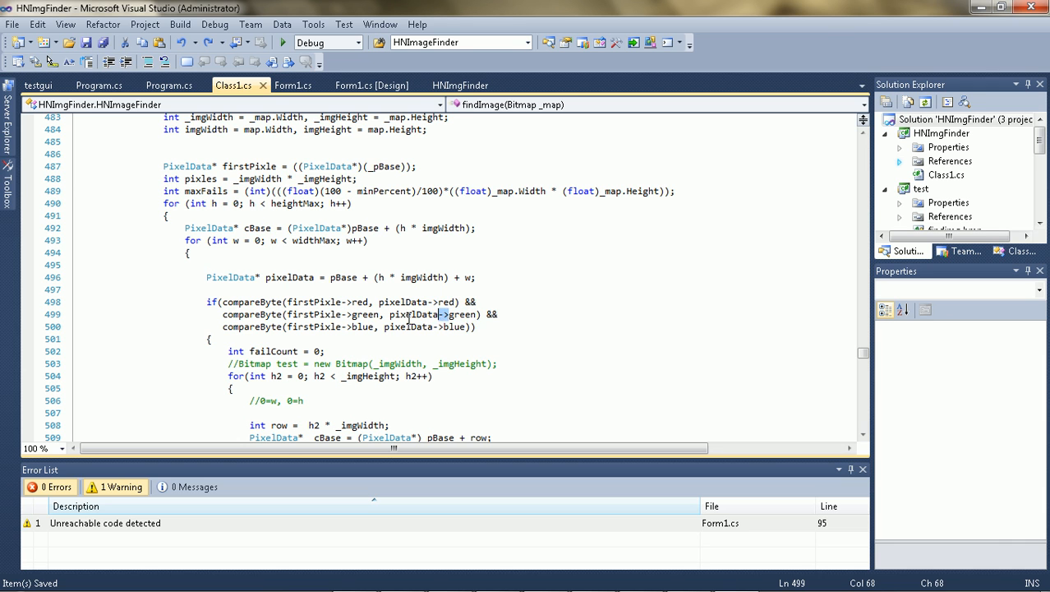
mouse_move(320, 320)
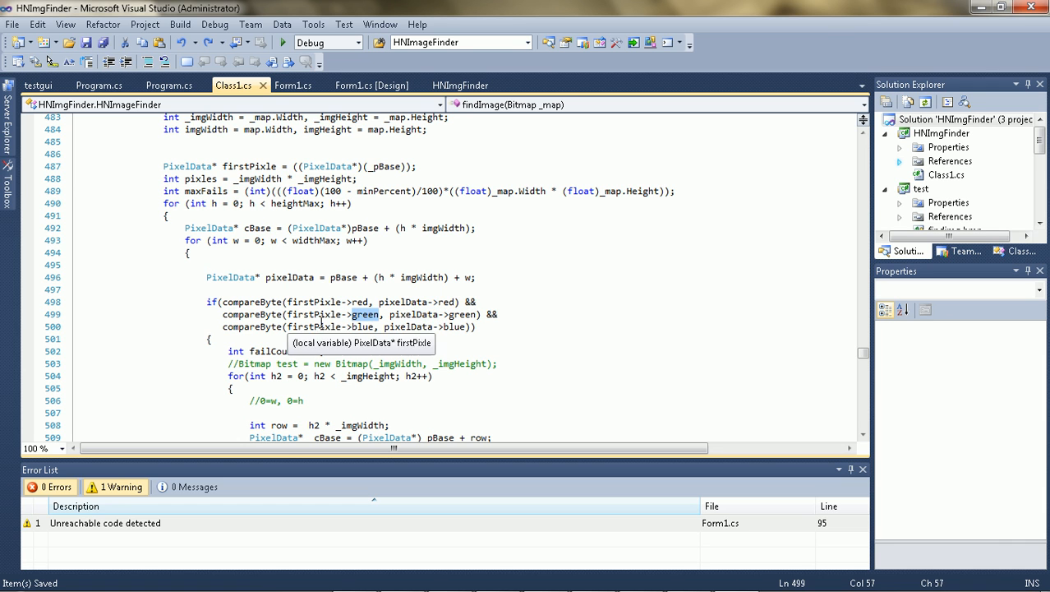
mouse_move(354, 321)
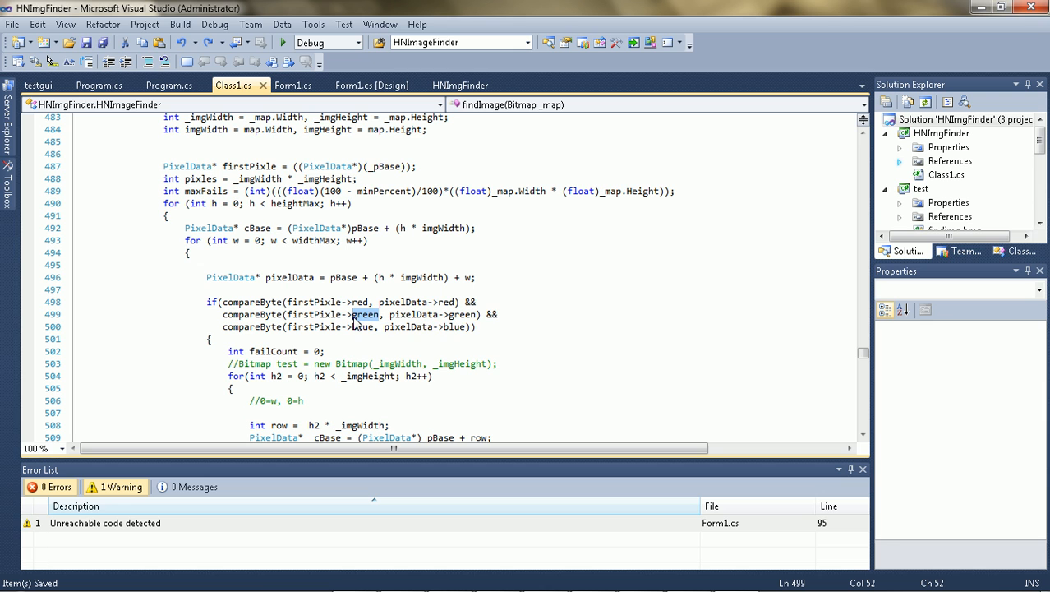
click(460, 326)
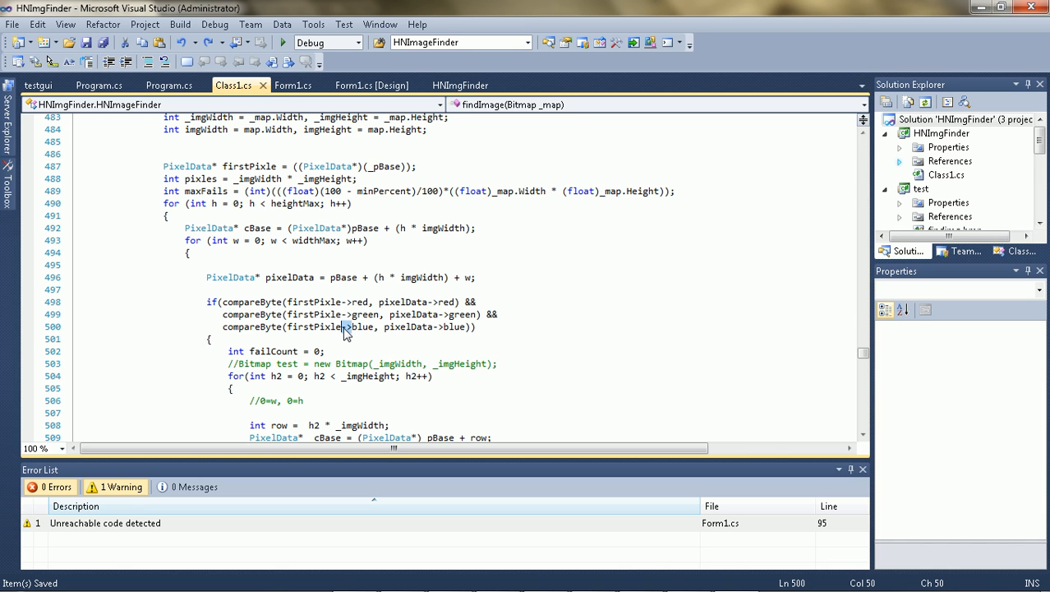
double_click(315, 326)
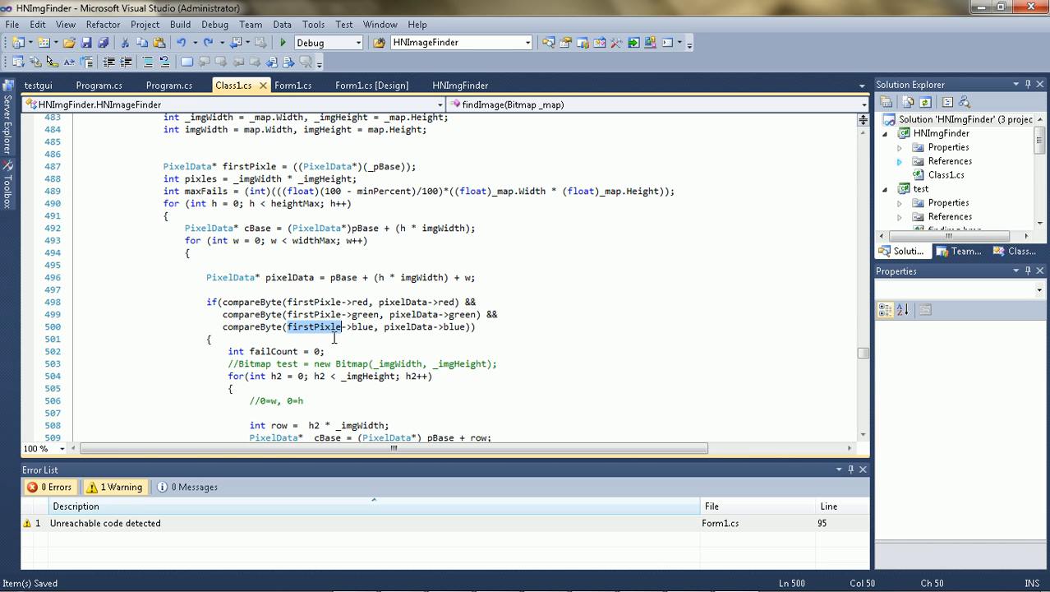
scroll(down, 3)
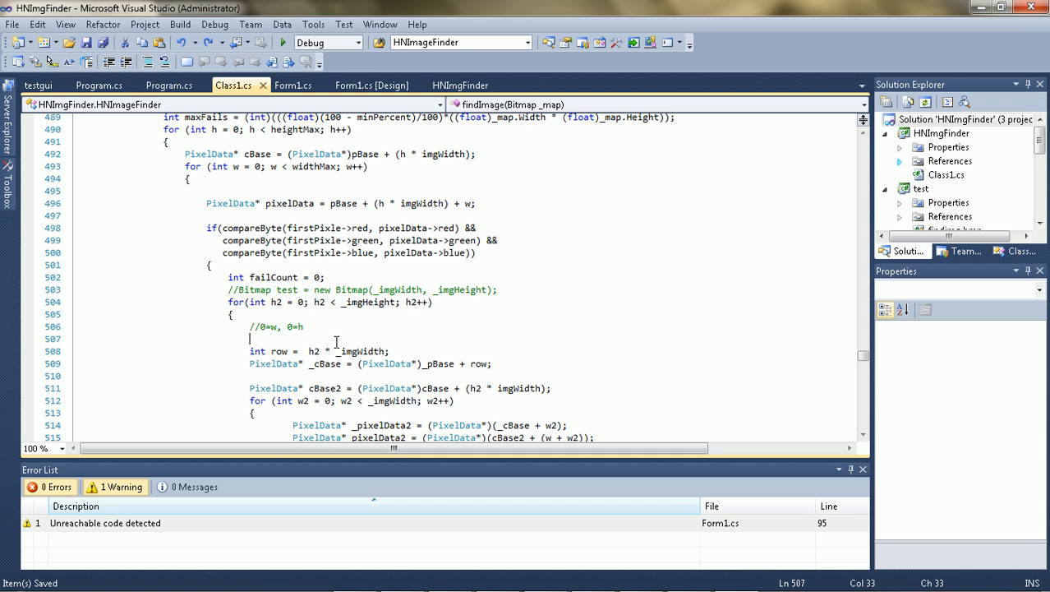
scroll(down, 3)
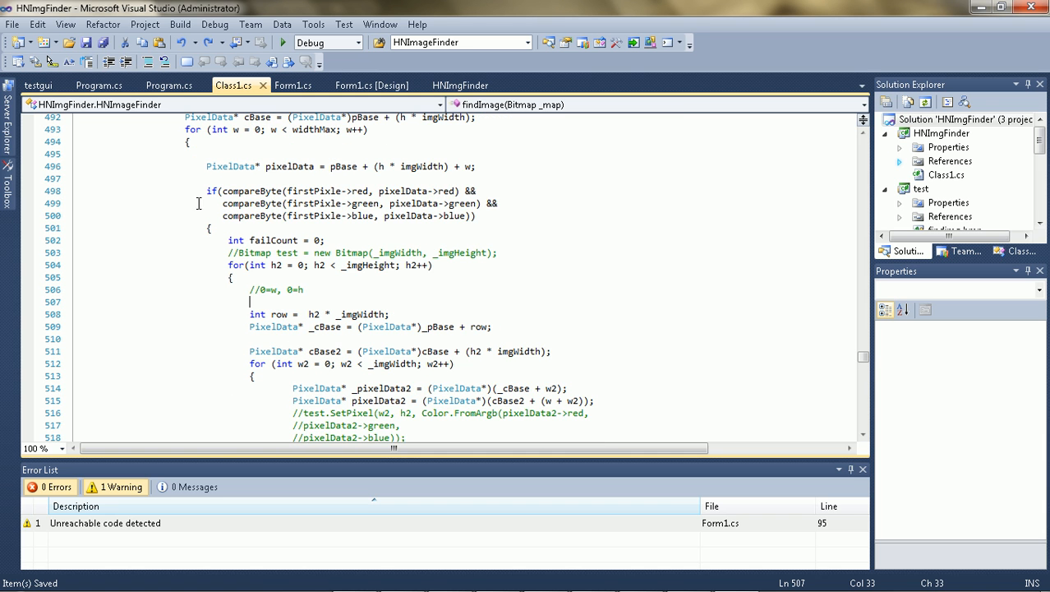
scroll(down, 3)
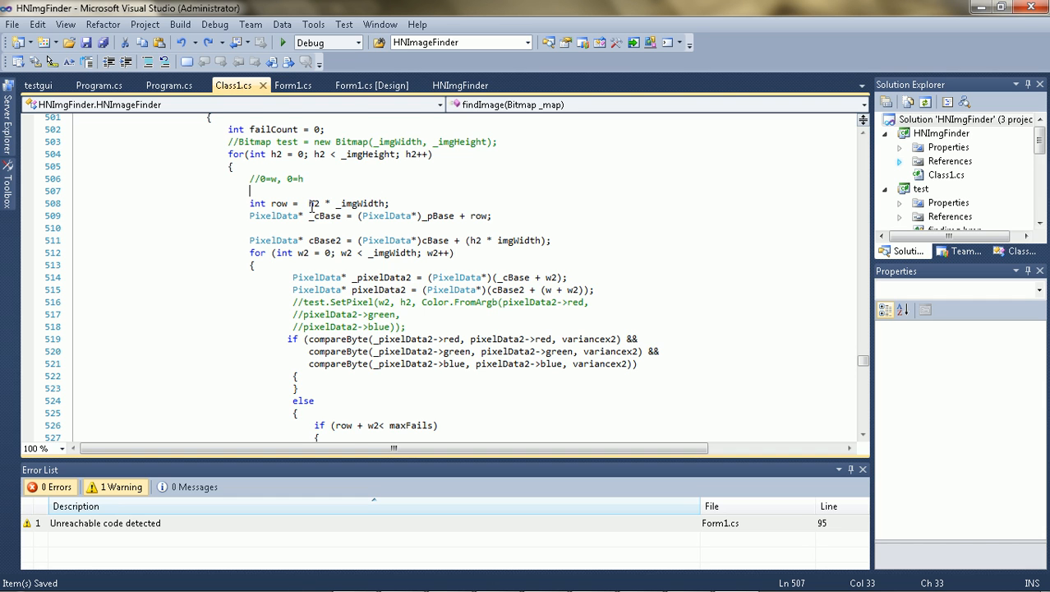
scroll(up, 3)
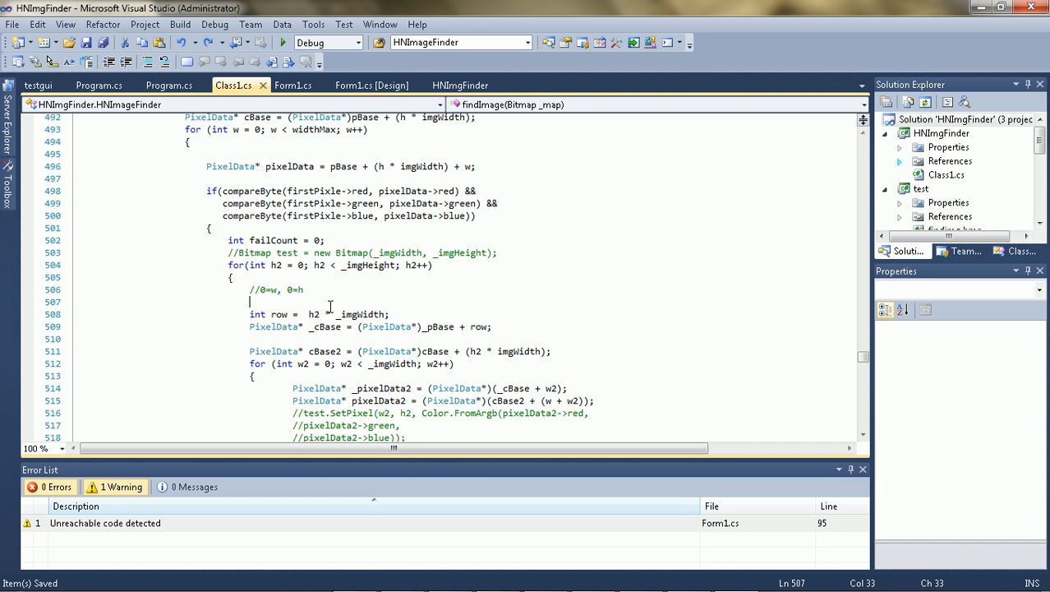
mouse_move(390, 251)
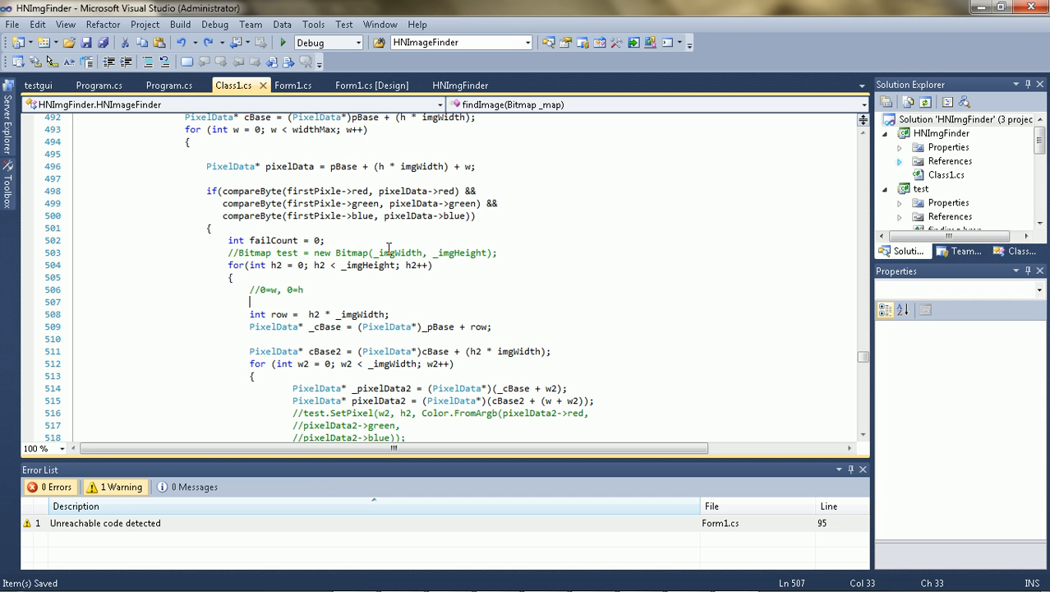
scroll(down, 3)
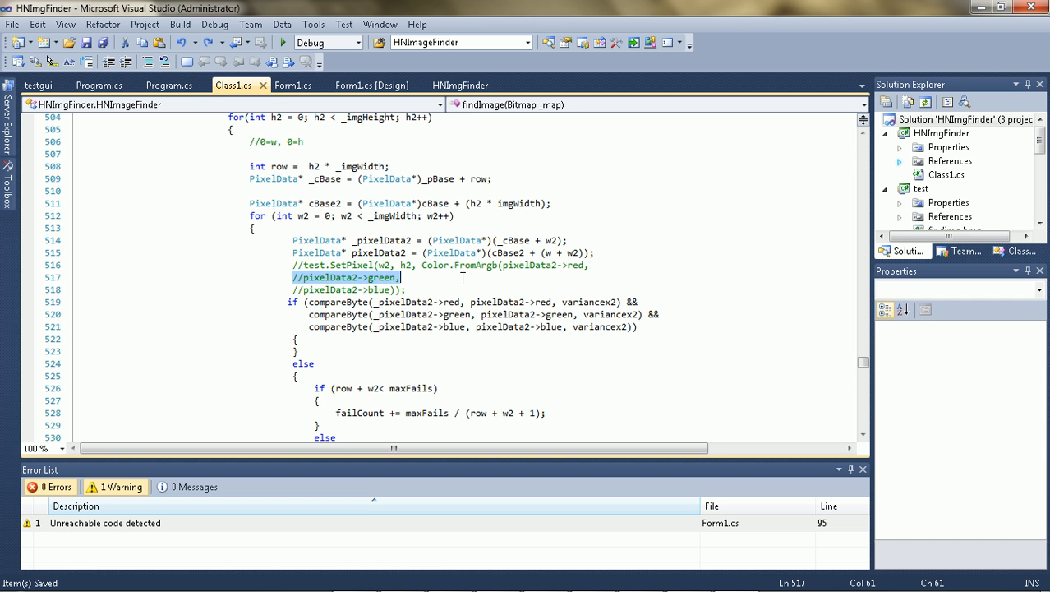
scroll(down, 3)
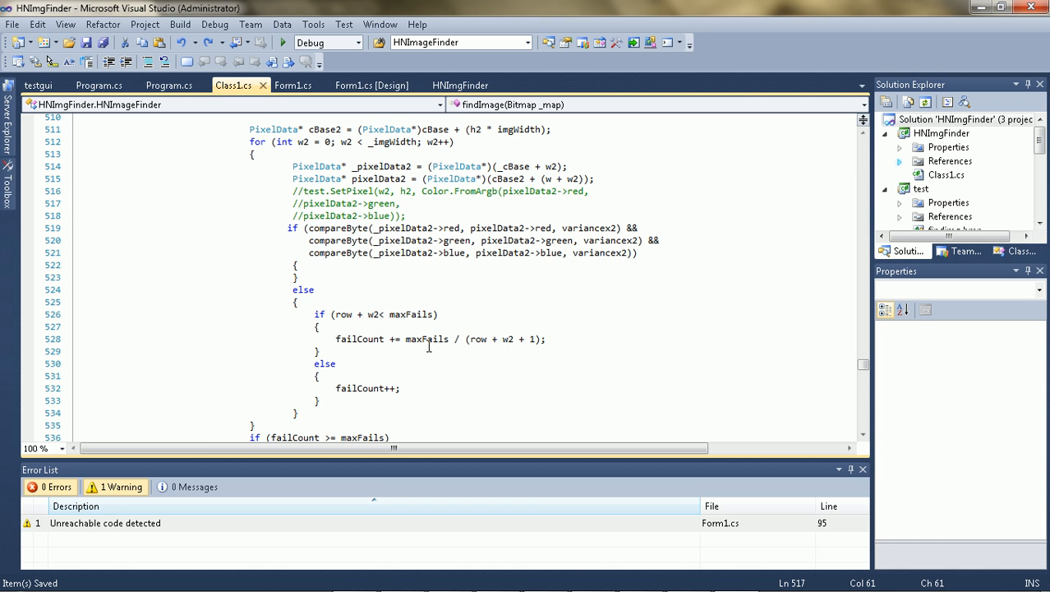
double_click(426, 339)
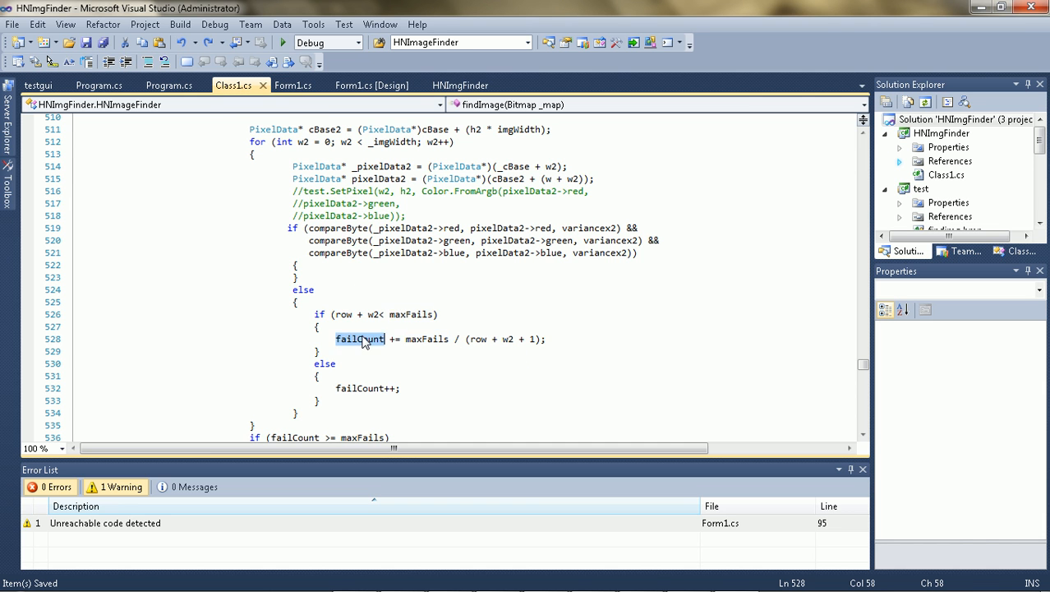
scroll(down, 3)
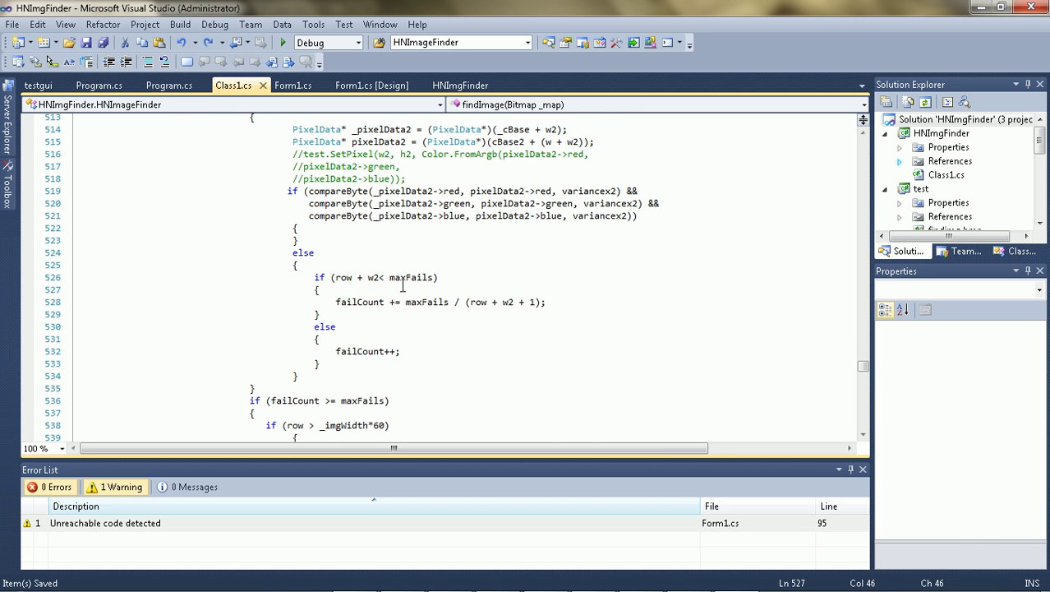
scroll(up, 3)
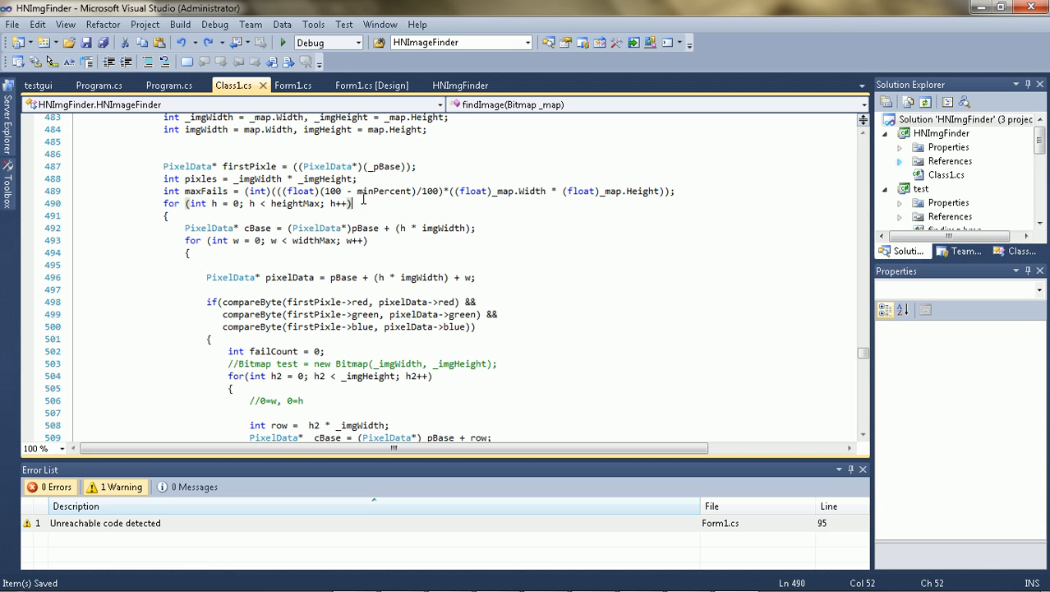
double_click(384, 190)
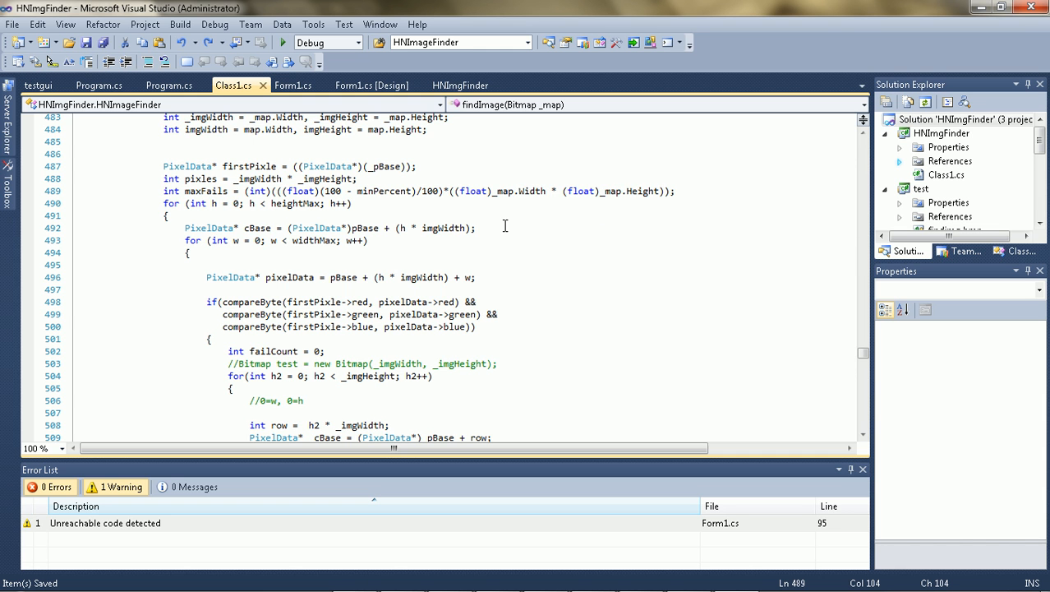
Scroll to the end of findImage, where results are added and returned
scroll(up, 3)
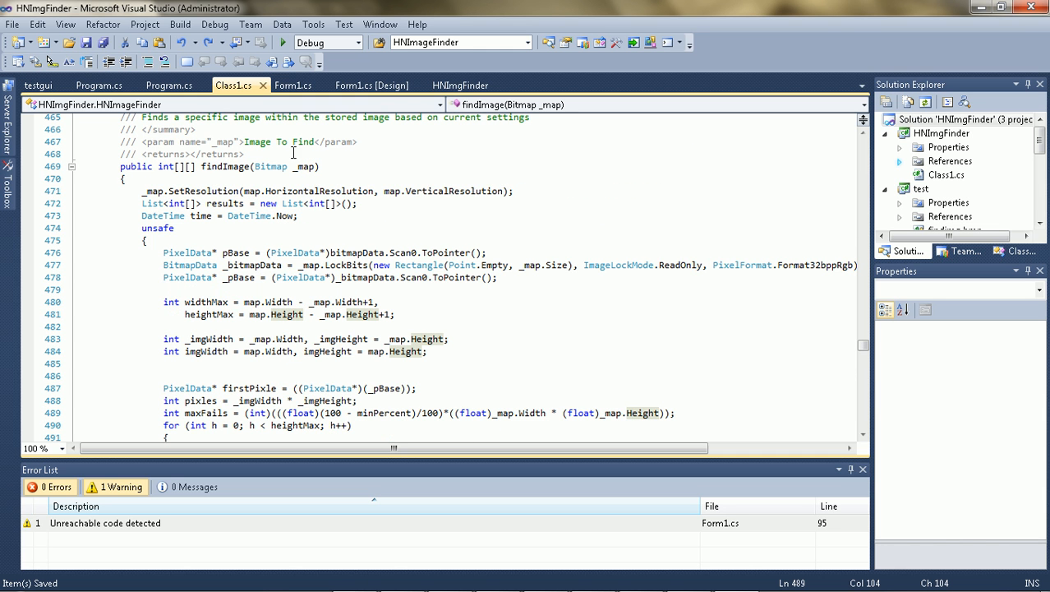
scroll(down, 3)
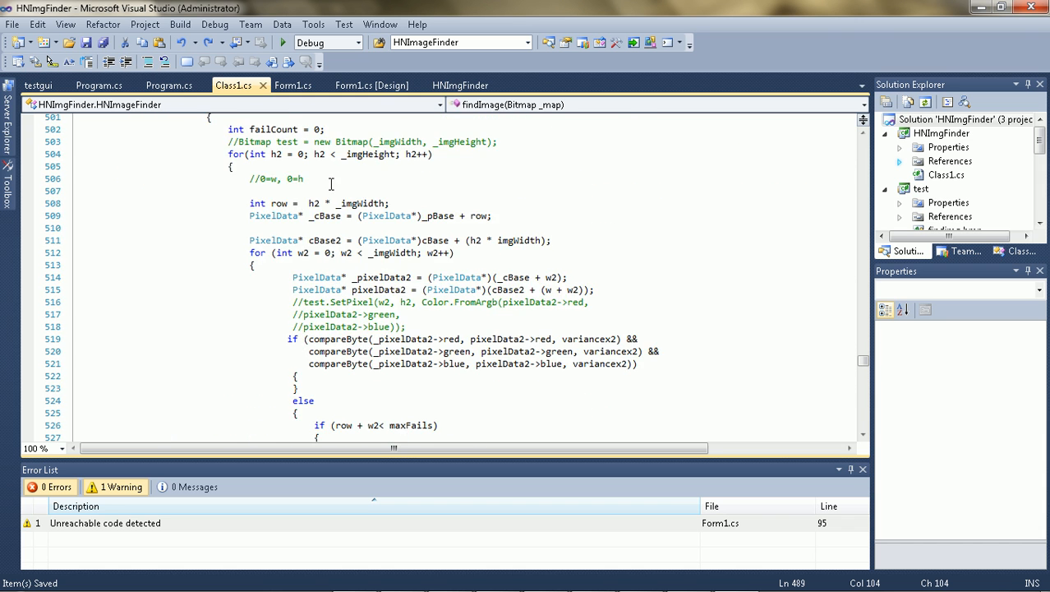
scroll(down, 3)
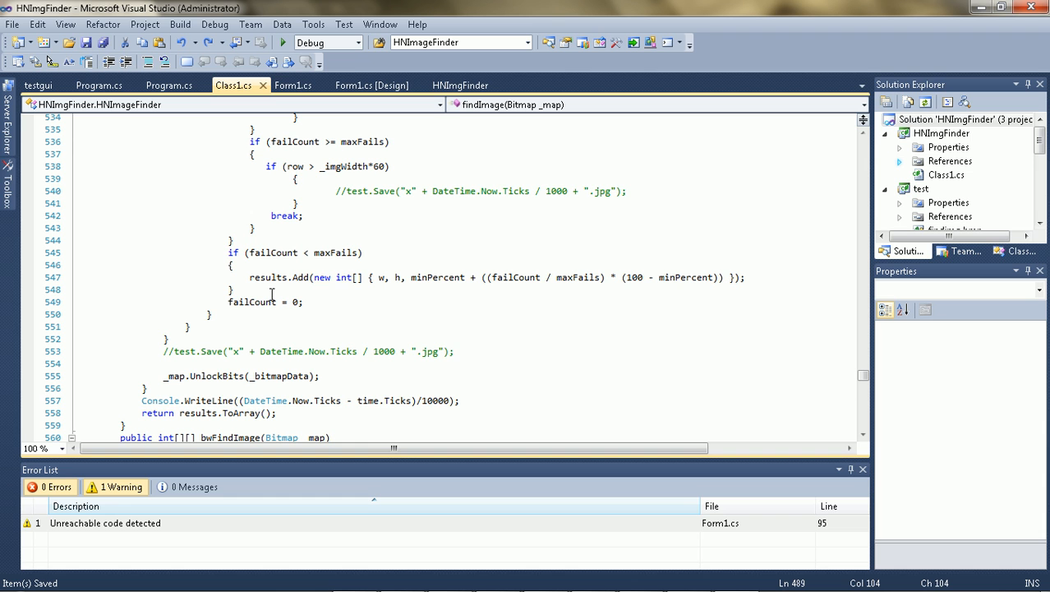
mouse_move(293, 85)
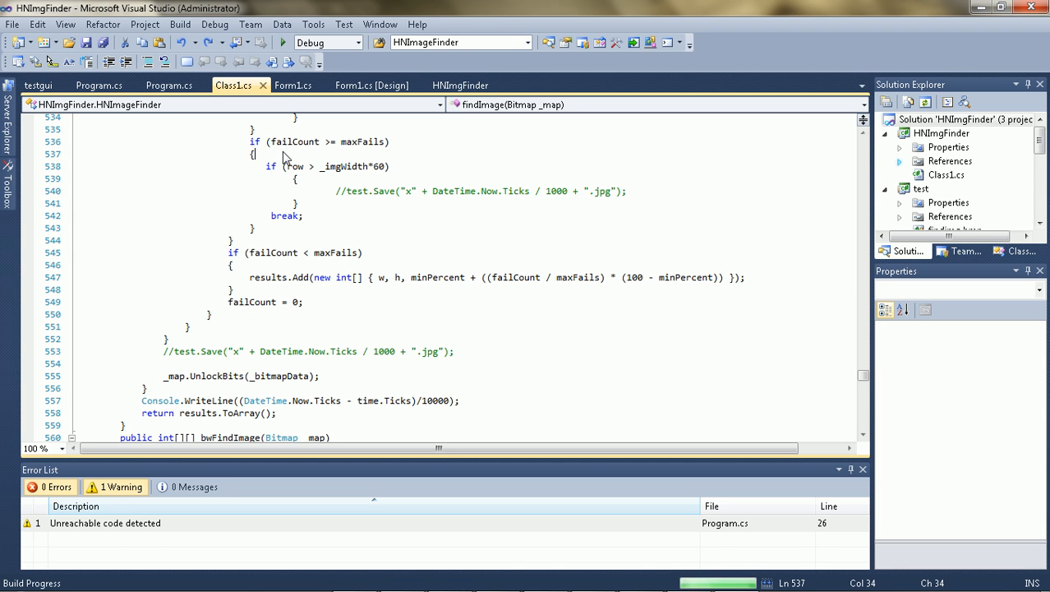
Enter the Facebook email and password in Form1's browser and log in
click(282, 42)
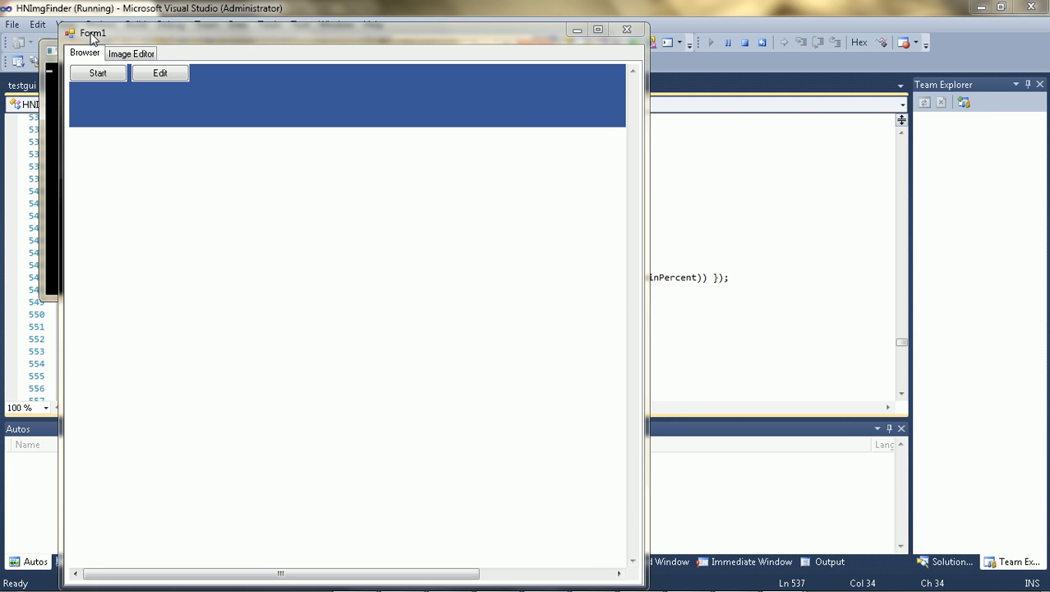
click(98, 72)
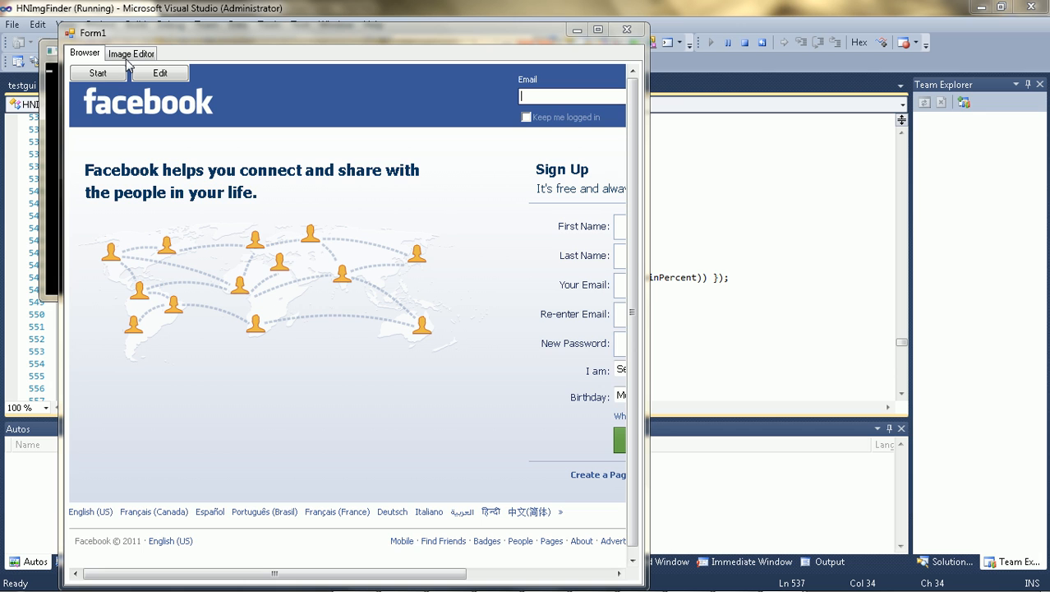
mouse_move(576, 66)
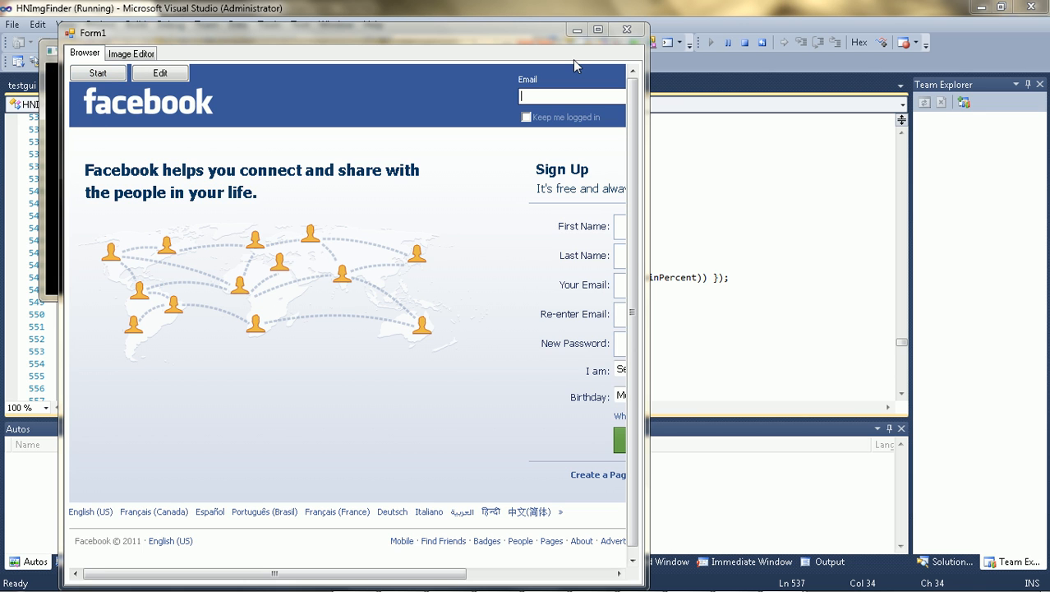
text(ewl)
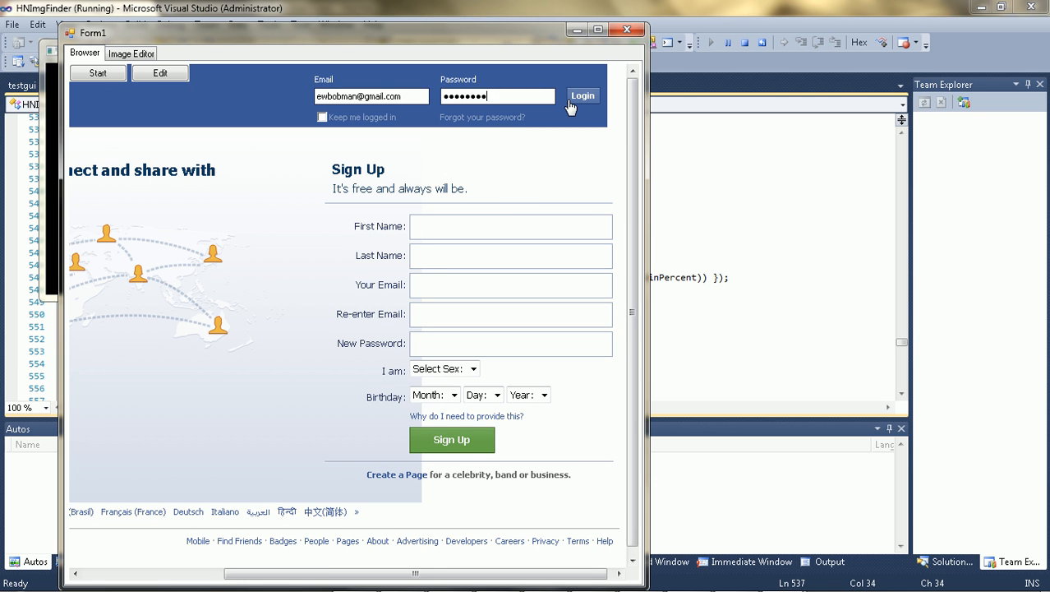
key(backspace)
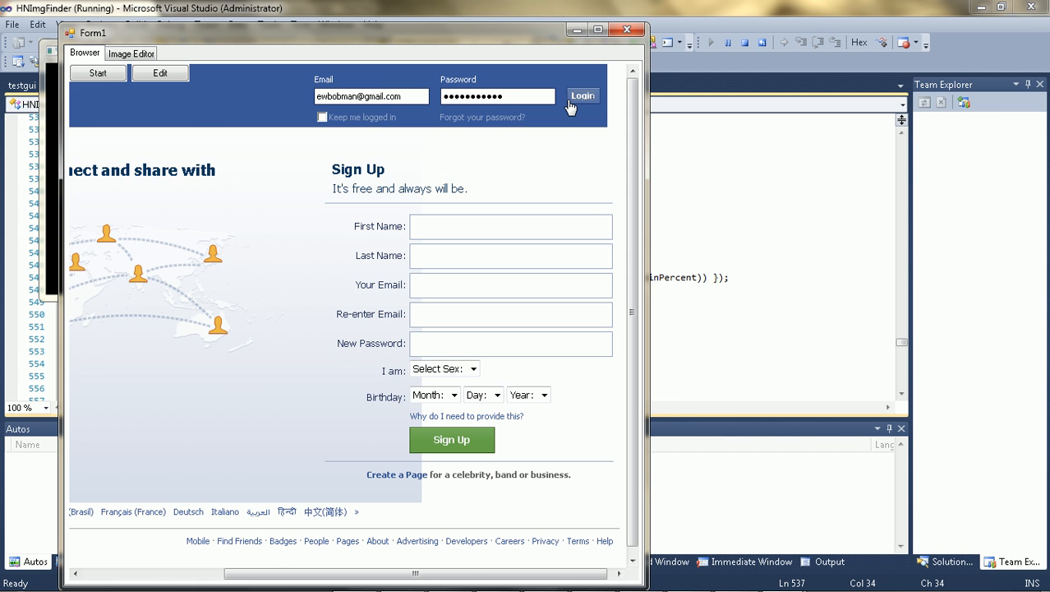
click(582, 95)
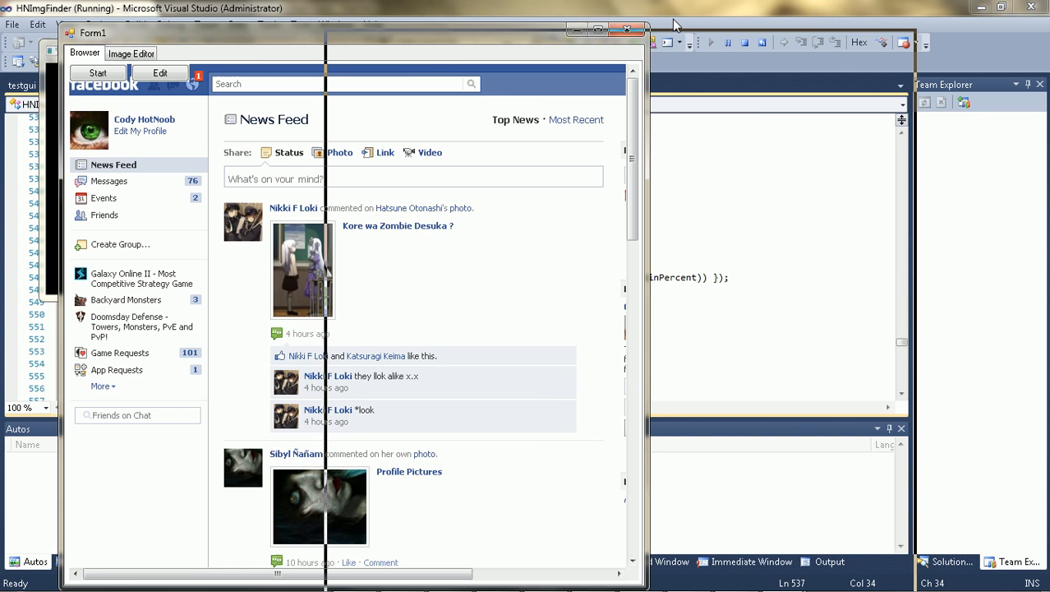
Return to Visual Studio's Form1.cs and scroll through the searchThread code
click(599, 32)
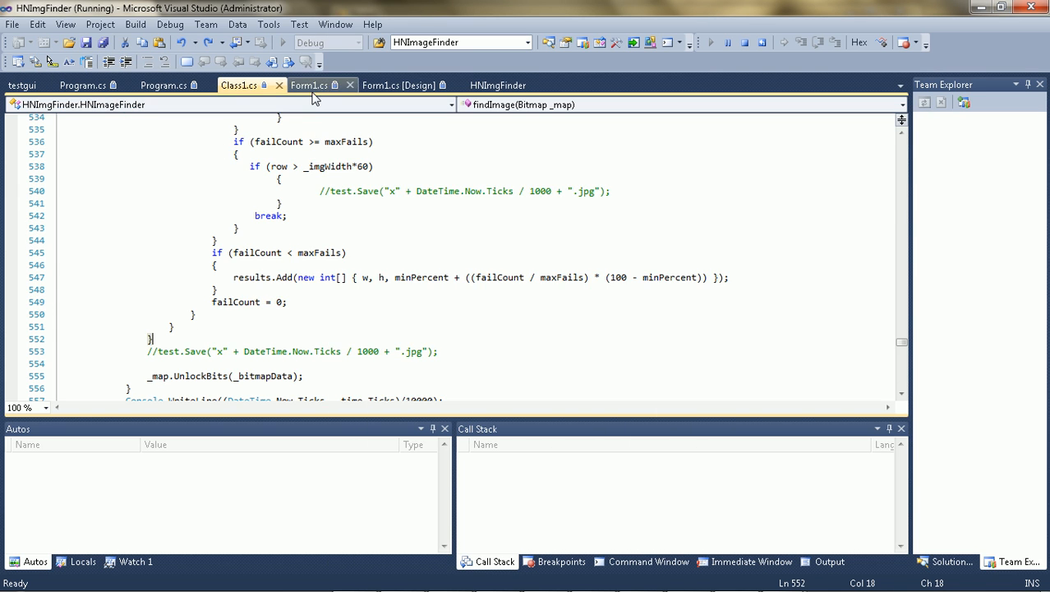
click(309, 85)
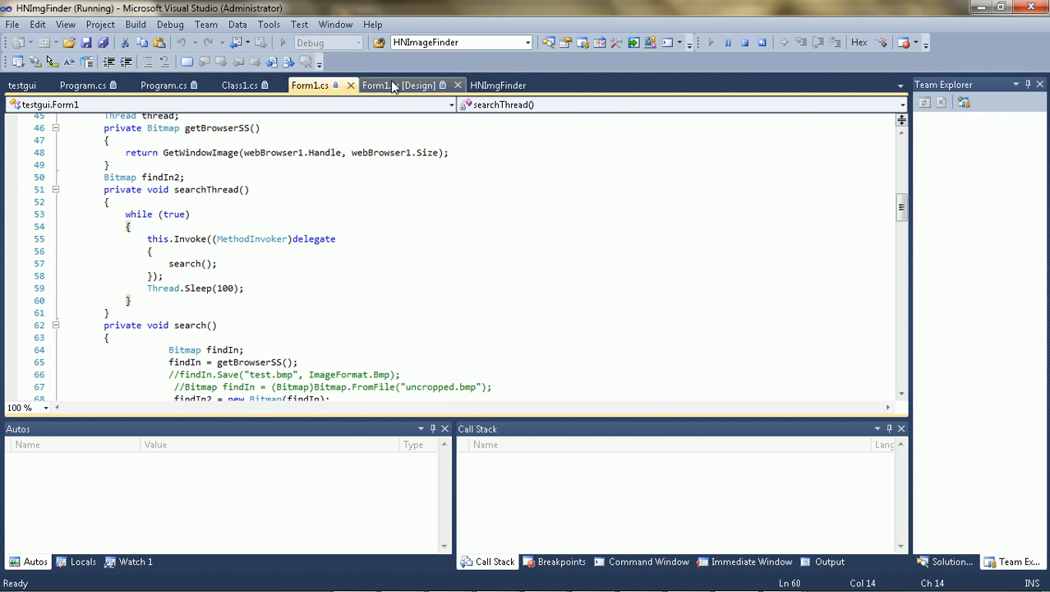
click(317, 202)
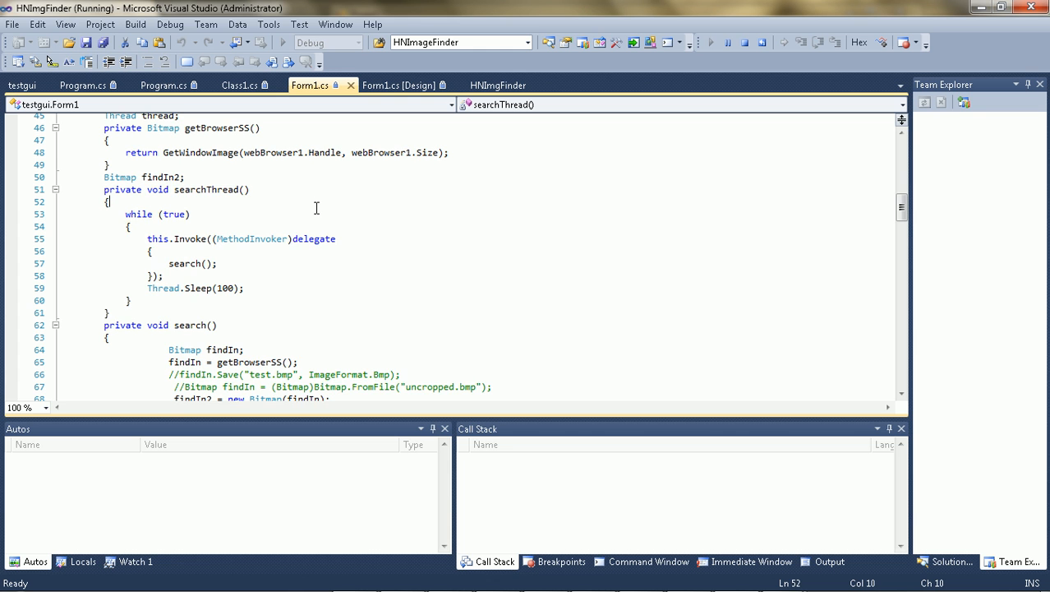
scroll(up, 3)
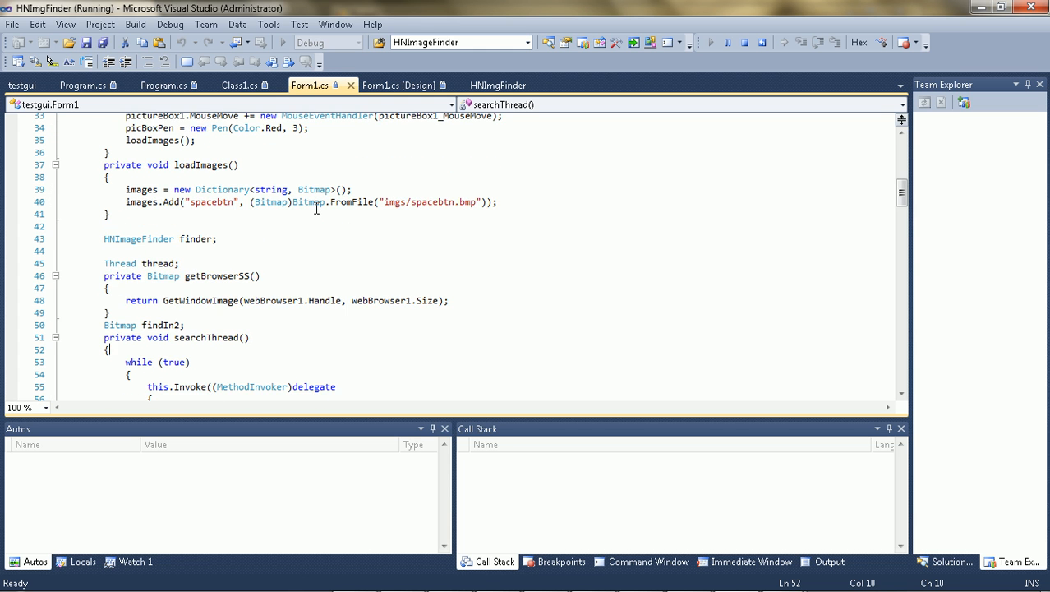
scroll(up, 3)
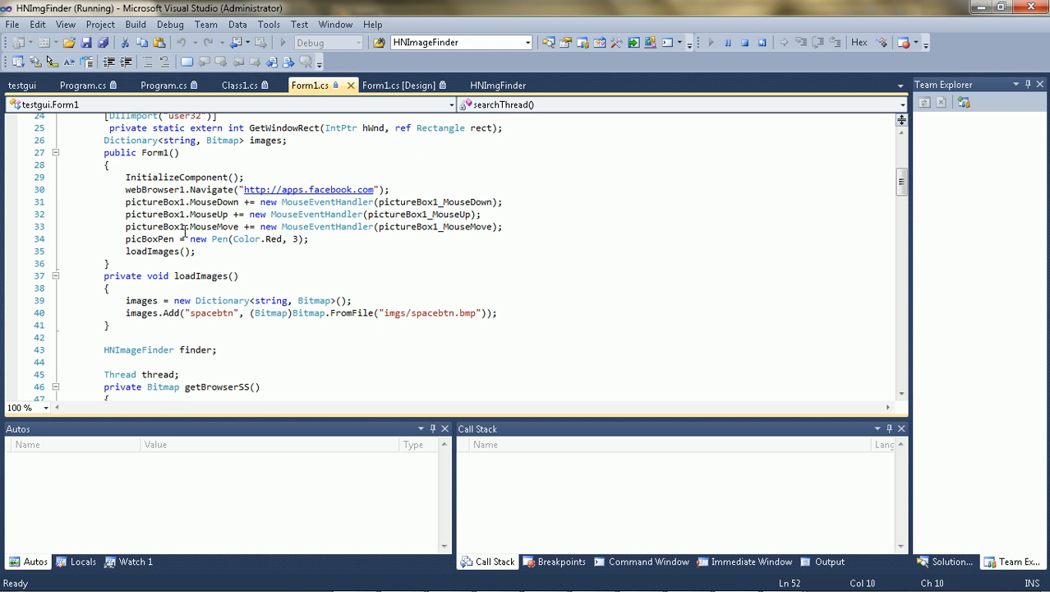
scroll(down, 3)
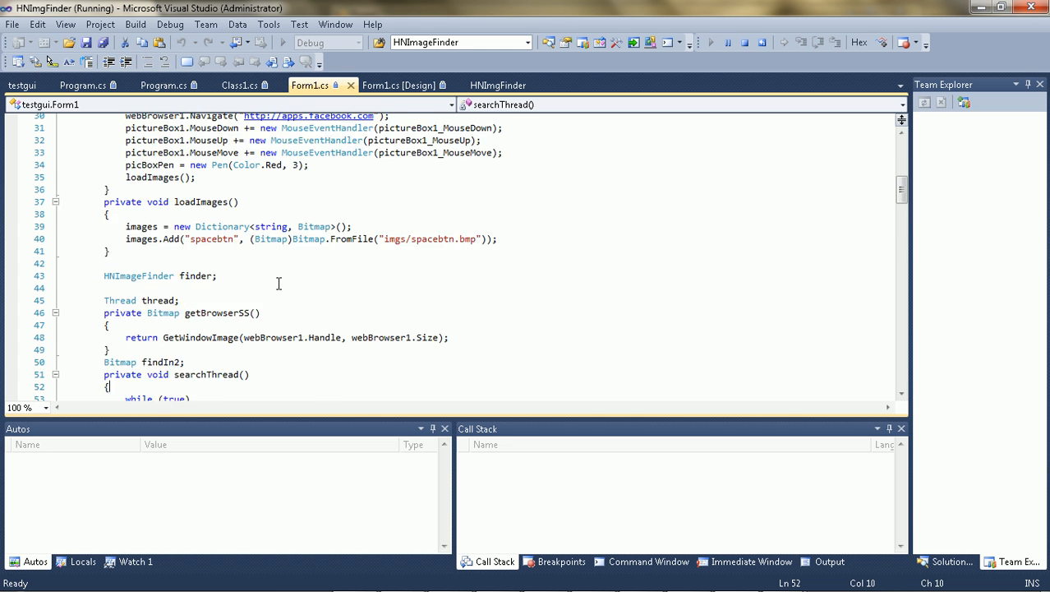
scroll(down, 3)
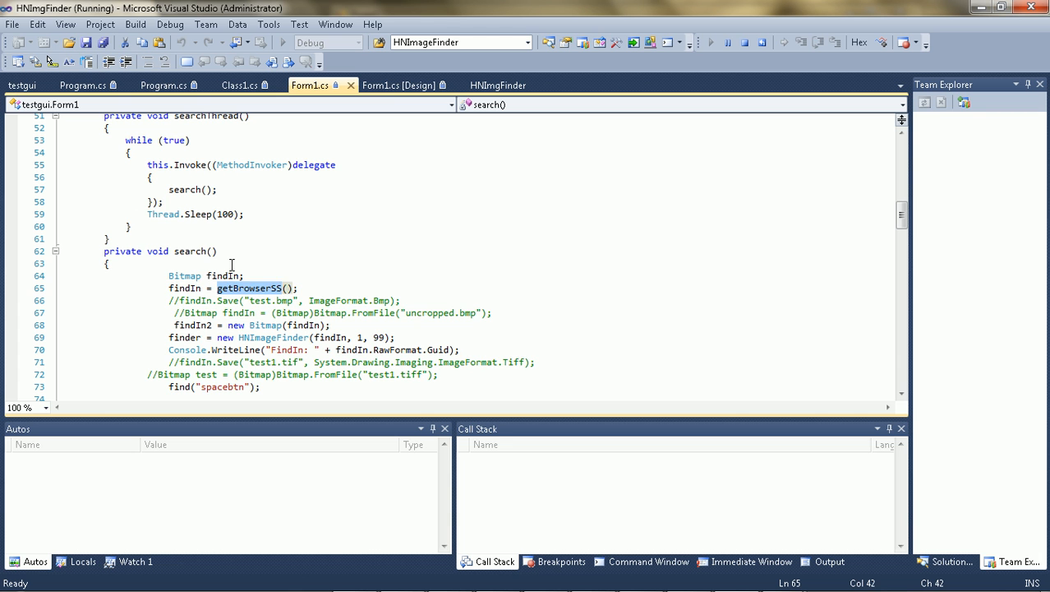
mouse_move(249, 288)
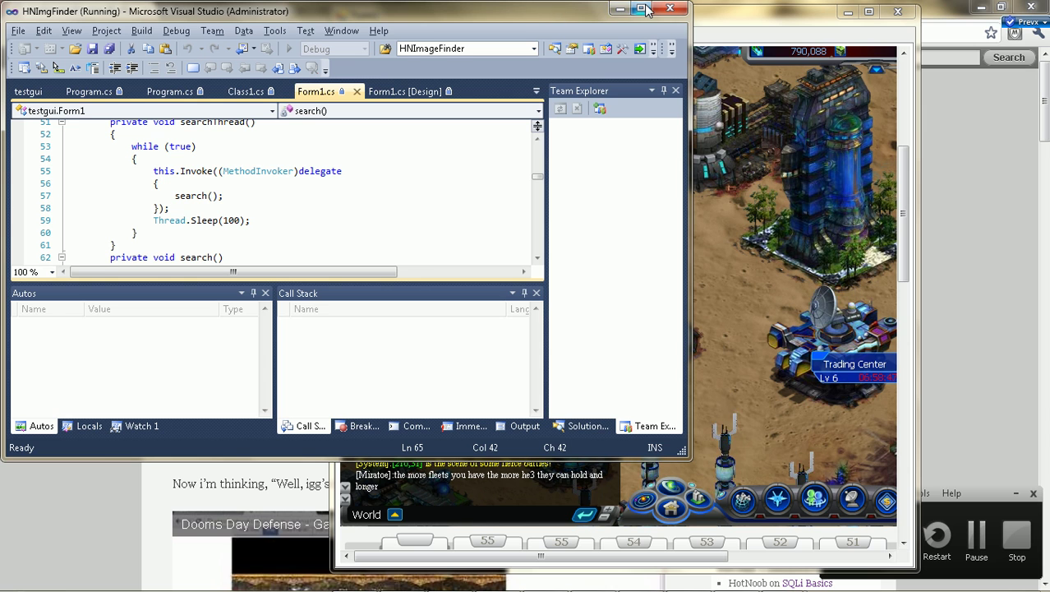
Maximize the editor and select the findIn2 bitmap copy line in search()
click(640, 9)
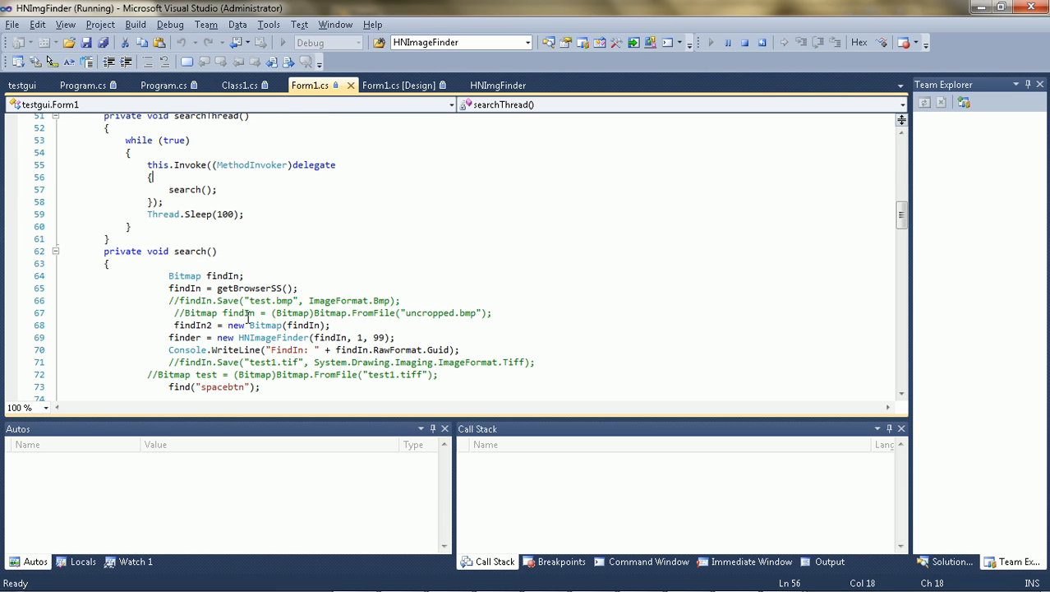
click(197, 324)
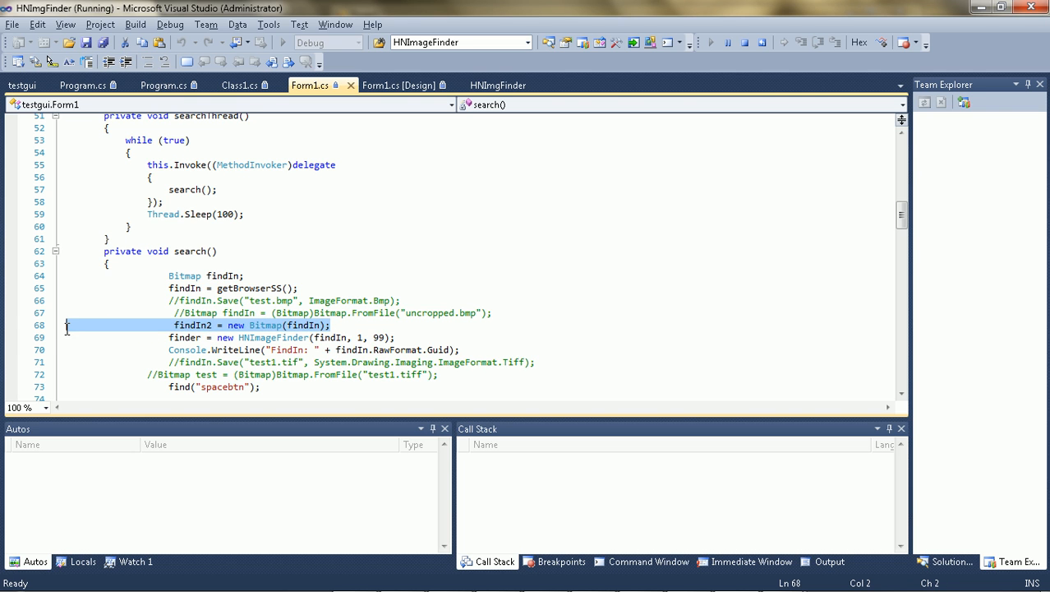
double_click(191, 325)
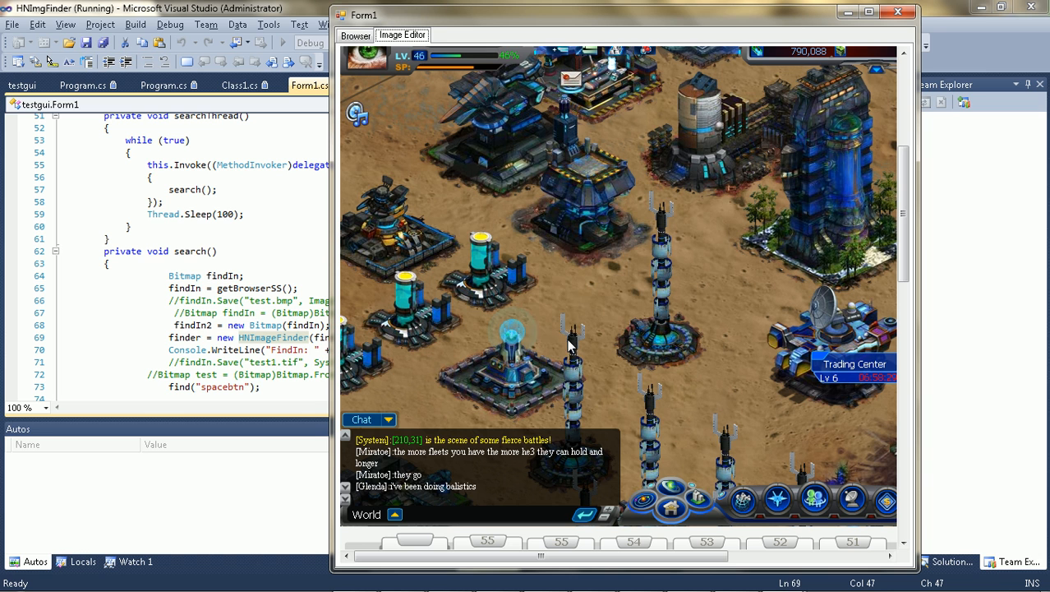
mouse_move(760, 182)
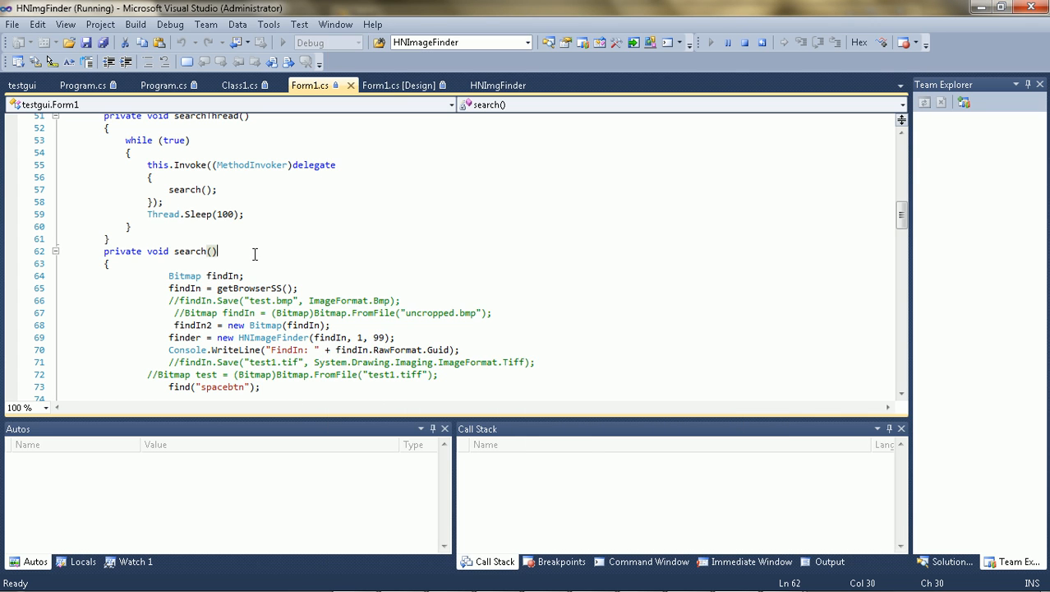
mouse_move(274, 337)
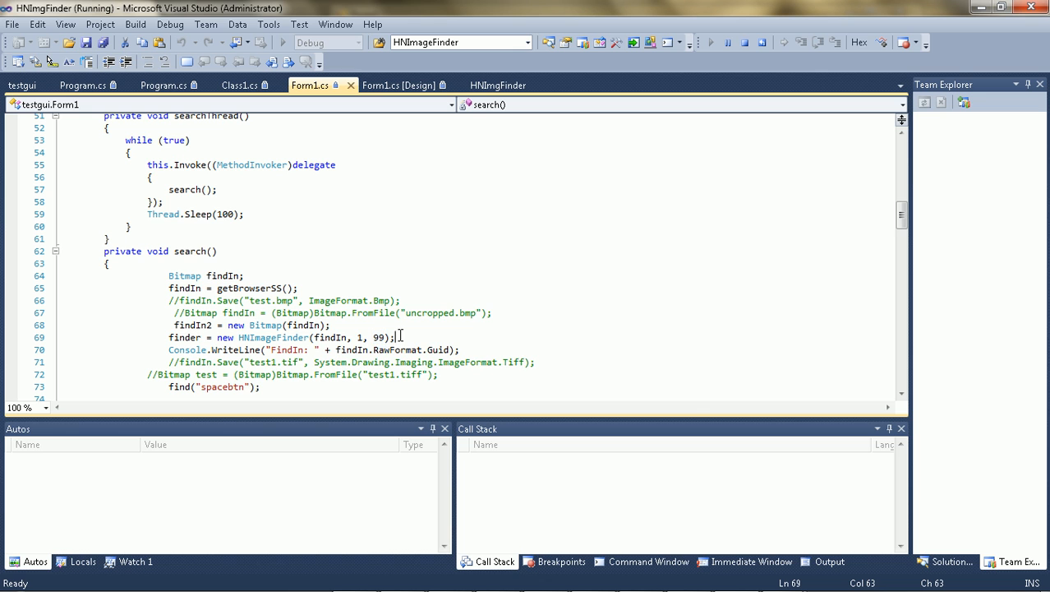
Select the 99 variance value, scroll down, and inspect the findImage call
double_click(378, 337)
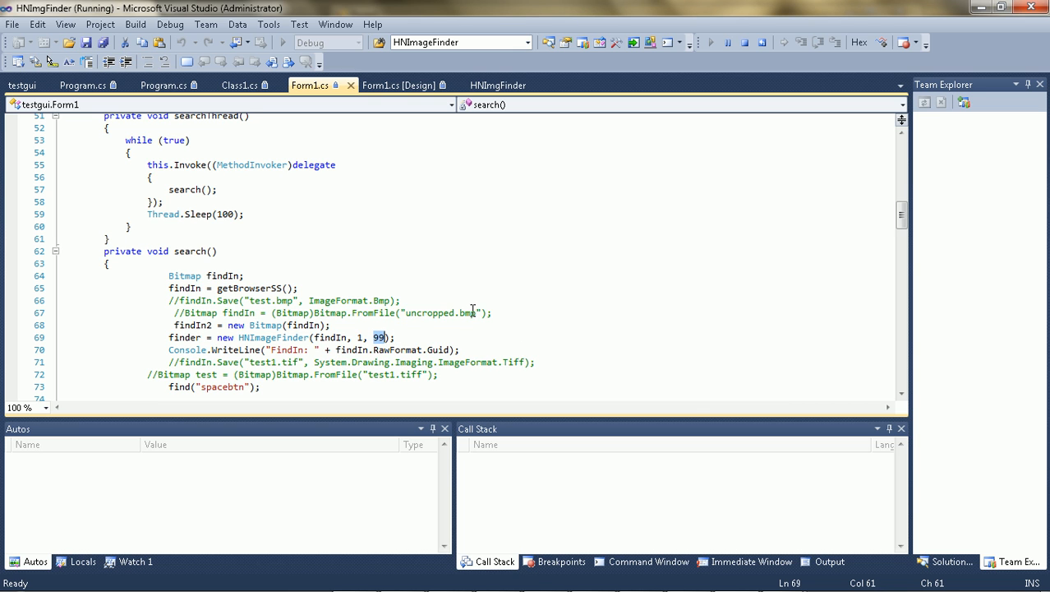
scroll(down, 3)
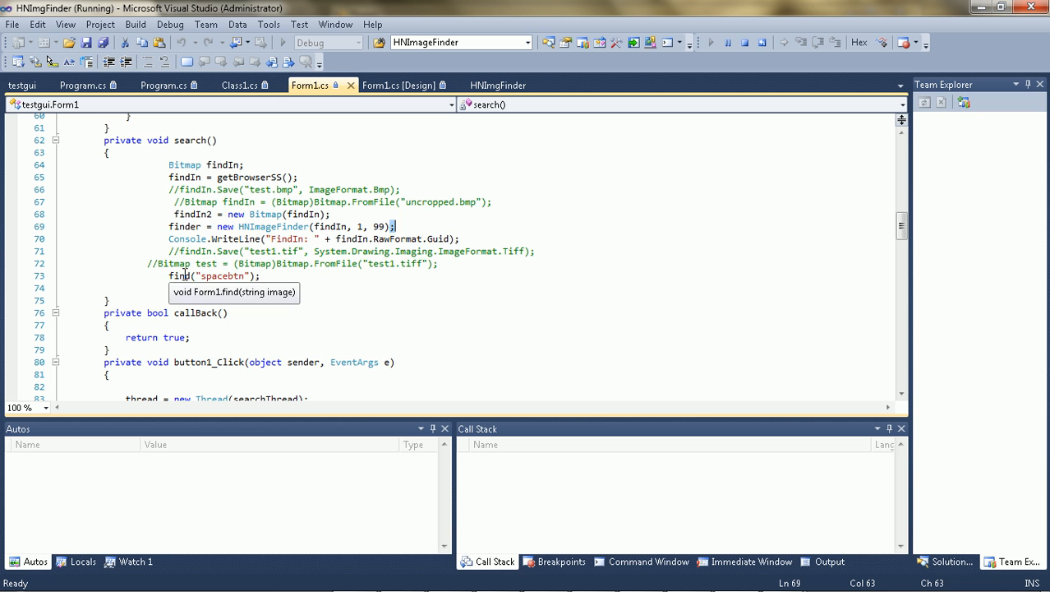
scroll(down, 3)
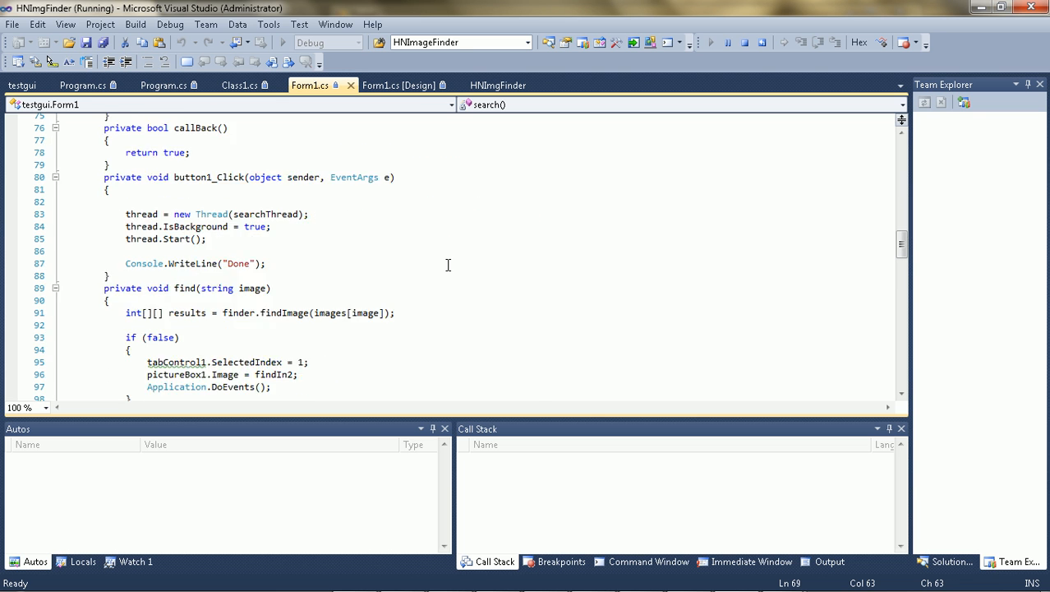
scroll(down, 3)
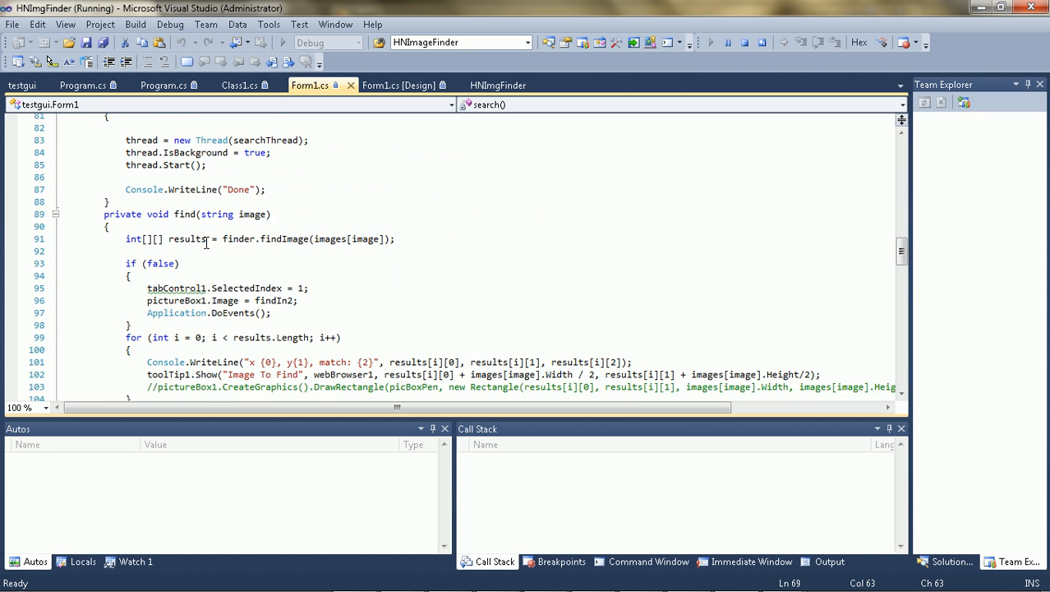
scroll(down, 3)
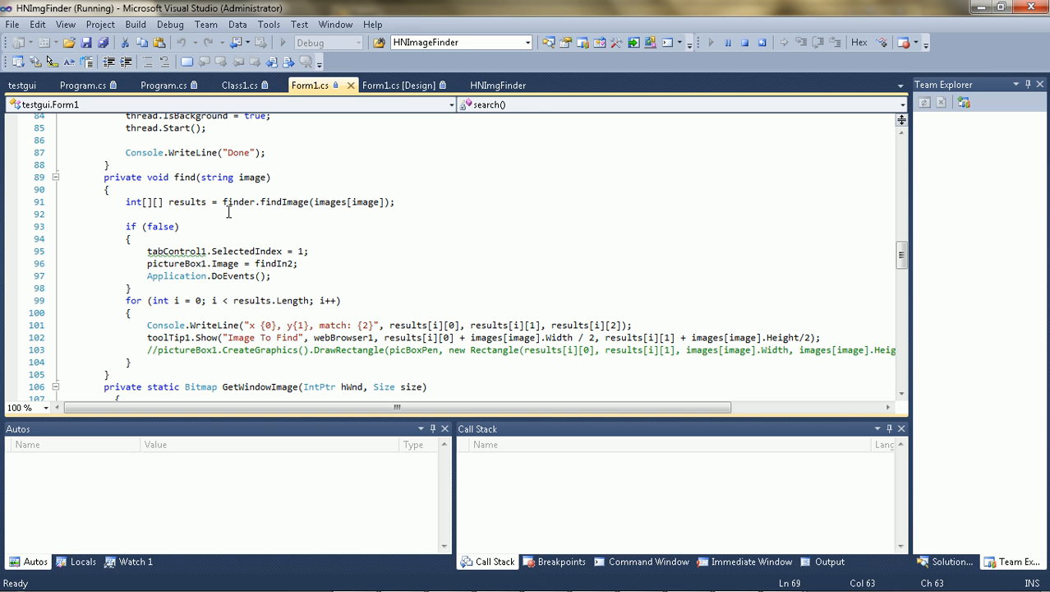
double_click(285, 202)
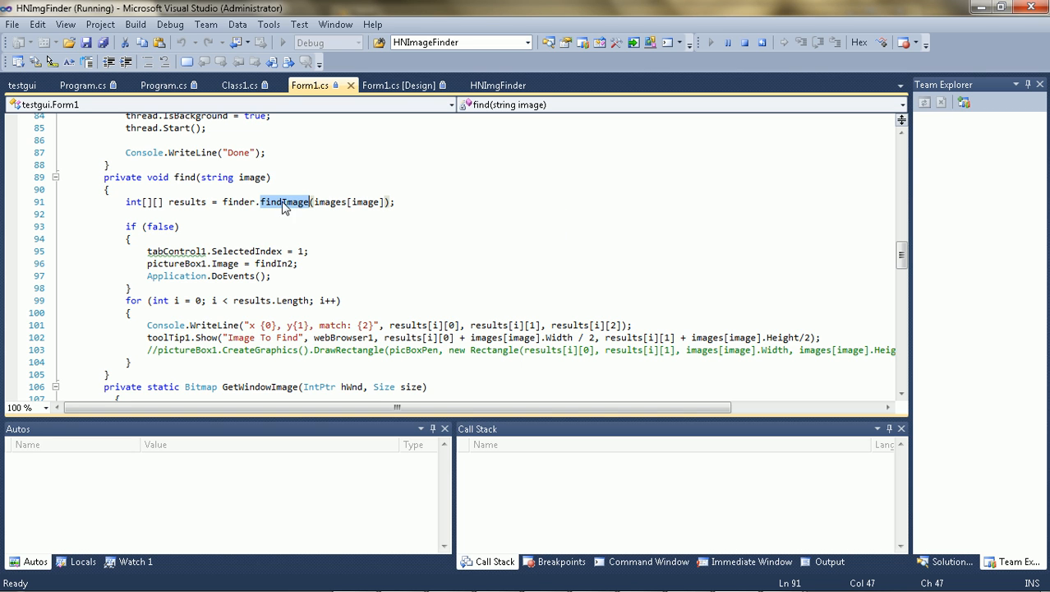
mouse_move(390, 204)
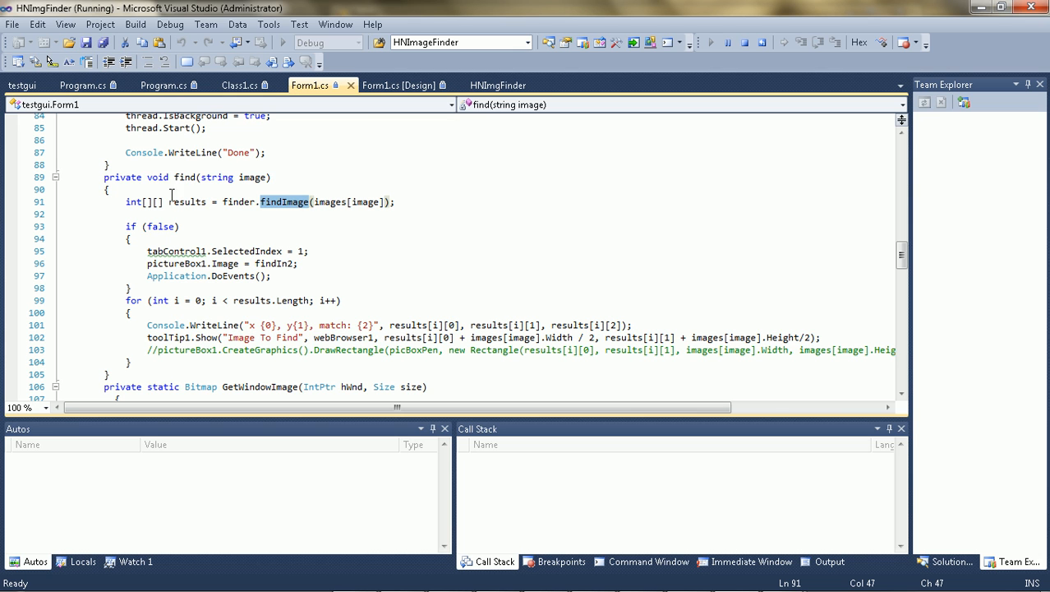
double_click(186, 202)
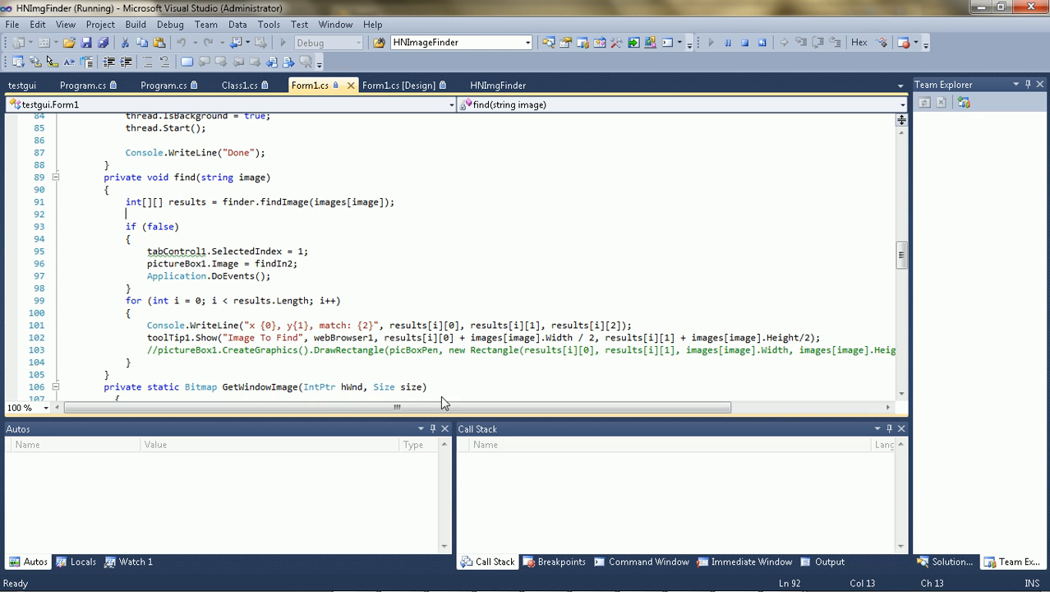
mouse_move(421, 337)
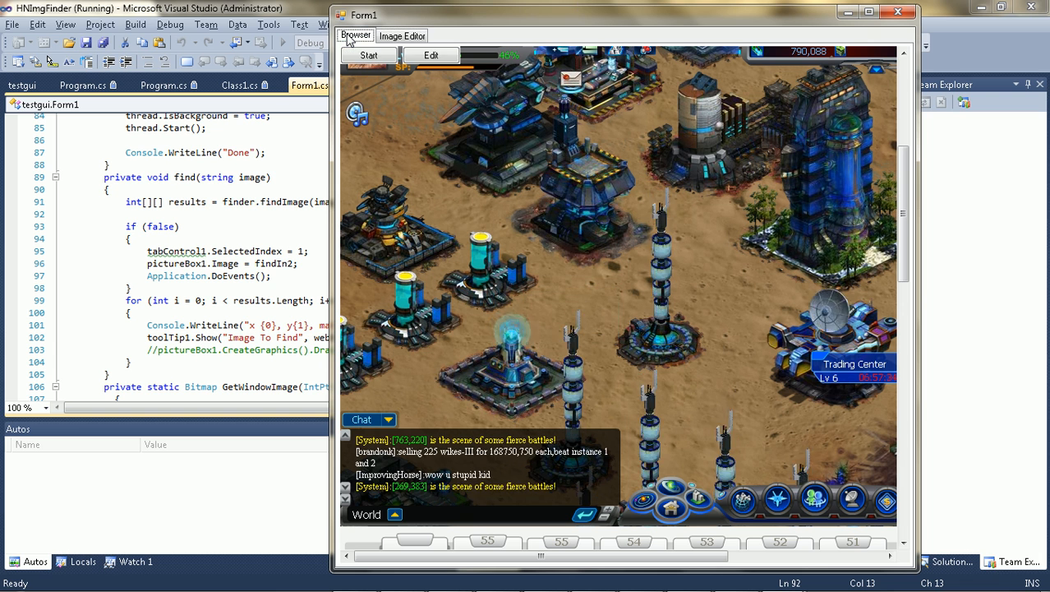
mouse_move(369, 55)
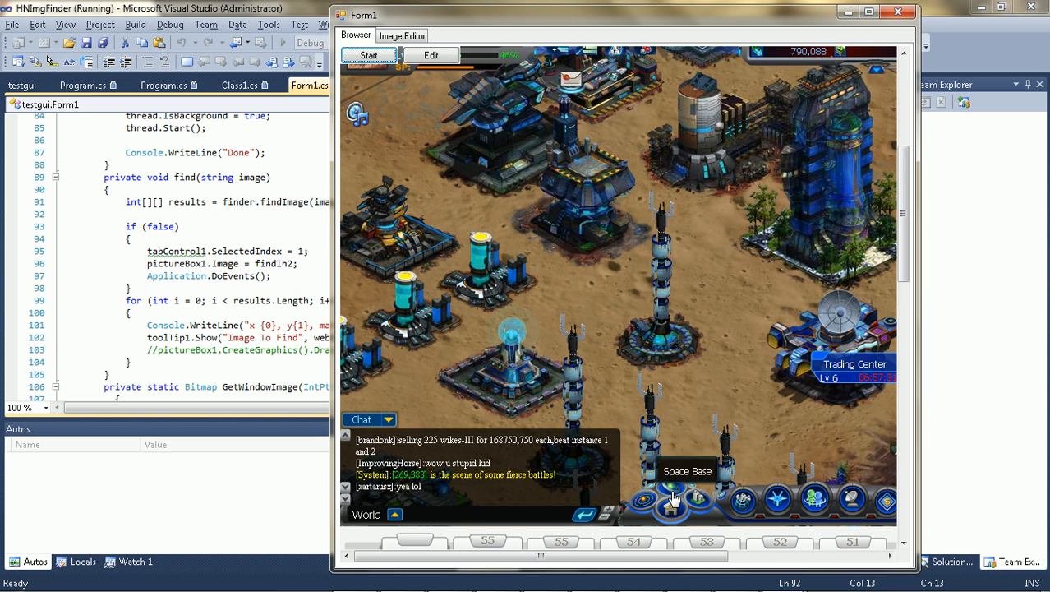
Start the image search on the game in Form1
click(369, 55)
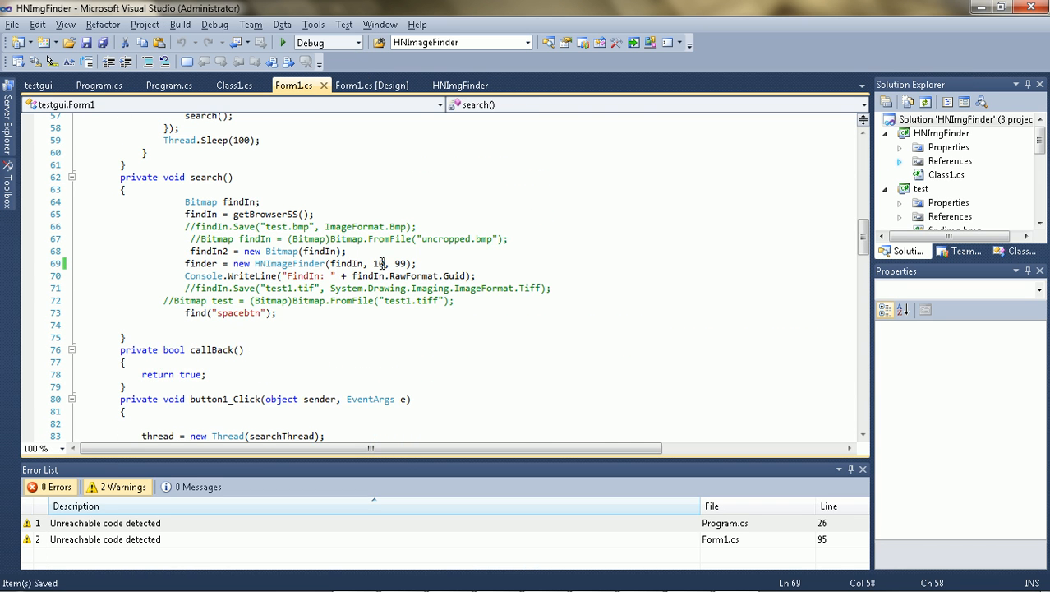
Relaunch the test app, log in to Facebook, run the search, and close the console
click(281, 42)
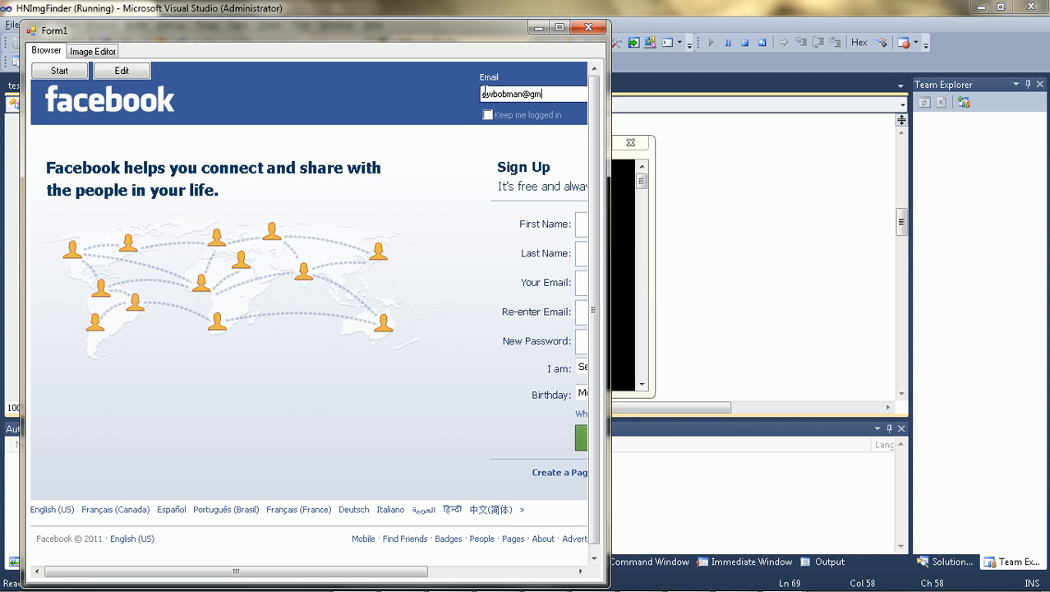
text(ail.com)
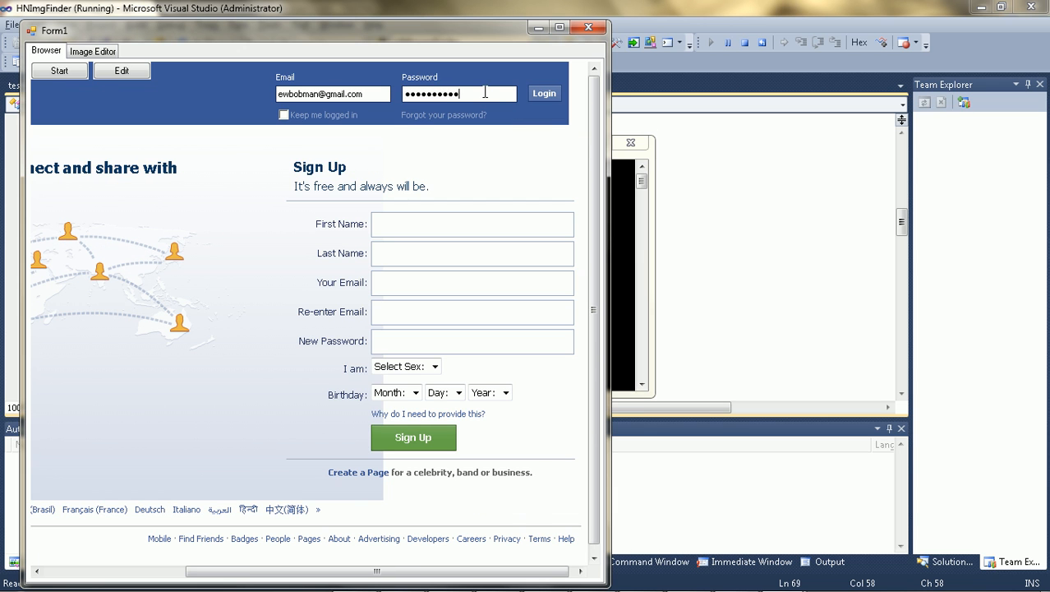
click(544, 93)
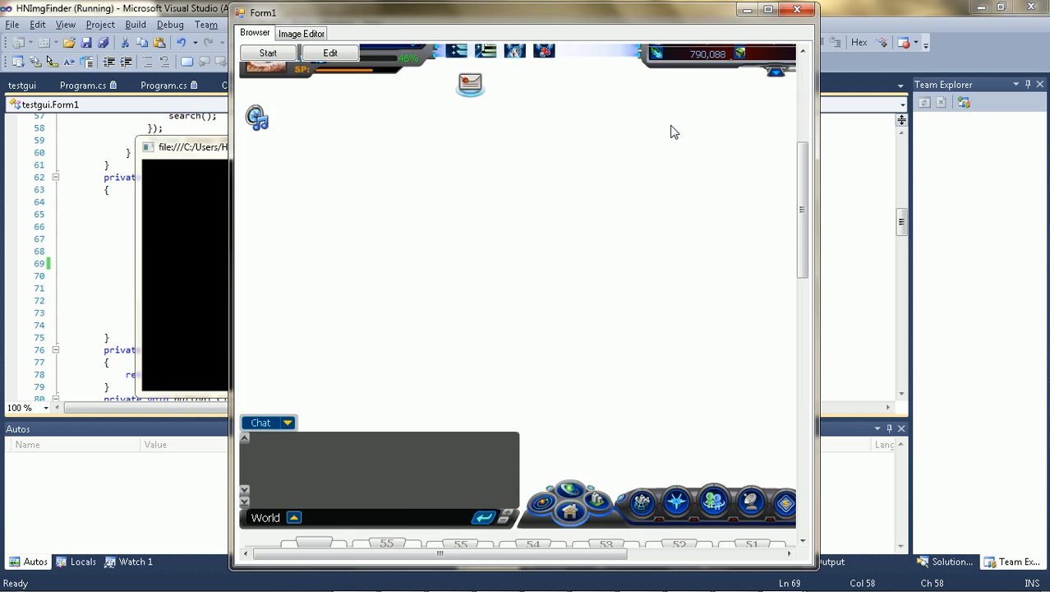
click(267, 53)
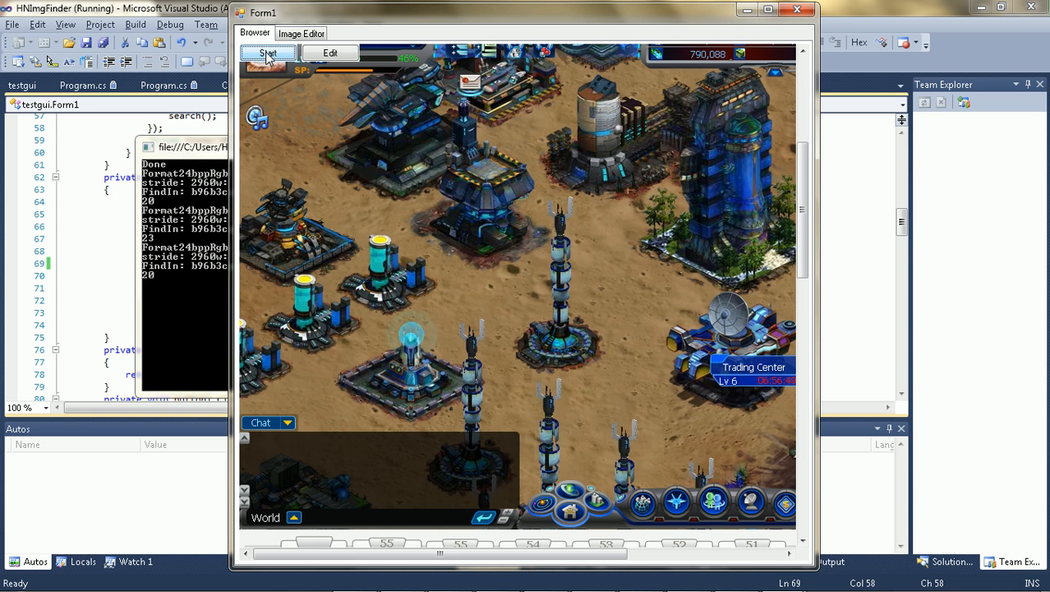
click(267, 53)
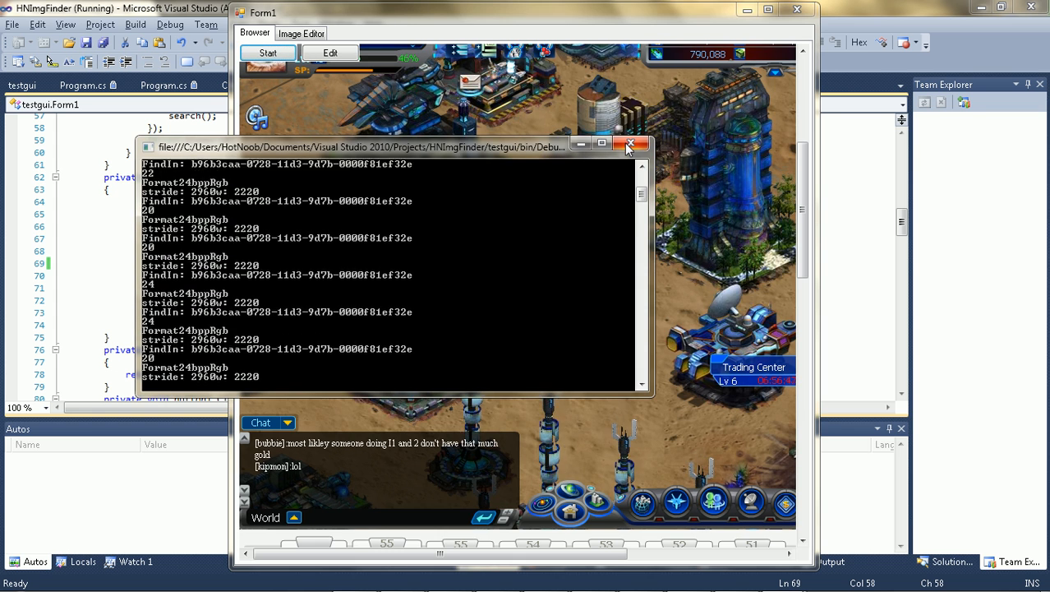
click(630, 143)
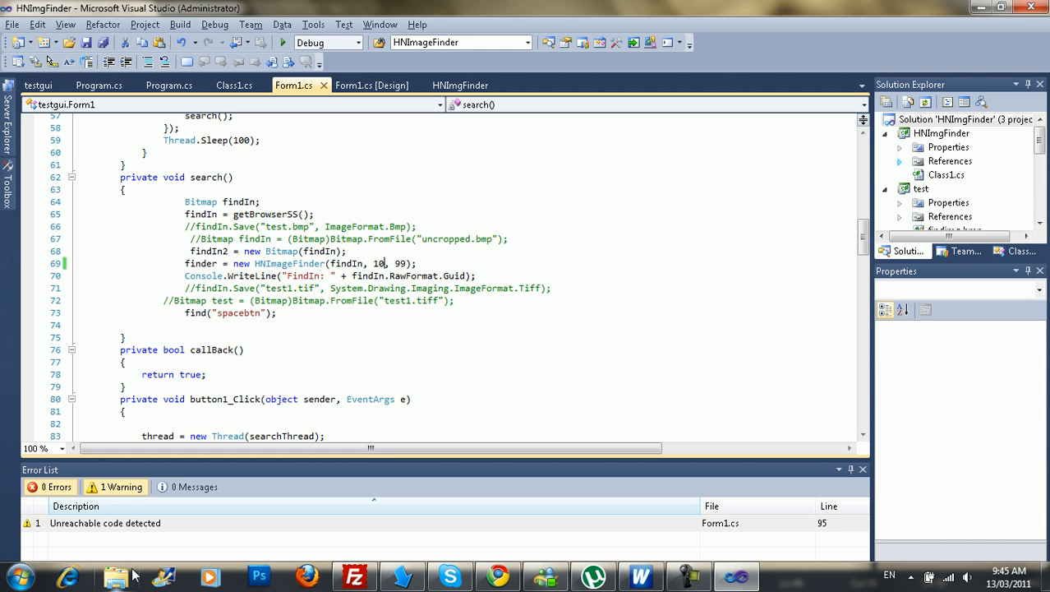
Relaunch the app, log in to Facebook, open Galaxy Online II, and open Explorer
click(306, 288)
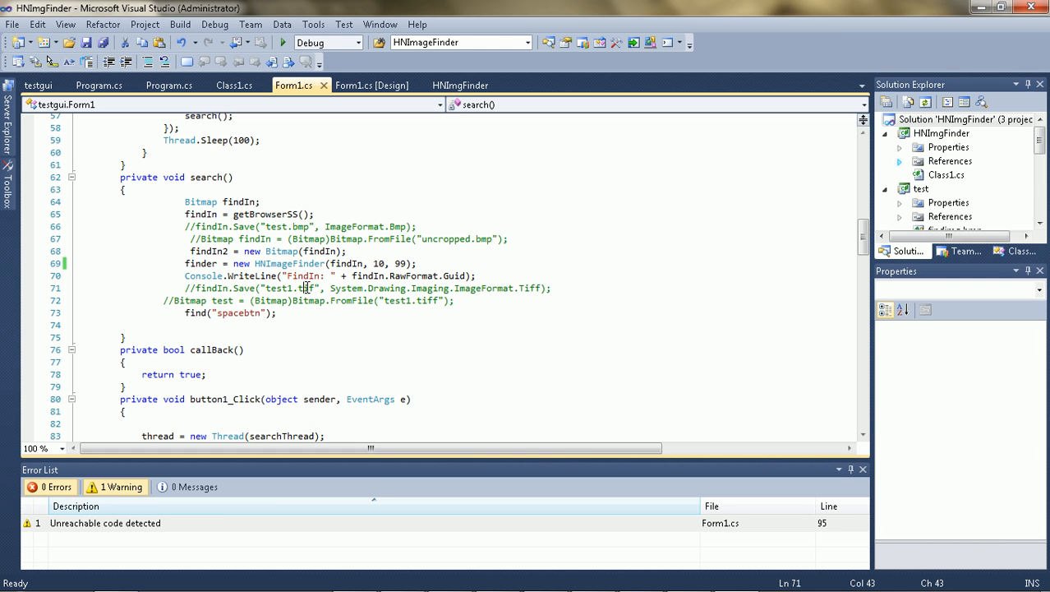
click(283, 42)
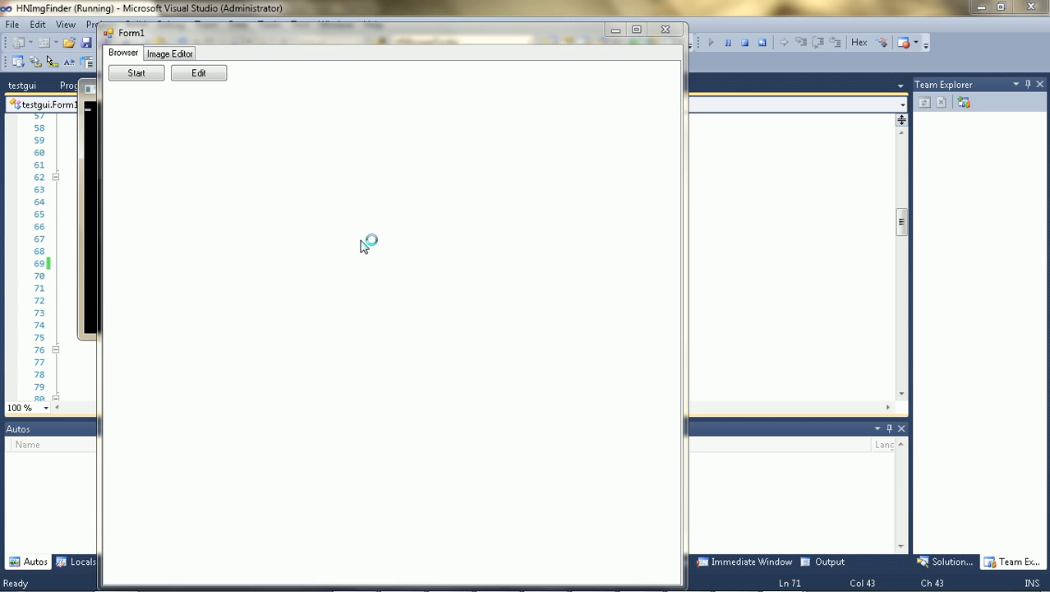
click(137, 73)
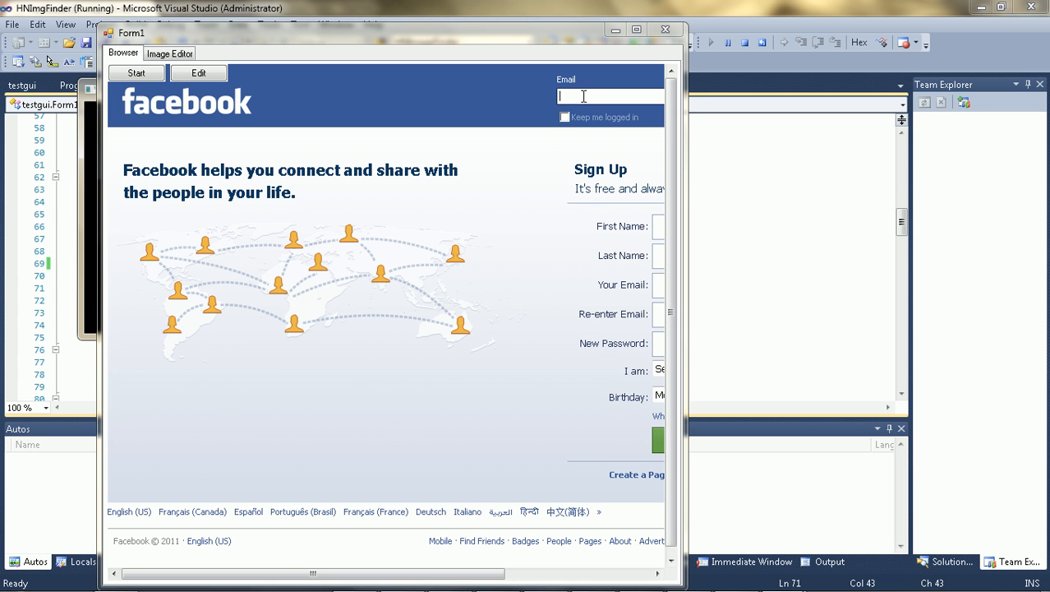
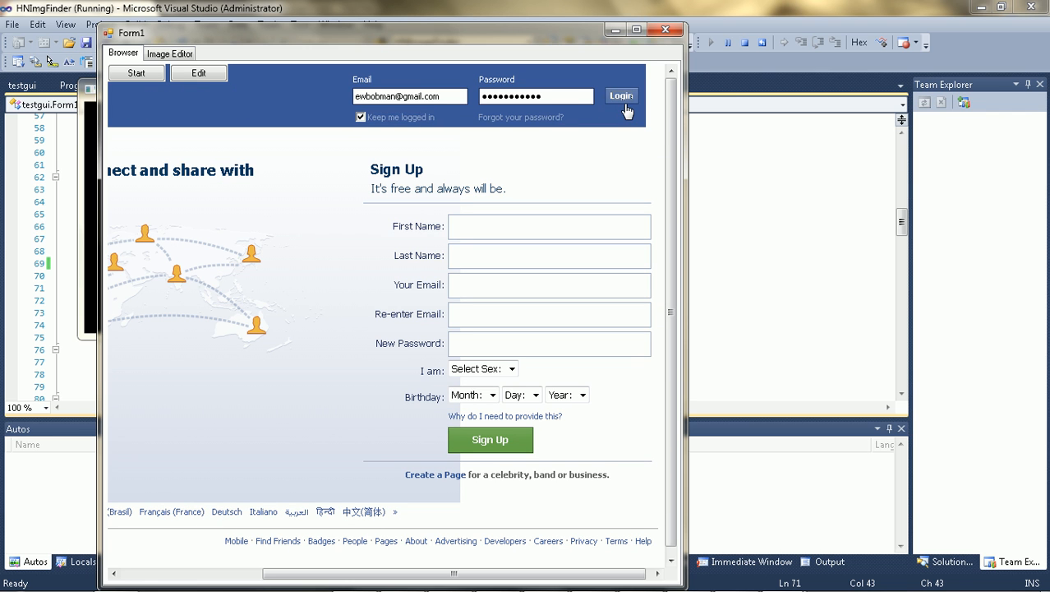
click(621, 95)
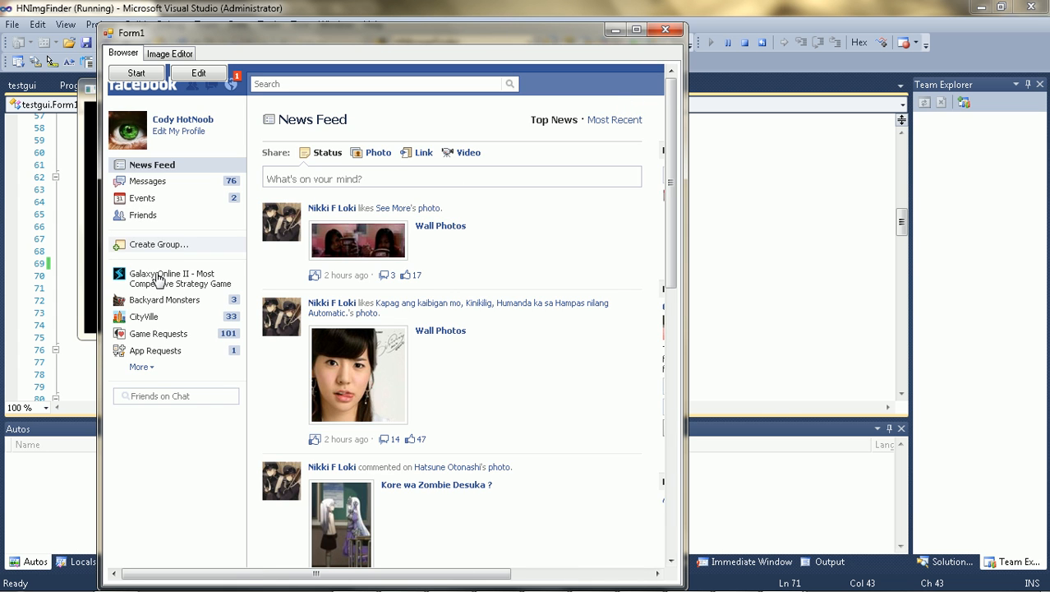
click(180, 279)
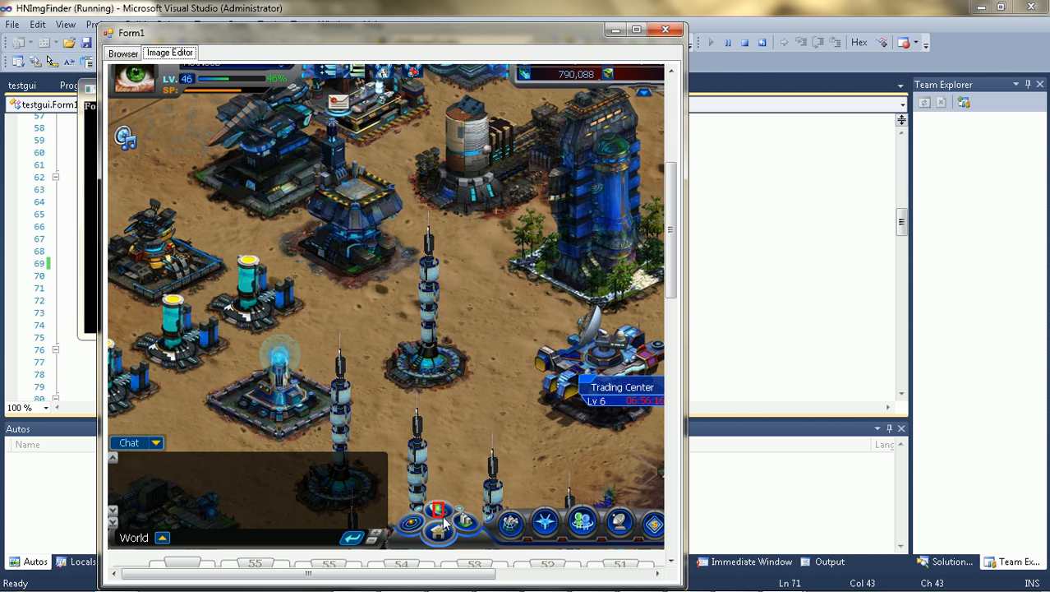
mouse_move(557, 350)
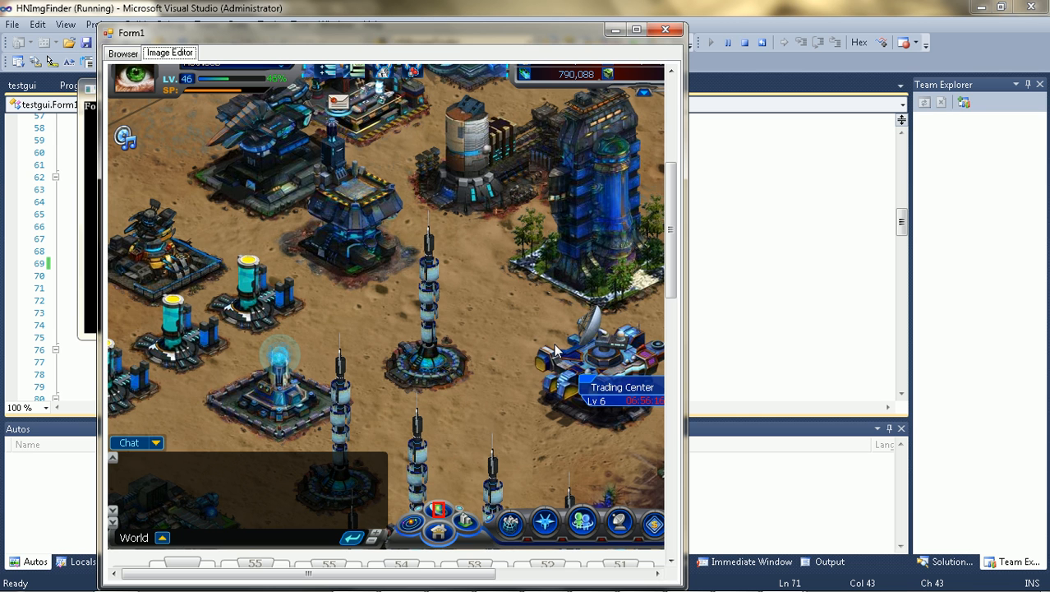
click(117, 575)
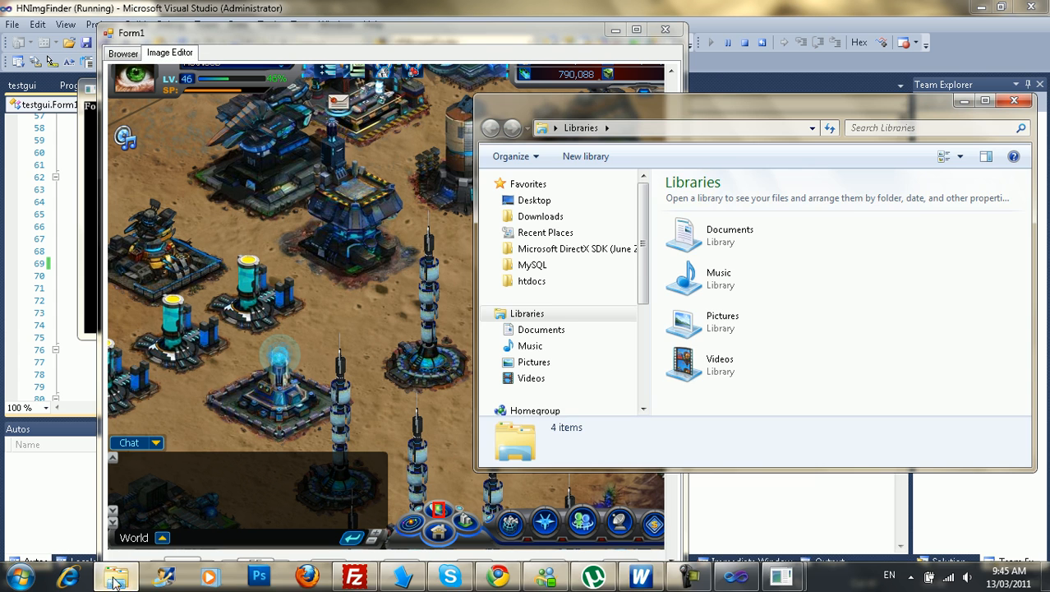
Browse Documents to the HNImgFinder testgui bin\Debug folder and open cropped2.bmp in Photoshop
click(730, 235)
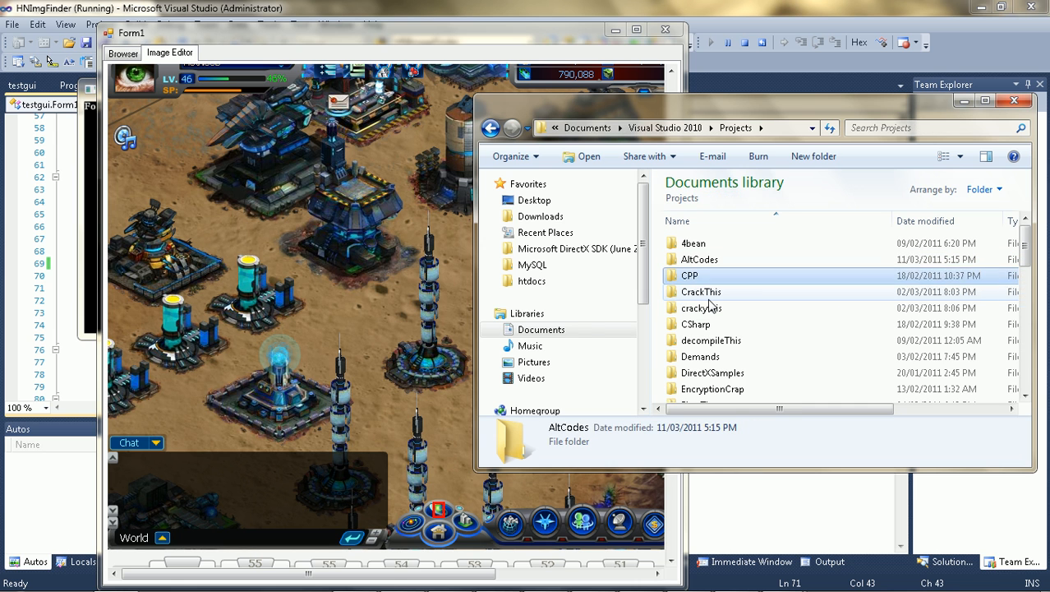
scroll(down, 3)
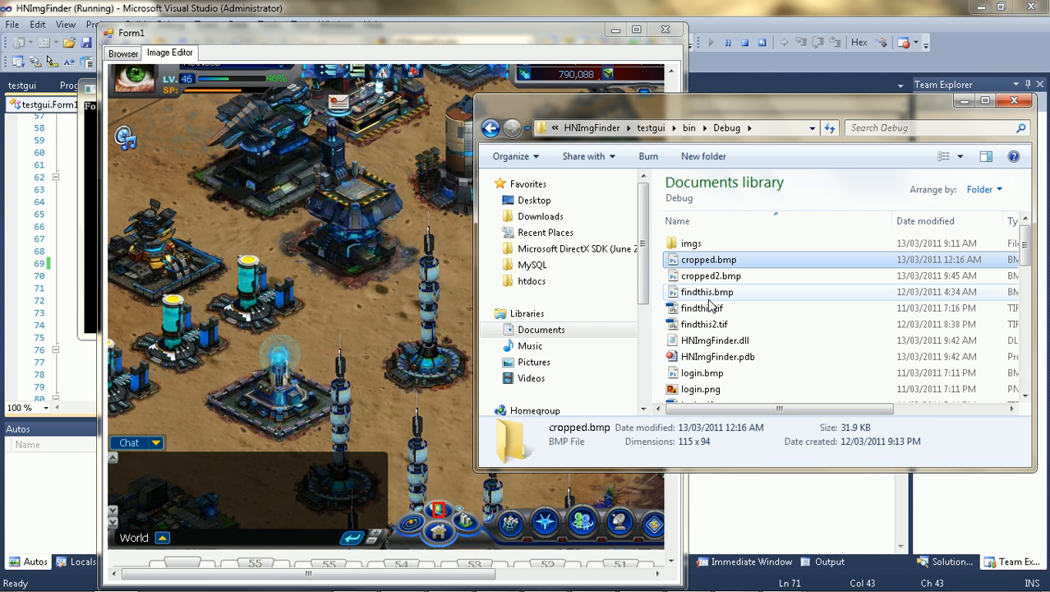
right_click(710, 275)
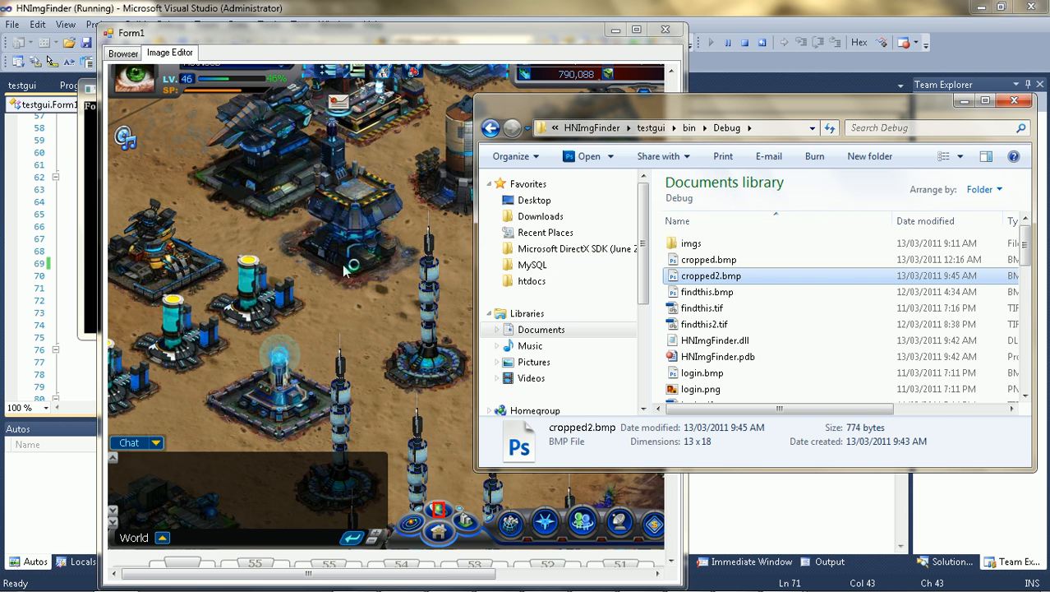
right_click(710, 275)
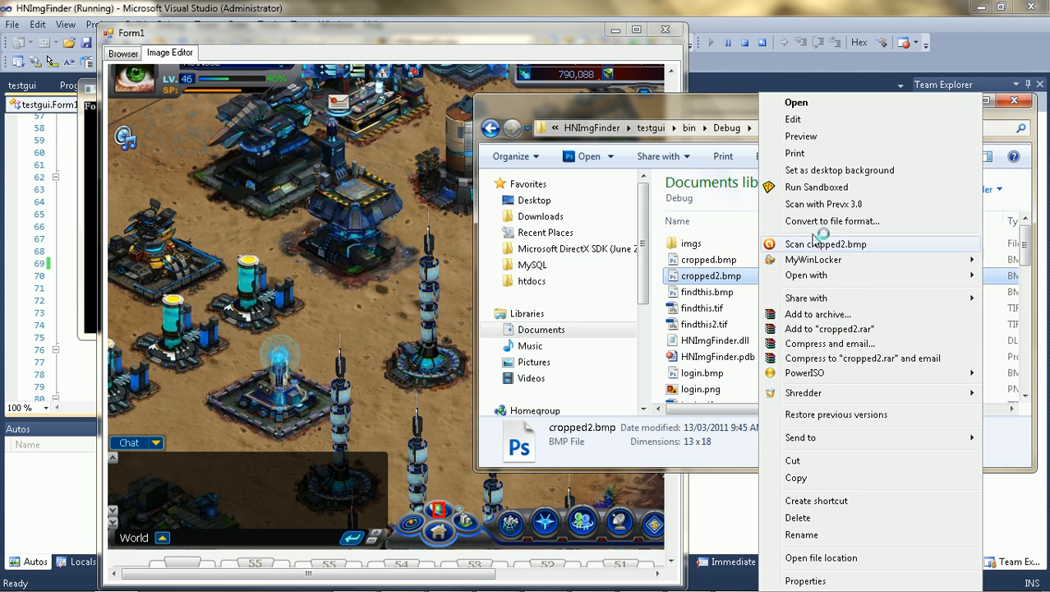
mouse_move(801, 137)
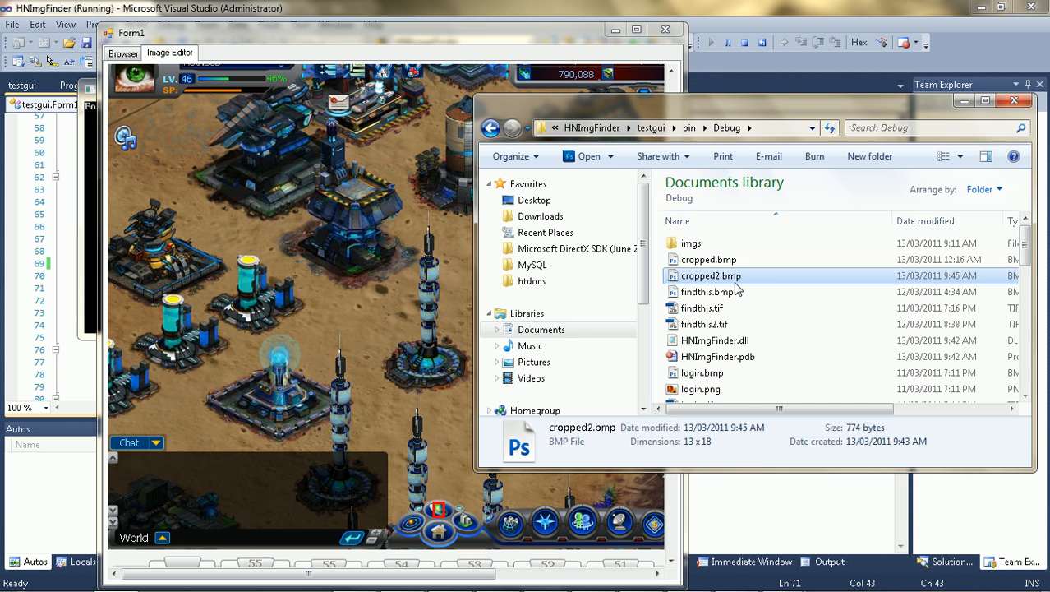
double_click(711, 275)
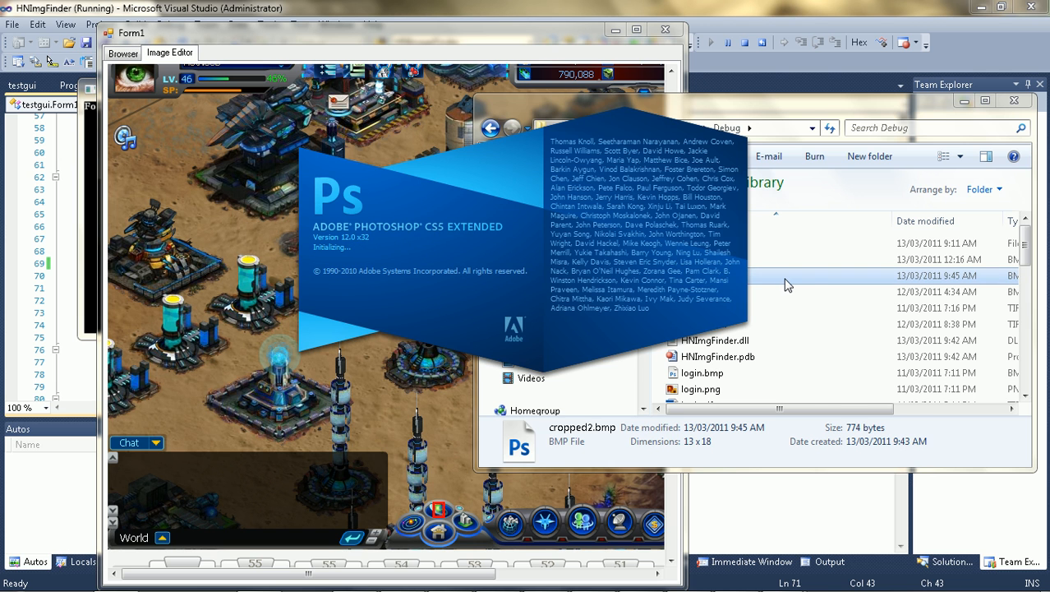
right_click(710, 276)
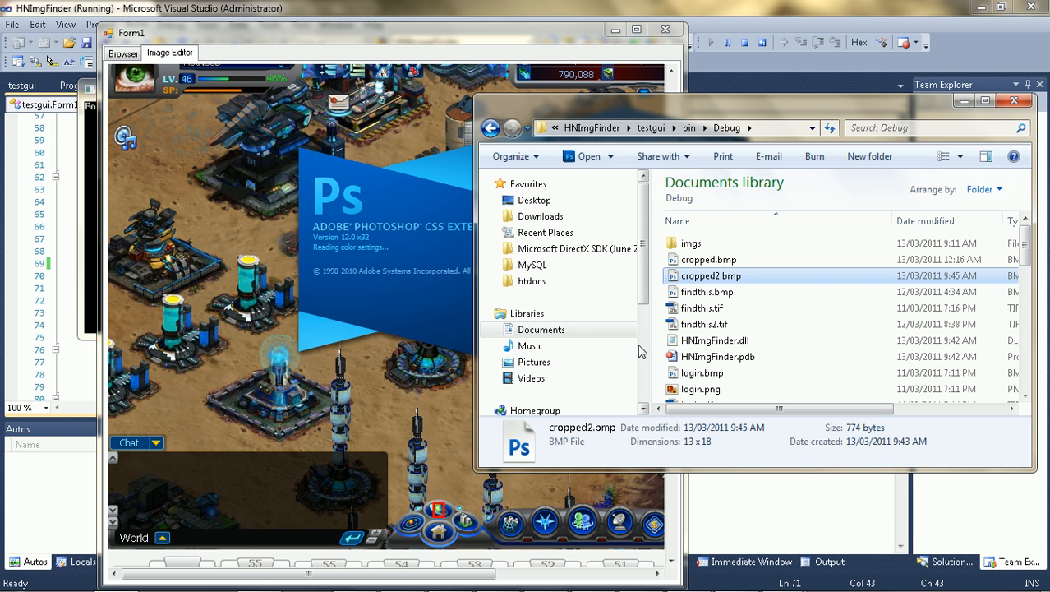
mouse_move(738, 576)
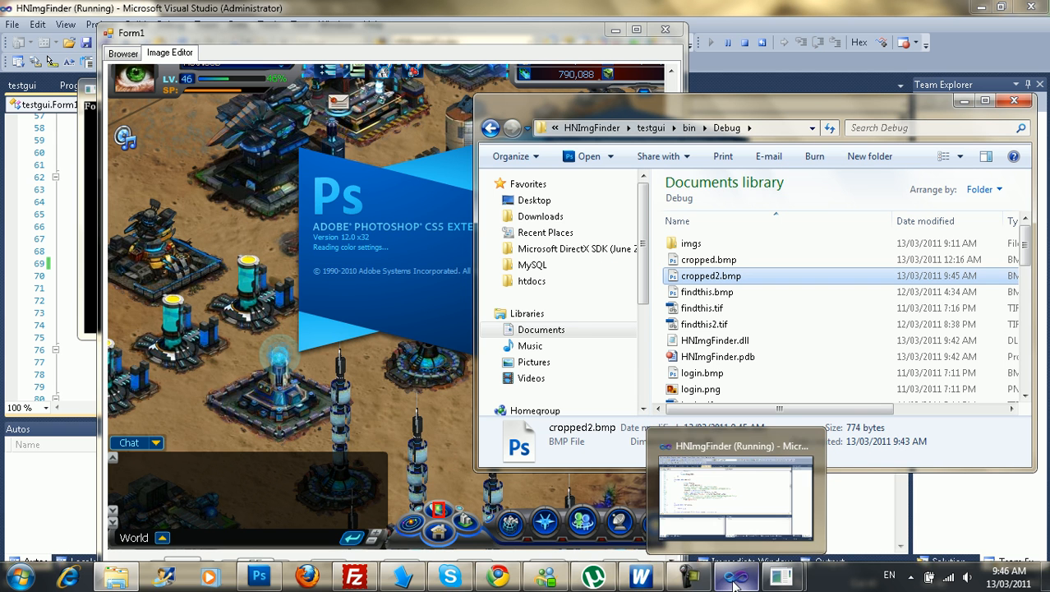
mouse_move(736, 576)
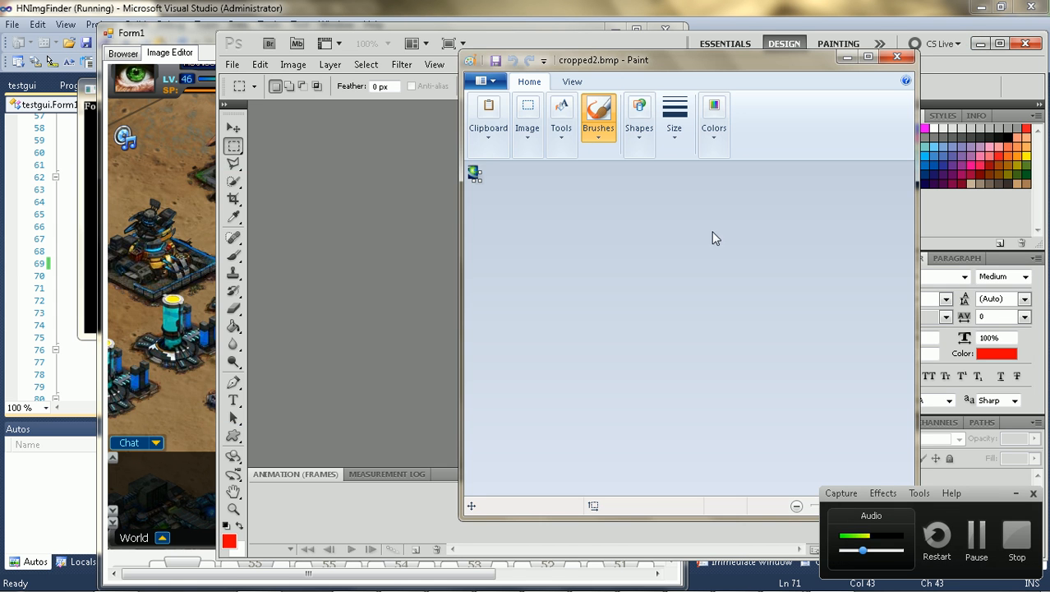
Return to the Debug folder window and open the imgs folder
key(alt+tab)
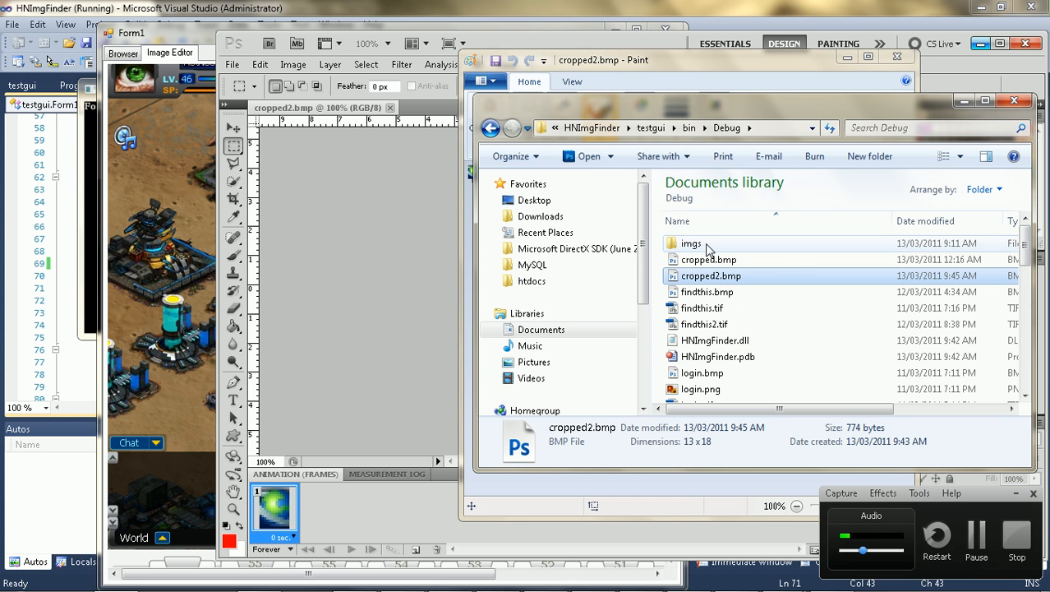
double_click(691, 242)
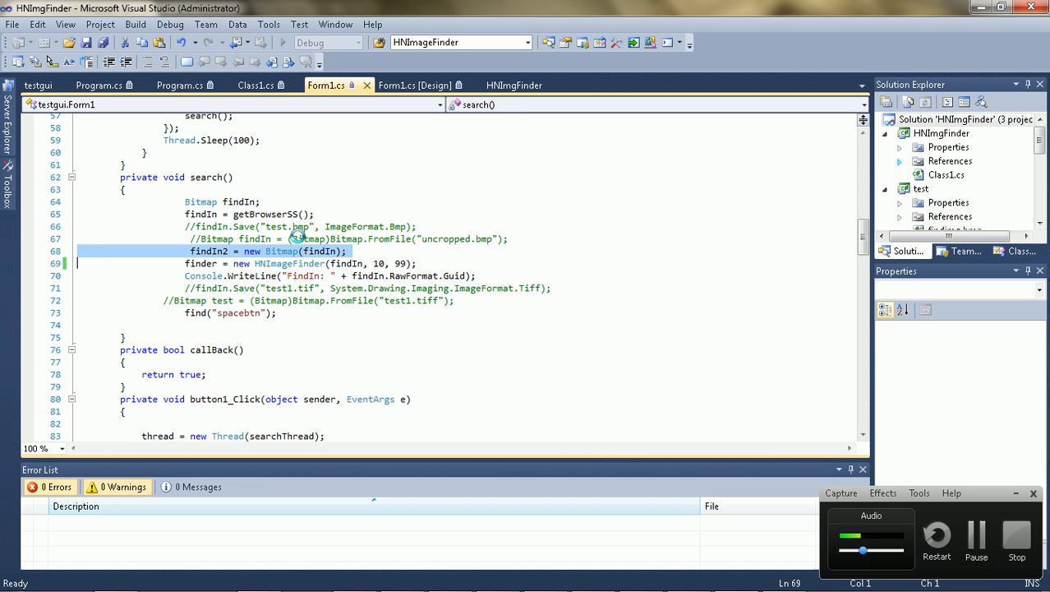
Add images.Add("spacebtn2", imgs/cropped2.bmp) to loadImages and save Form1.cs
scroll(up, 3)
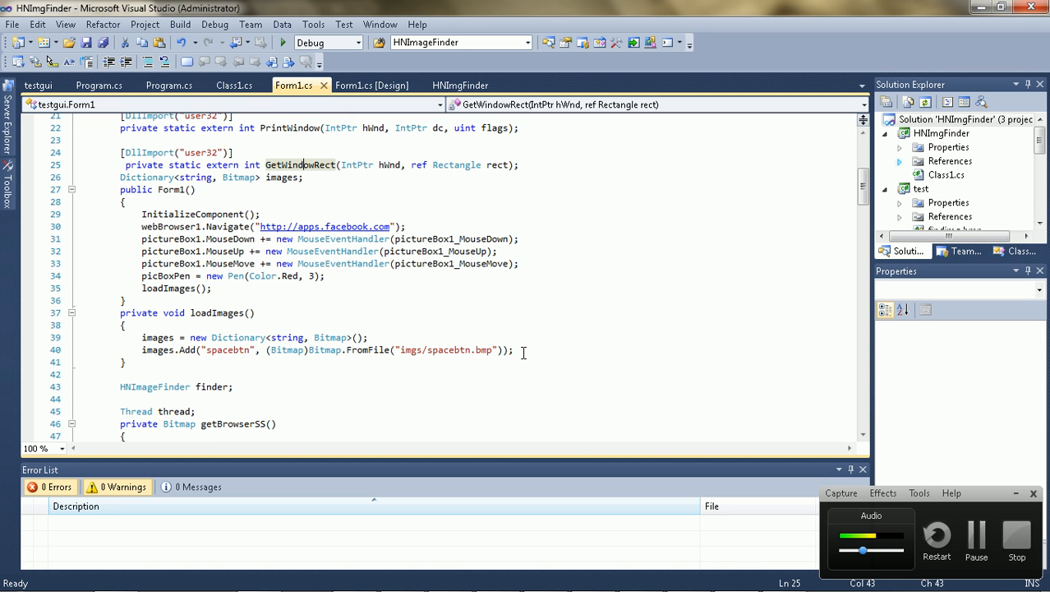
text(image)
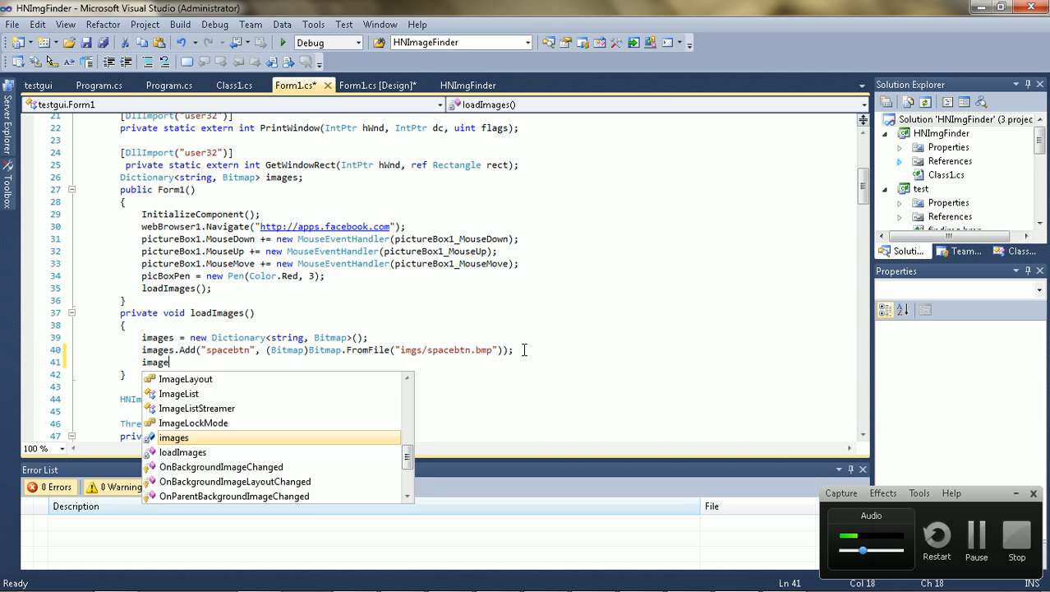
text(s.Add)
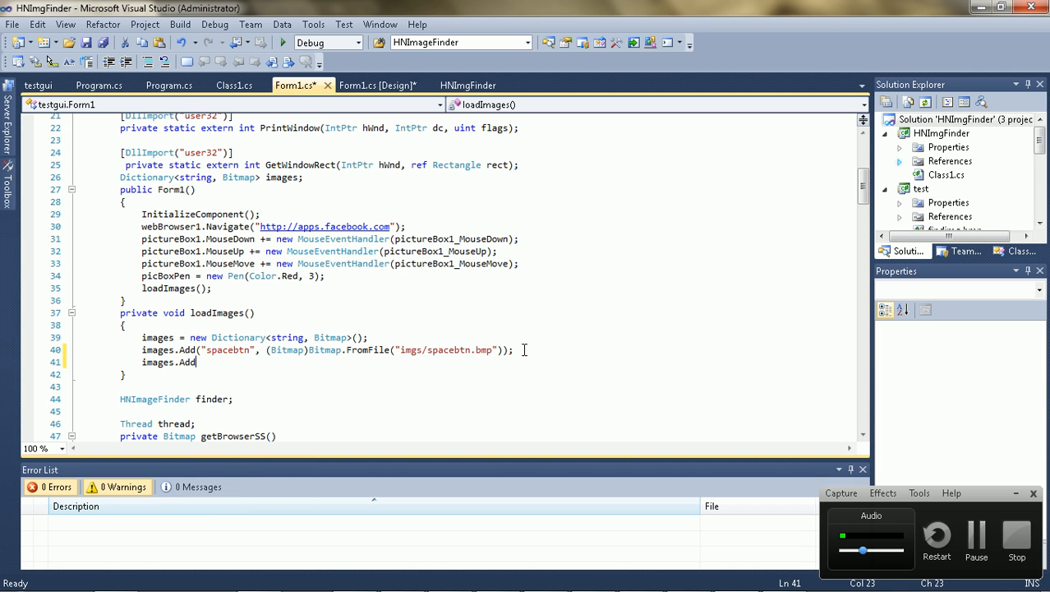
text((");)
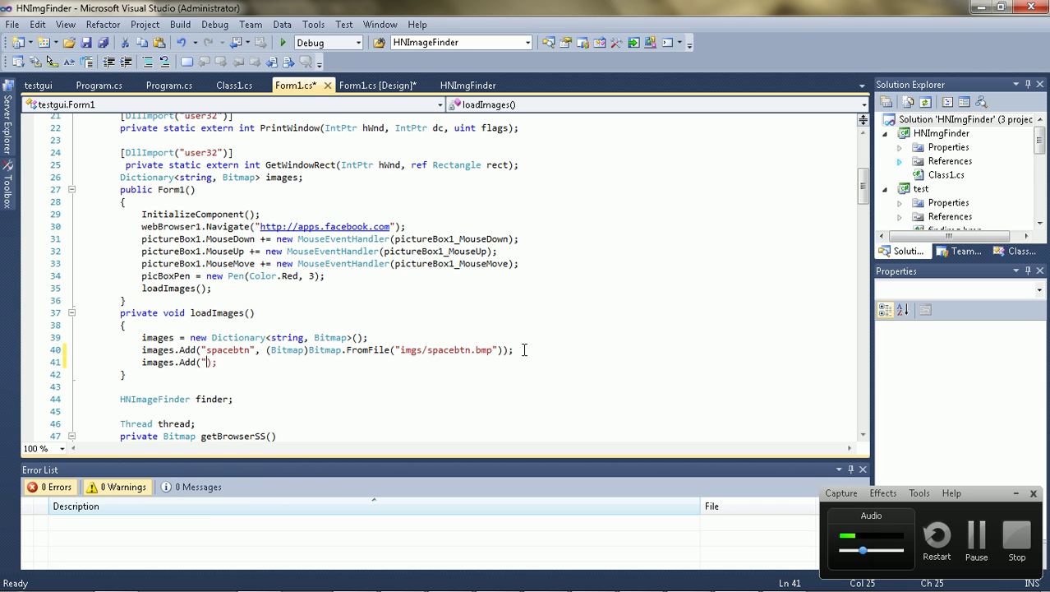
text(spacebtn2", (Bitmap)Bitmap.FromFile(")
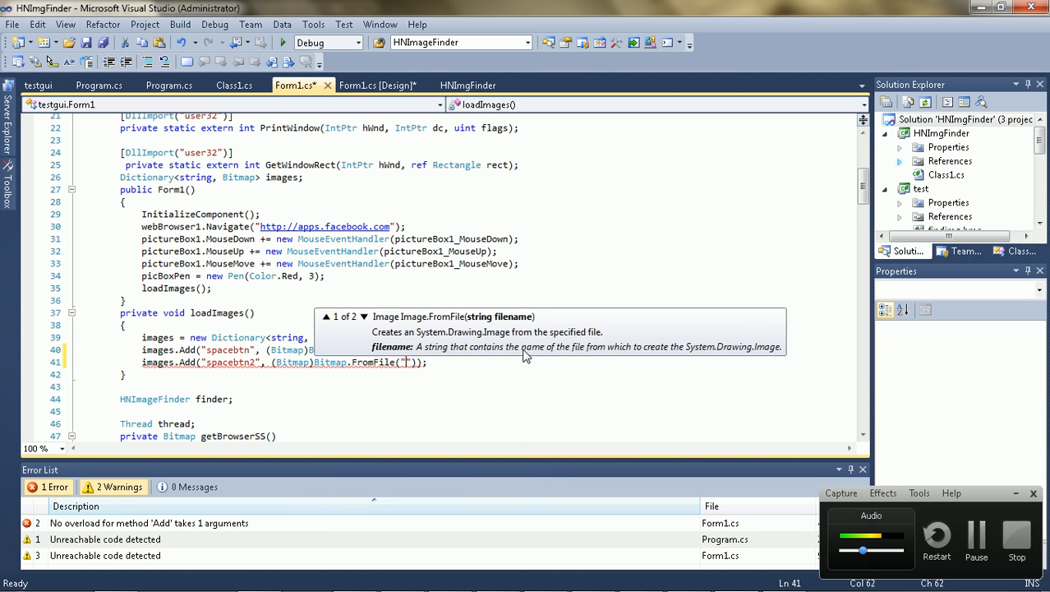
text(imgs/)
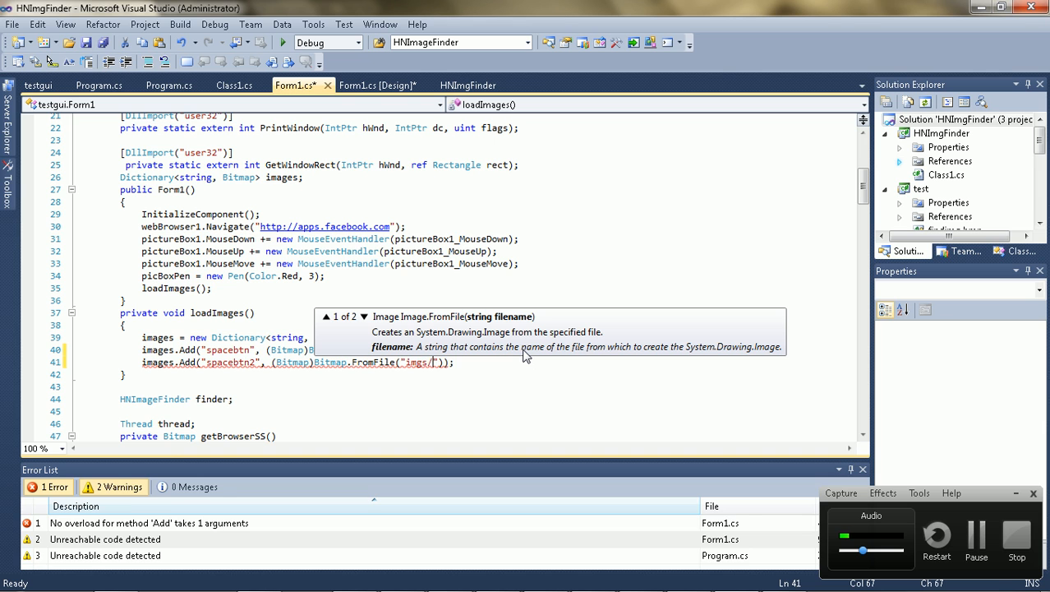
text(cr)
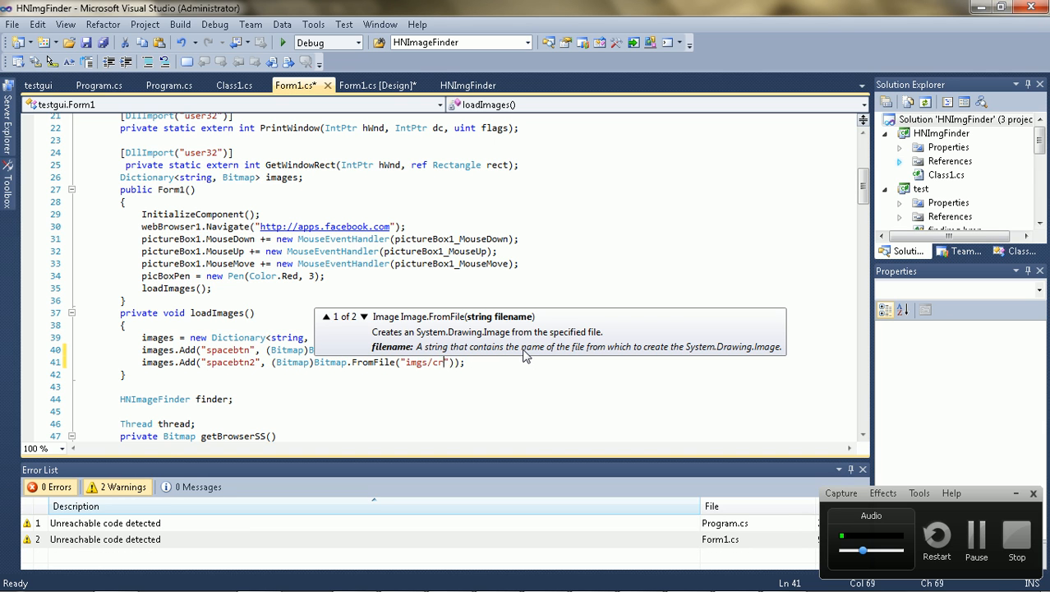
text(opped2)
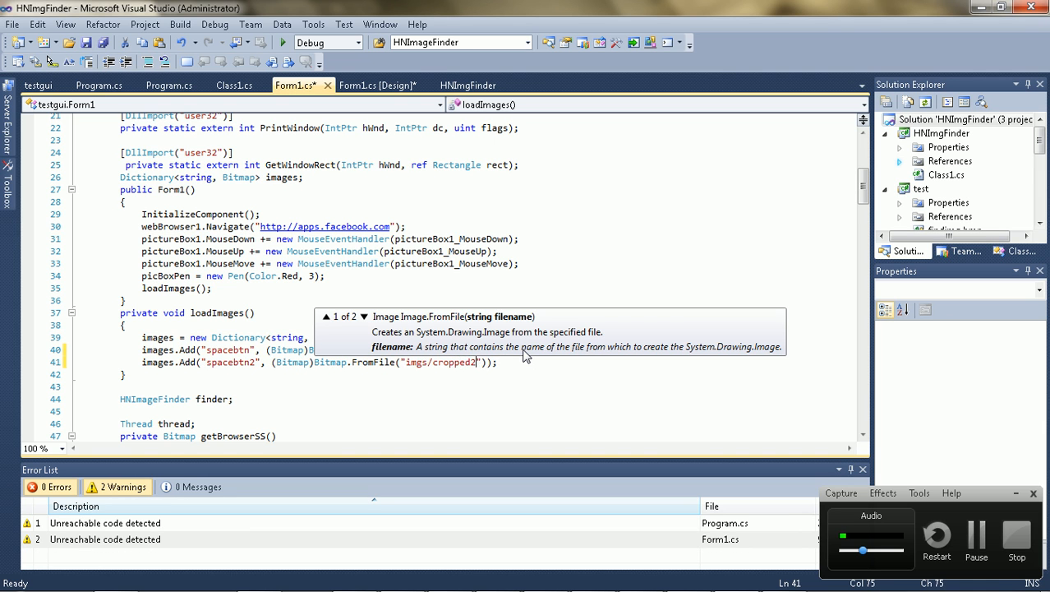
key(ctrl+s)
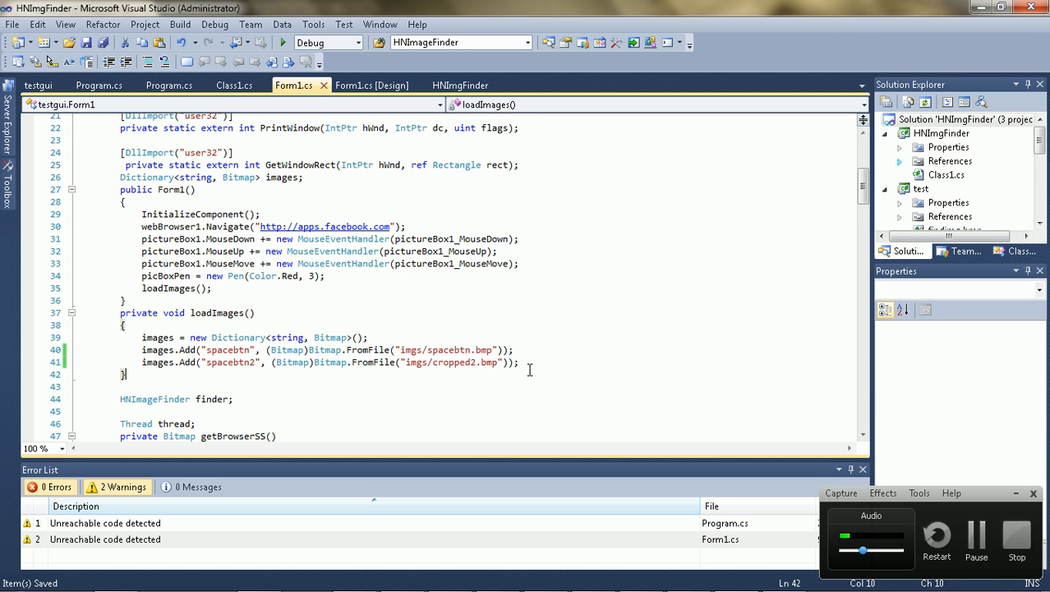
scroll(down, 3)
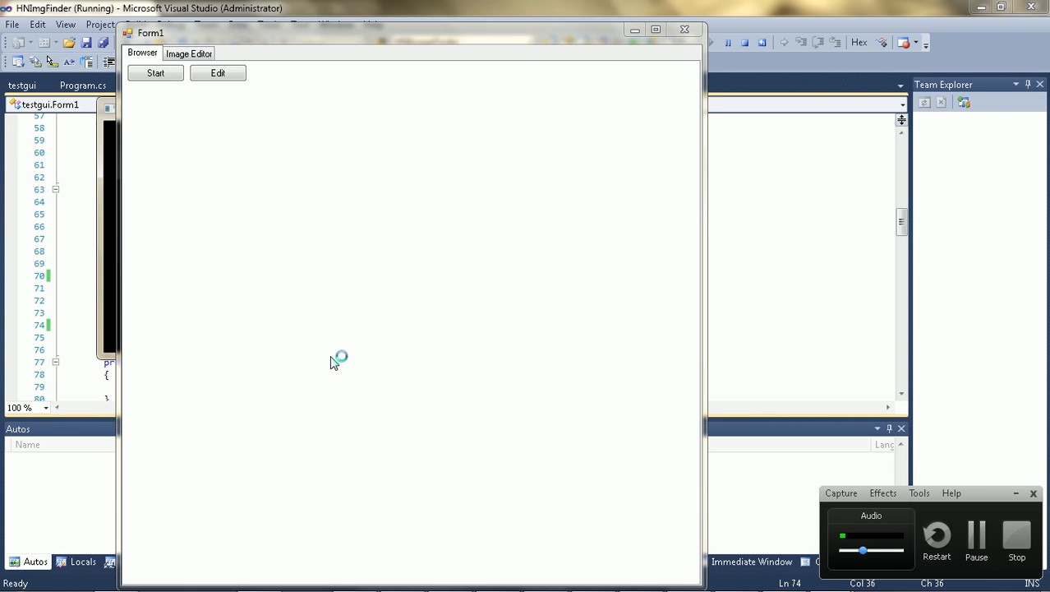
click(155, 72)
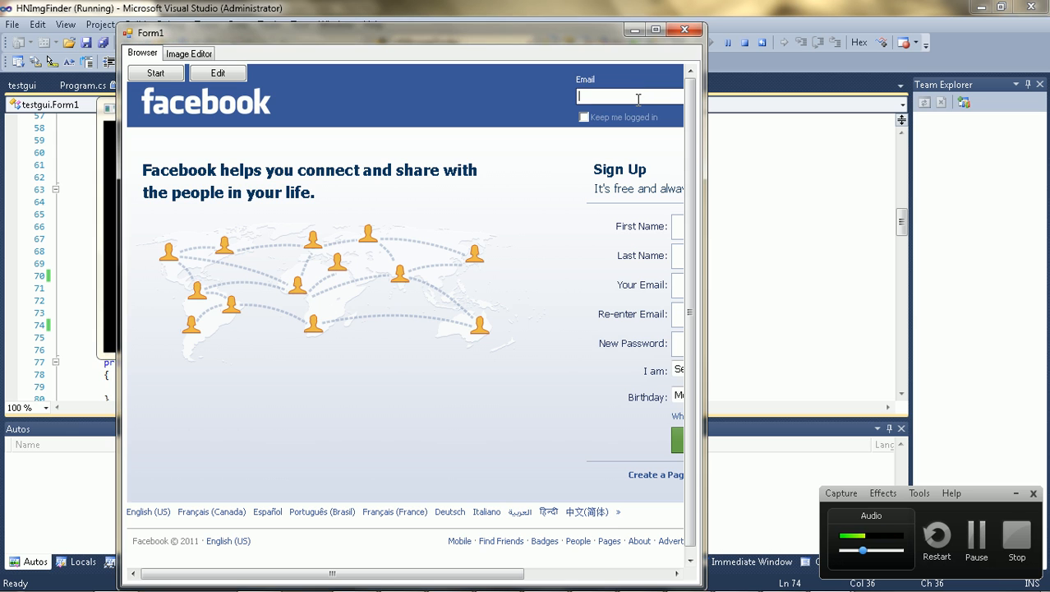
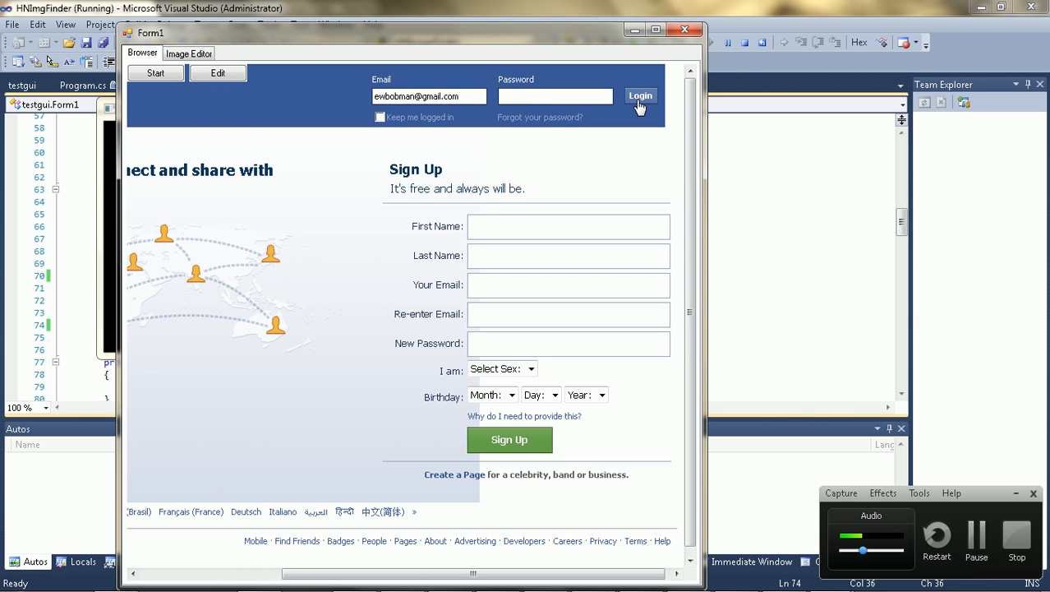
click(556, 96)
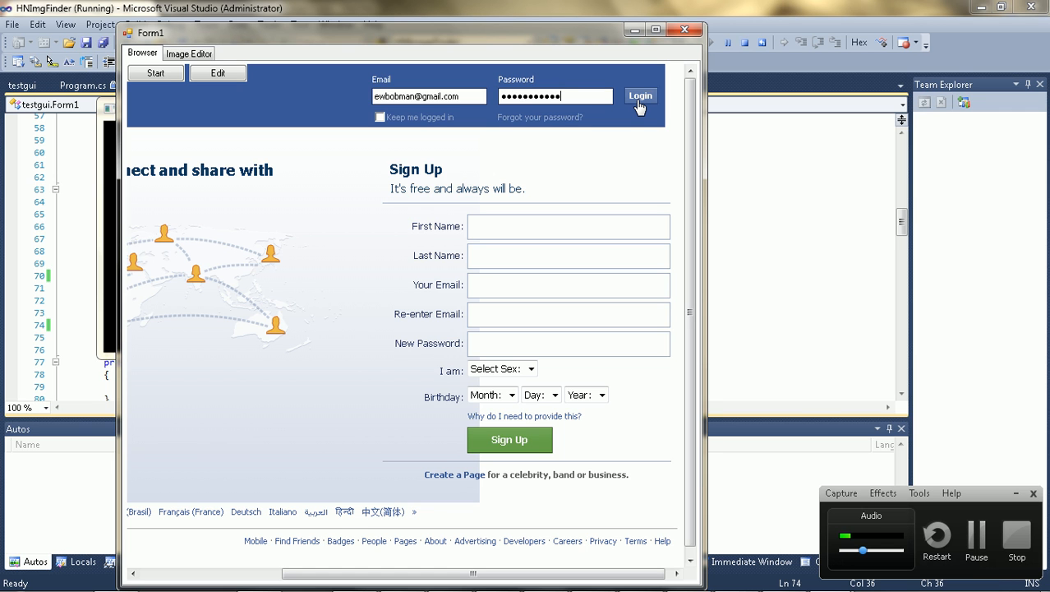
click(641, 96)
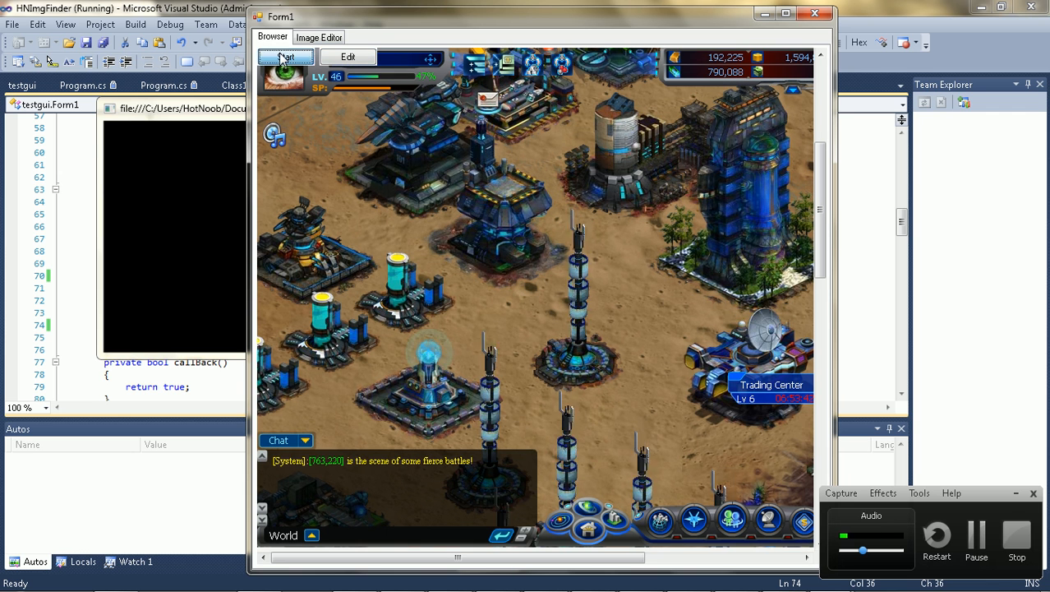
Start the image search on the game screen, then close the console to stop the app
click(285, 57)
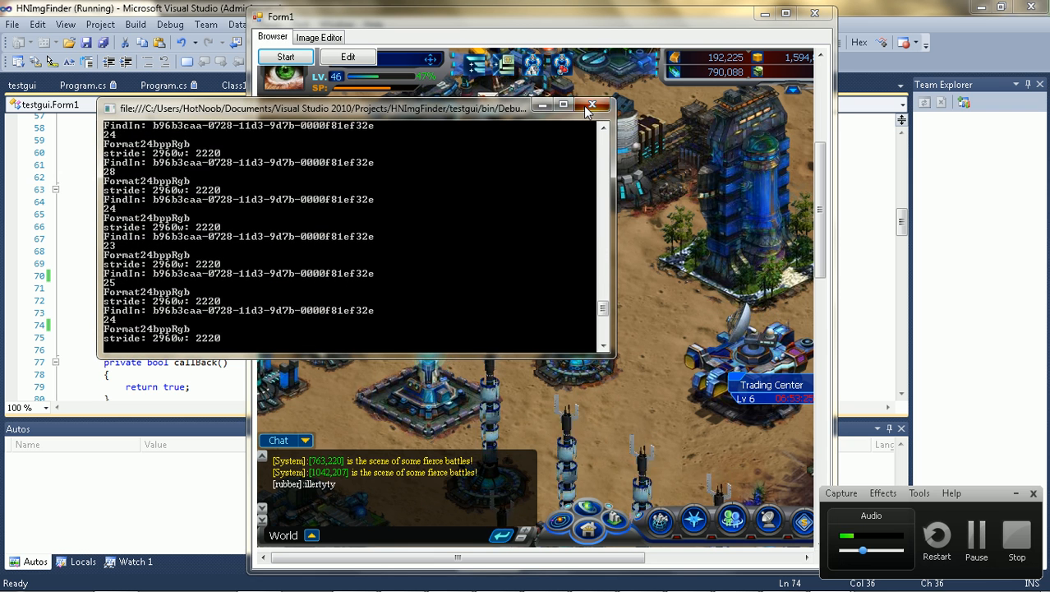
click(592, 105)
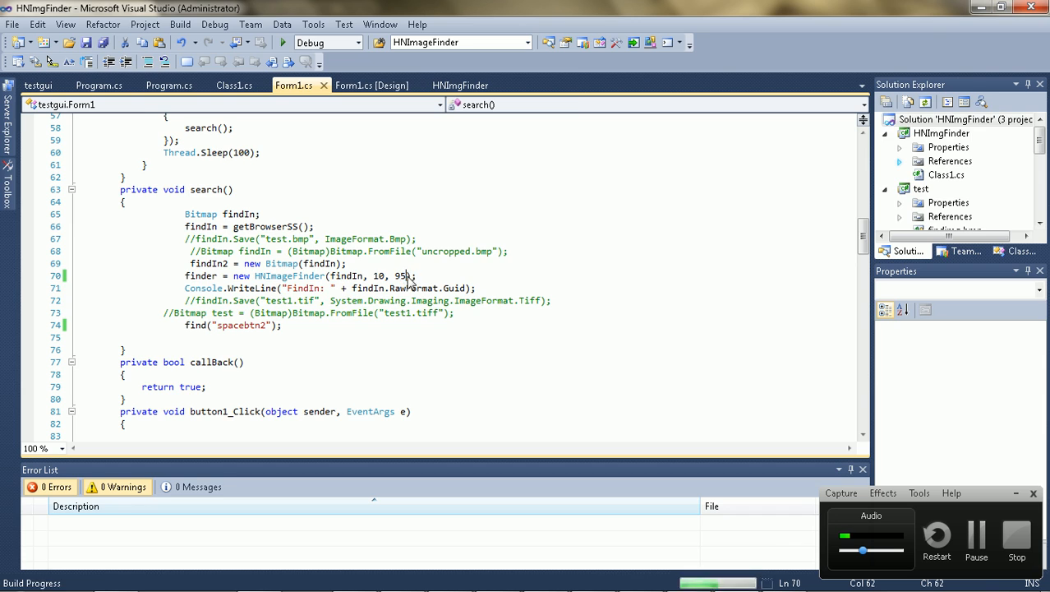
click(282, 42)
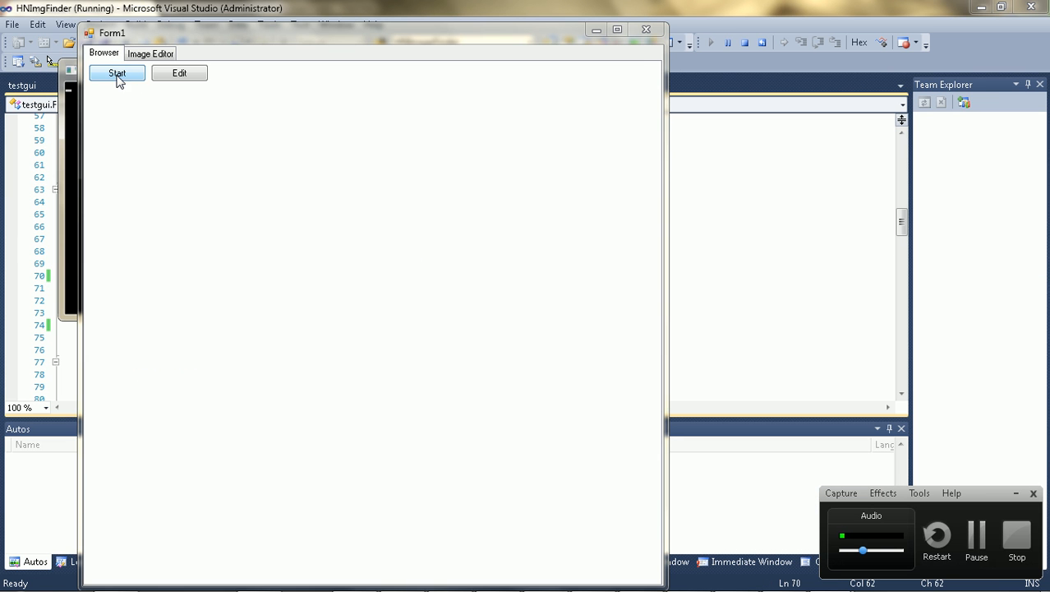
click(117, 72)
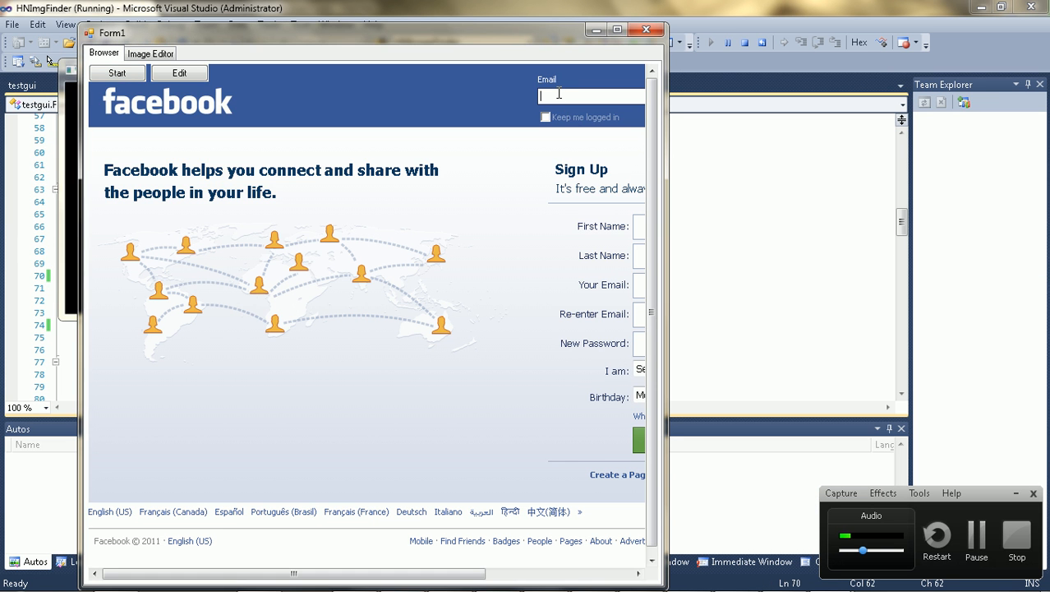
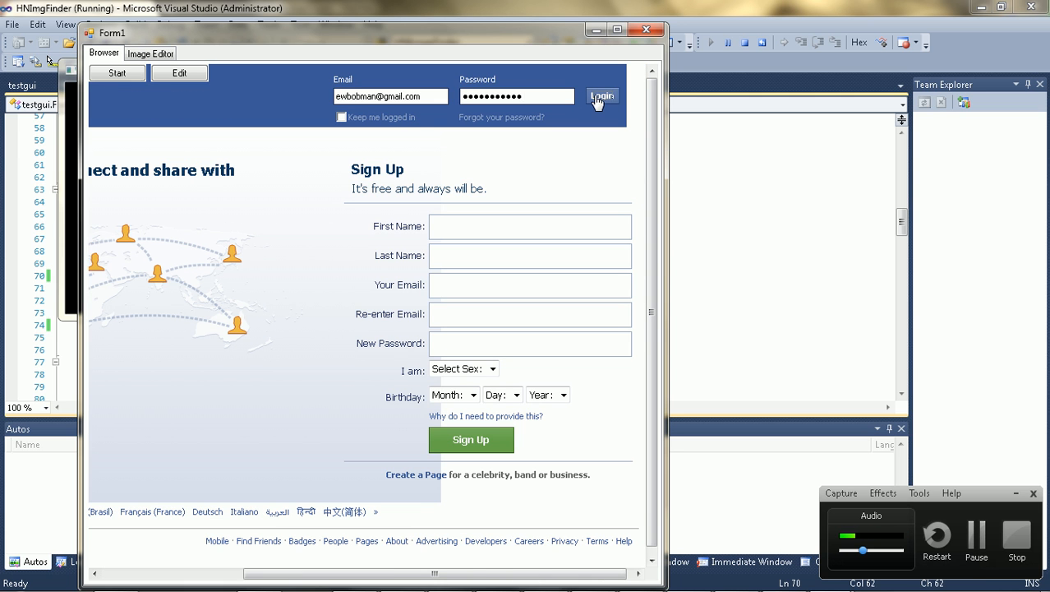
click(601, 96)
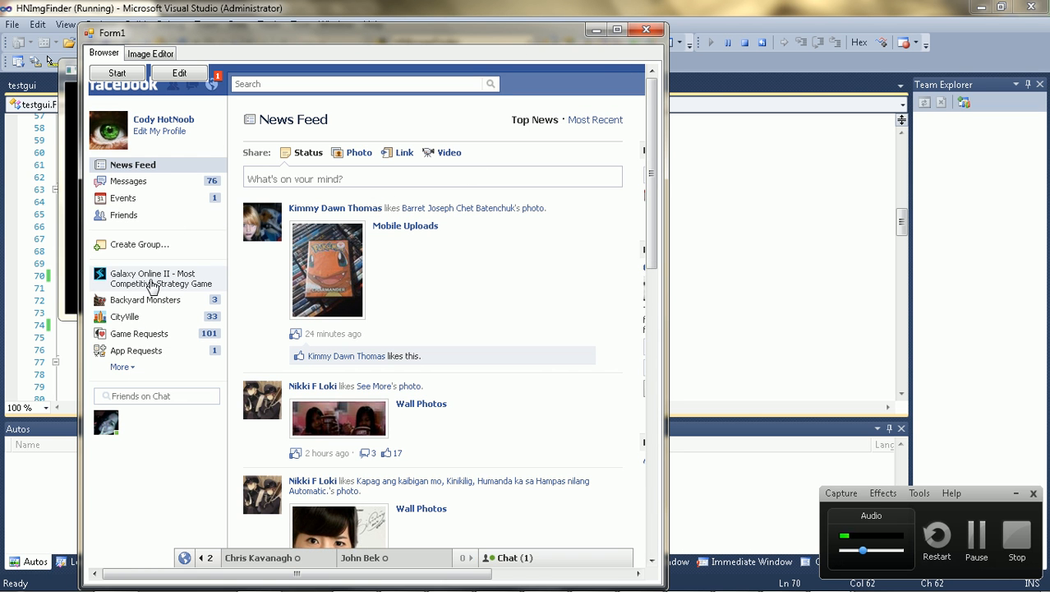
click(152, 277)
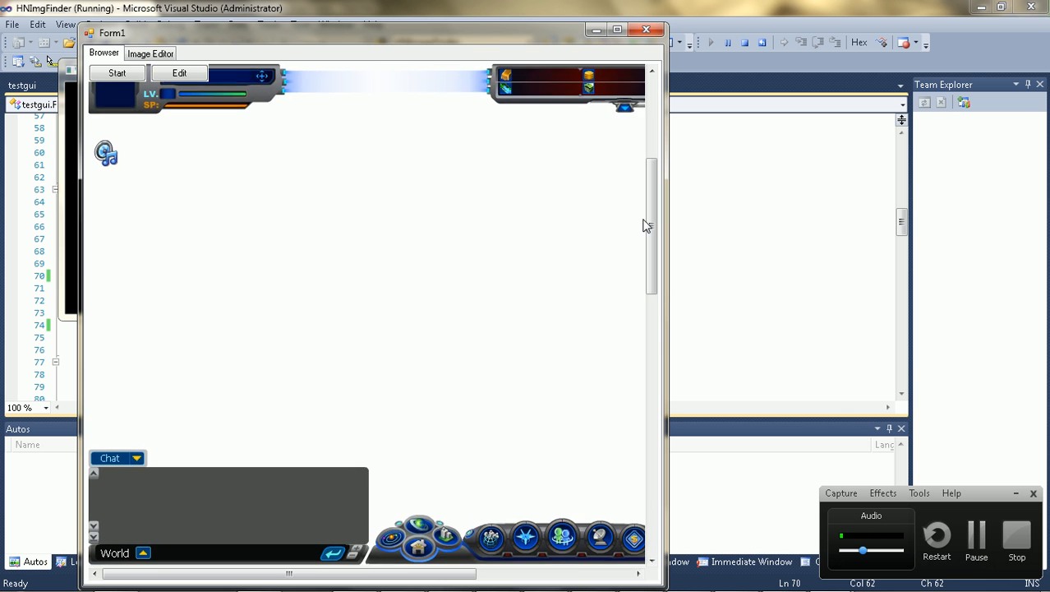
Start the spacebtn2 search on the loaded game, then close the console window
click(116, 73)
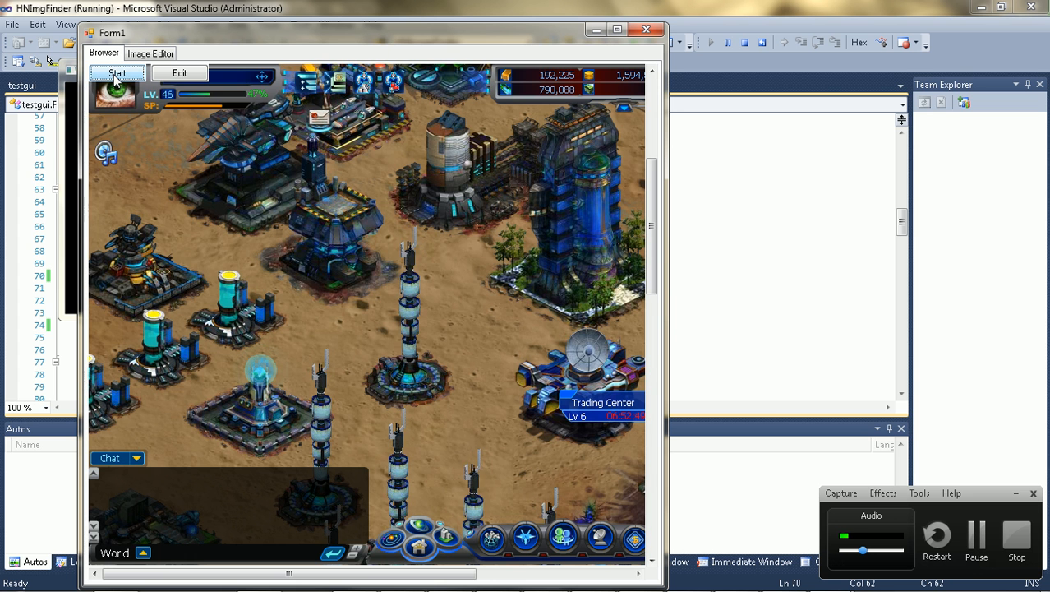
click(117, 74)
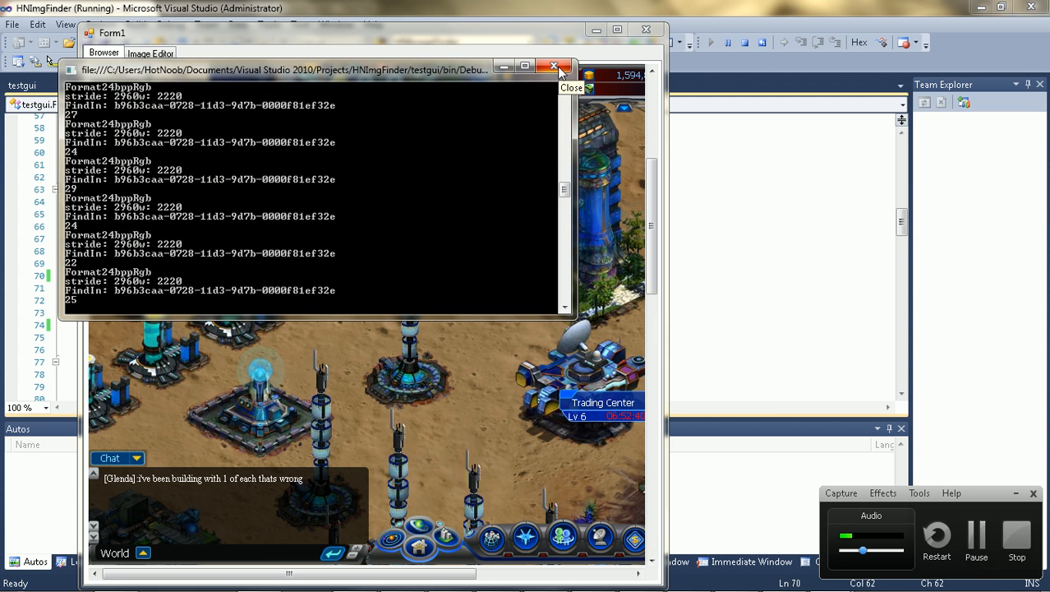
click(553, 67)
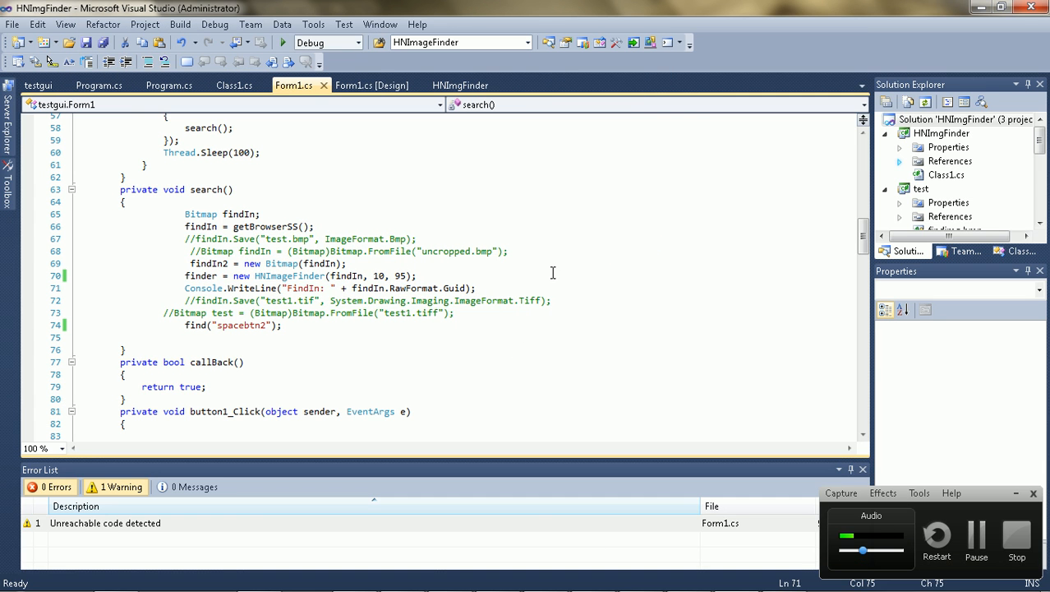
click(417, 275)
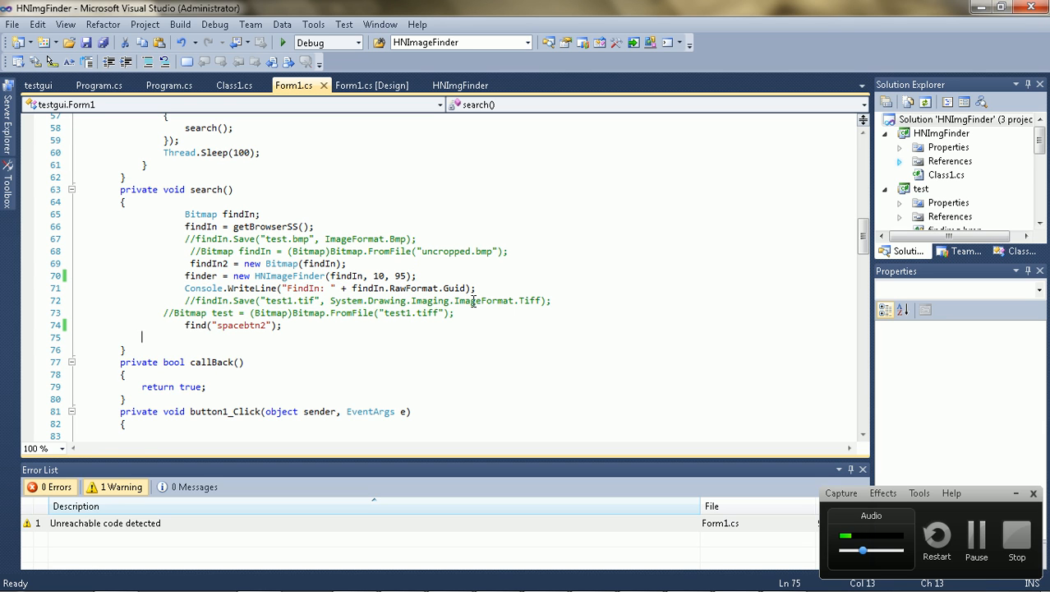
click(493, 300)
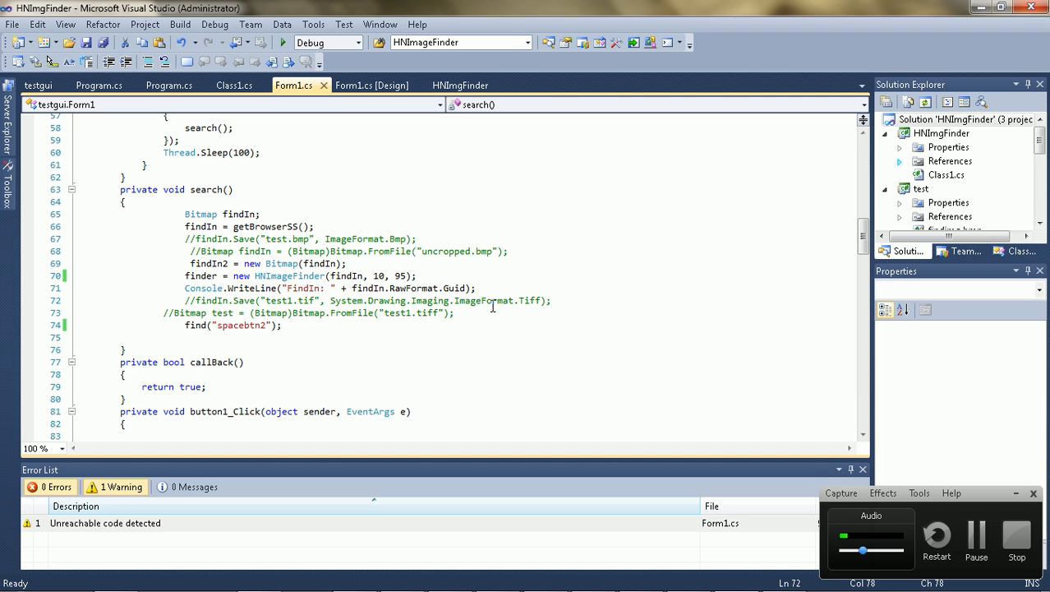